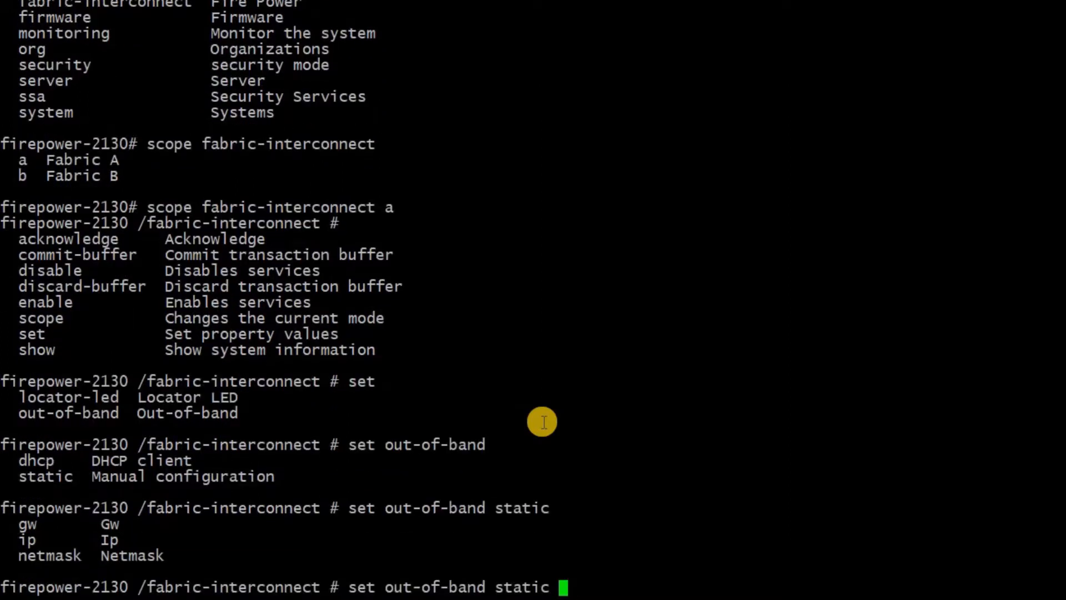
- Set out-of-band IP 161.199.94.74, netmask 255.255.255.0, gateway 161.199.94.1, and commit-buffer
text(ip)
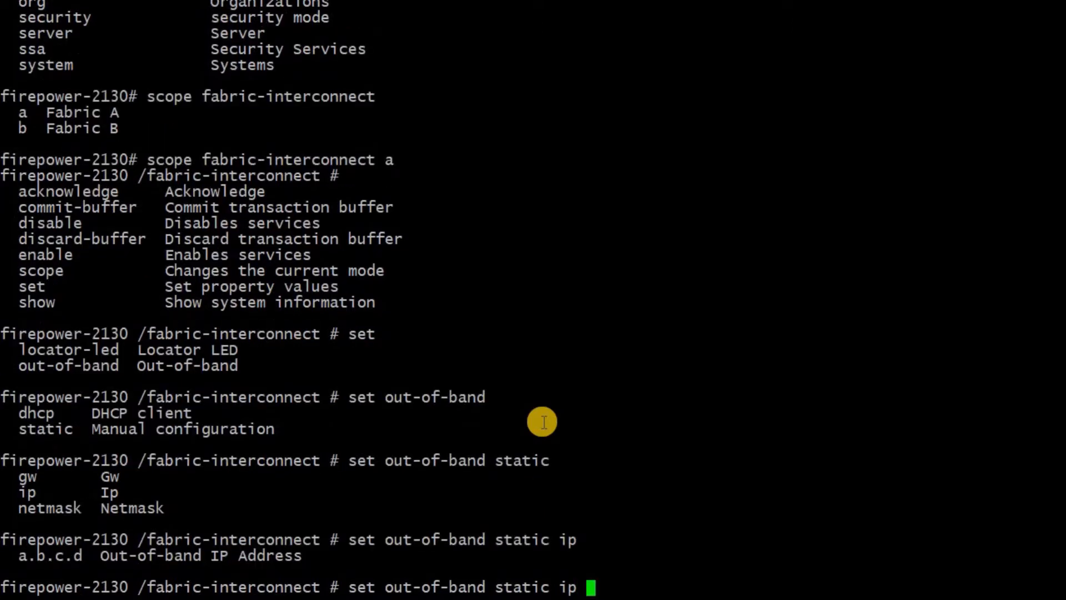
text(161.199)
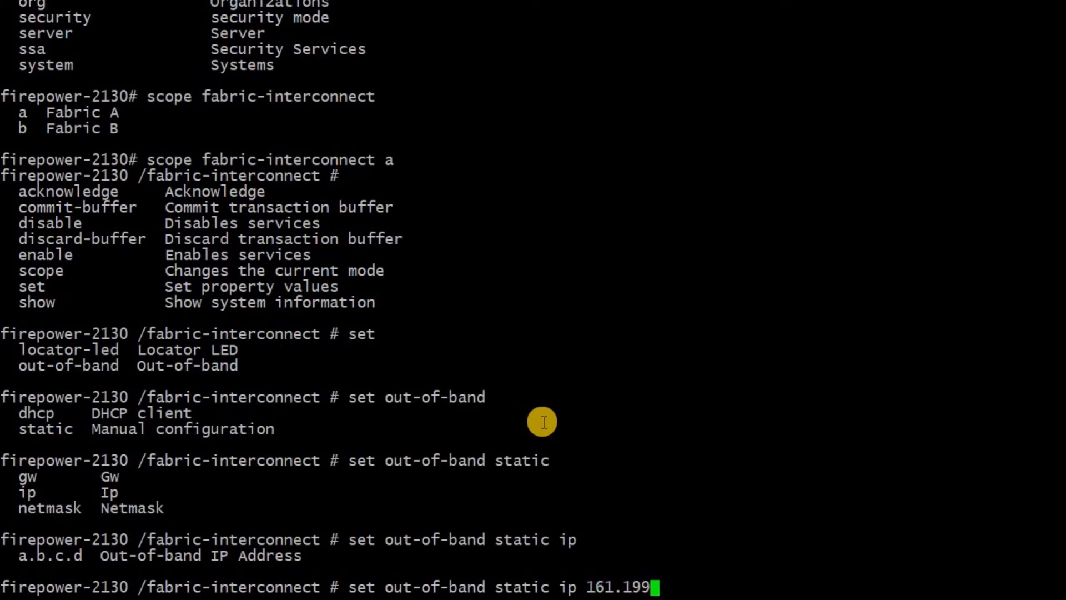
text(.94.)
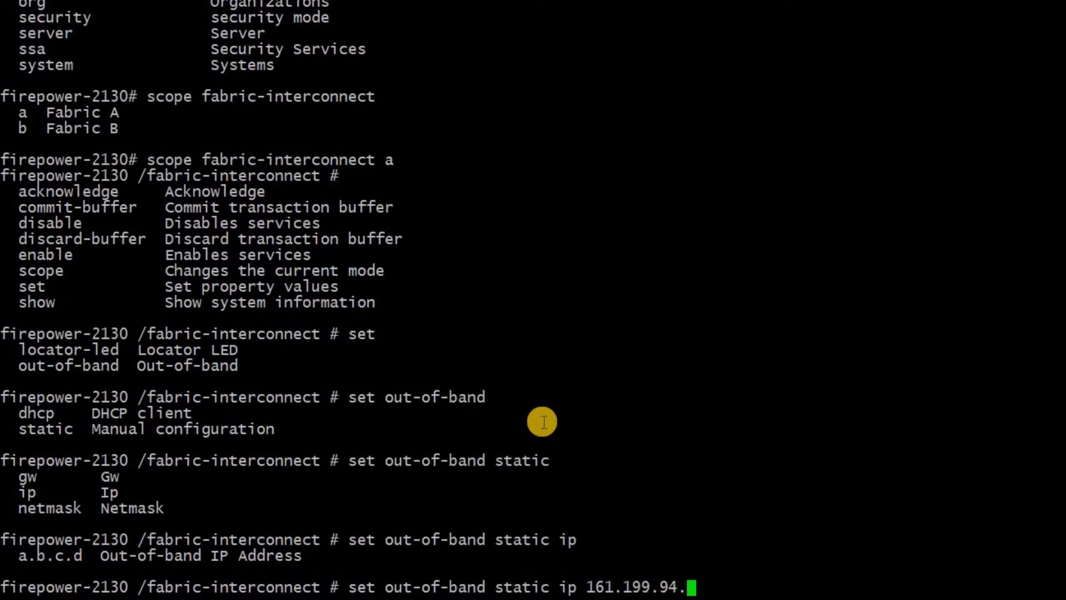
text(74)
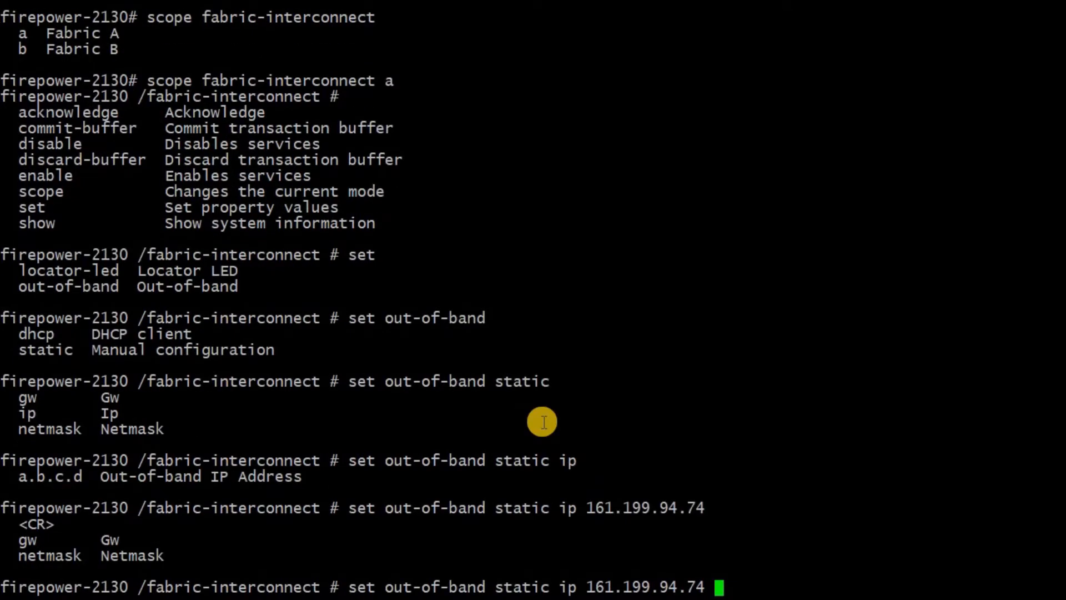
text(netmask 255.)
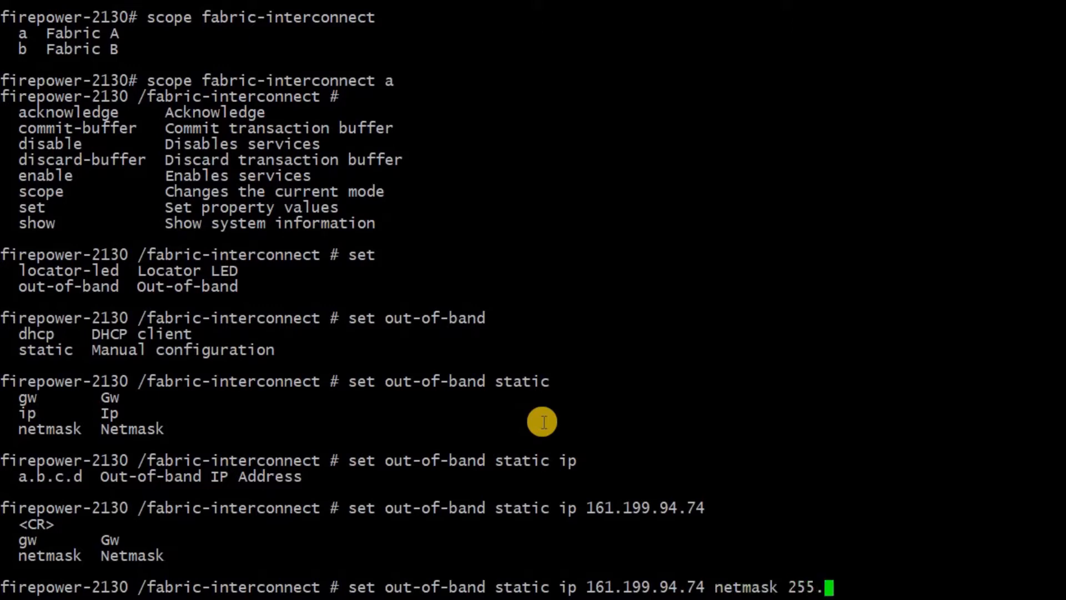
text(255.255.0)
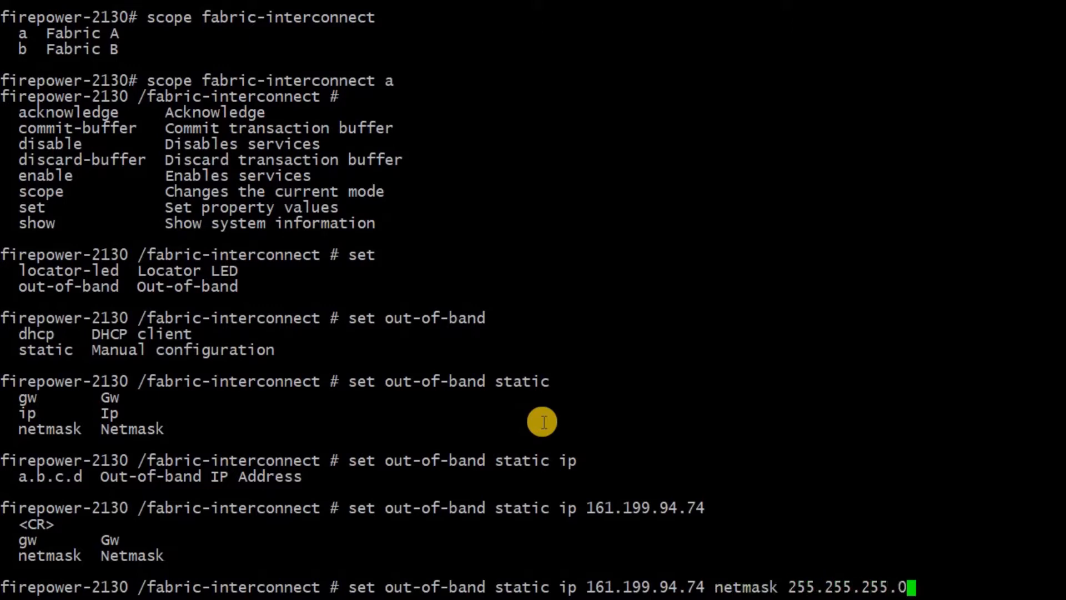
text(gw)
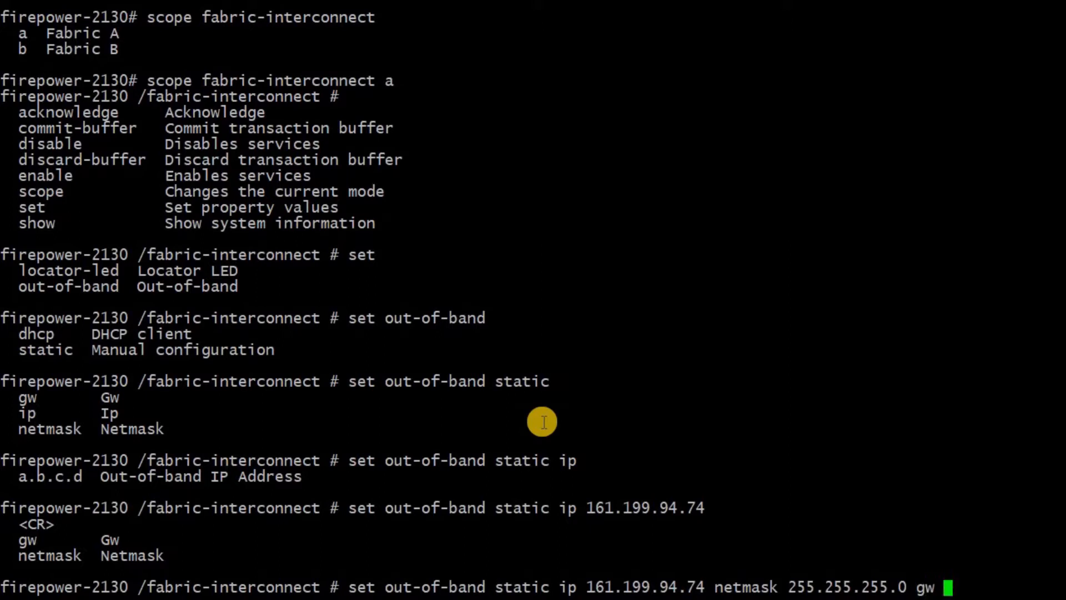
text(161.19)
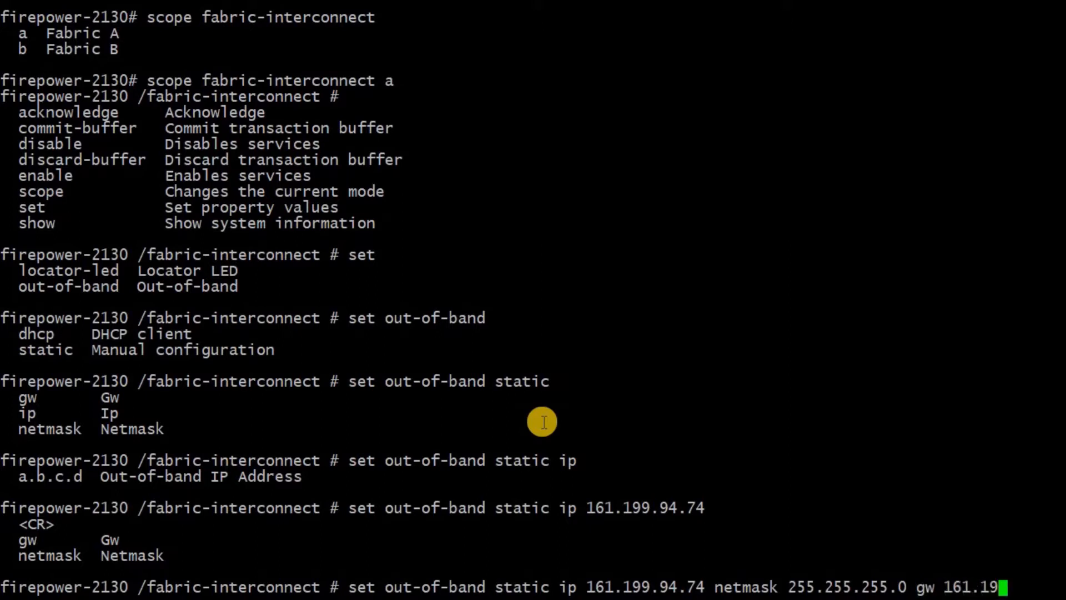
text(9.94.1)
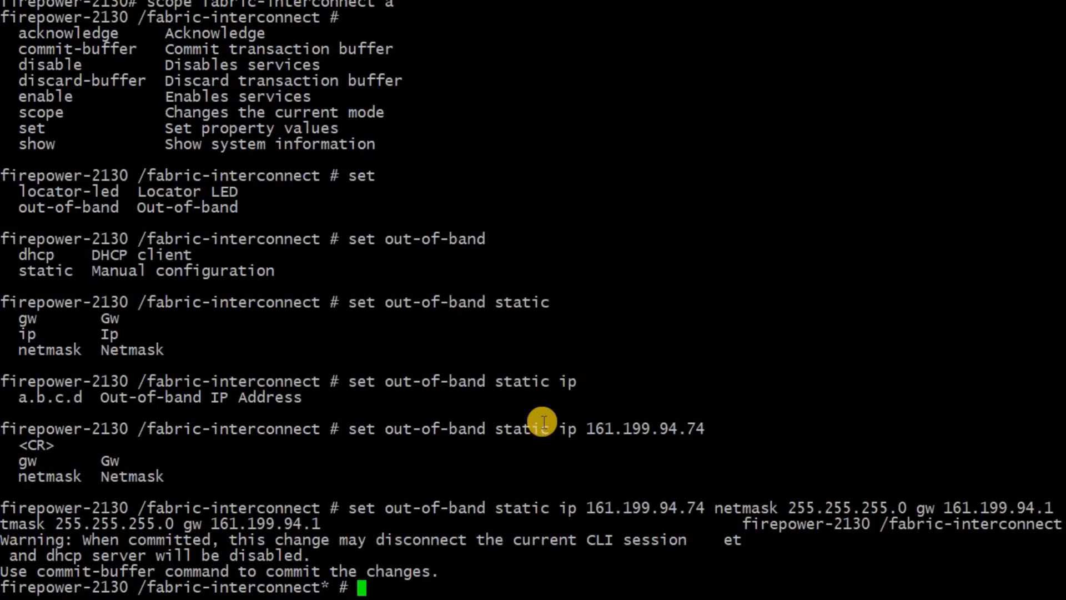
text(co)
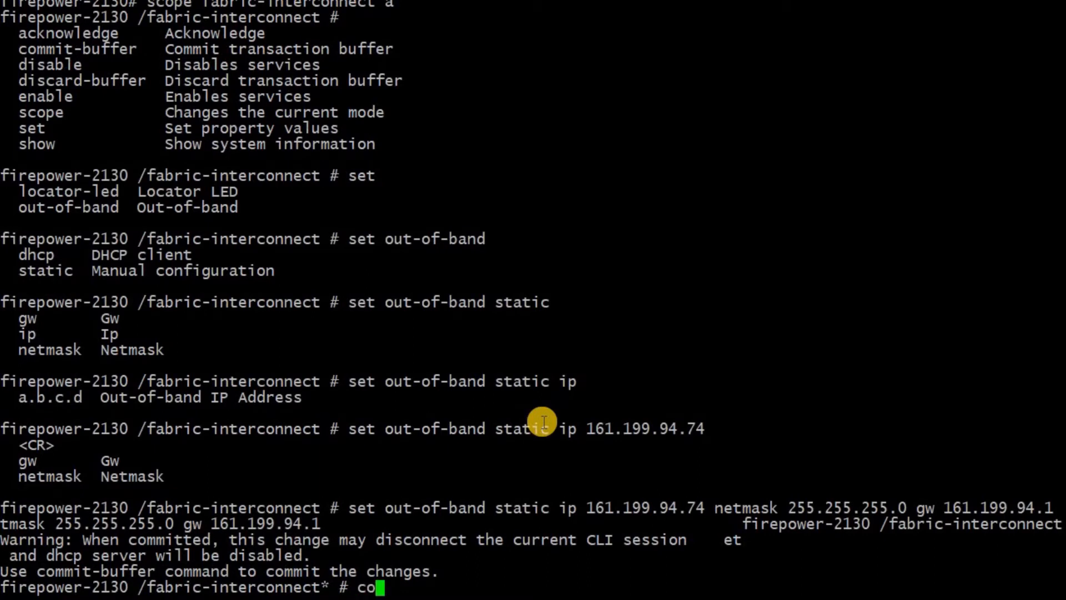
key(Return)
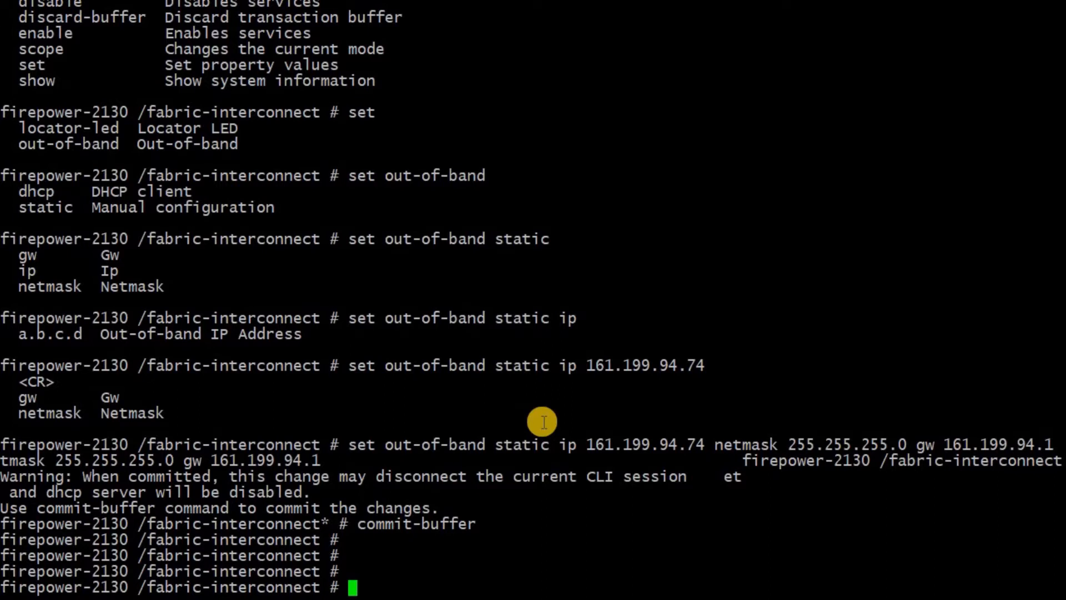
mouse_move(452, 473)
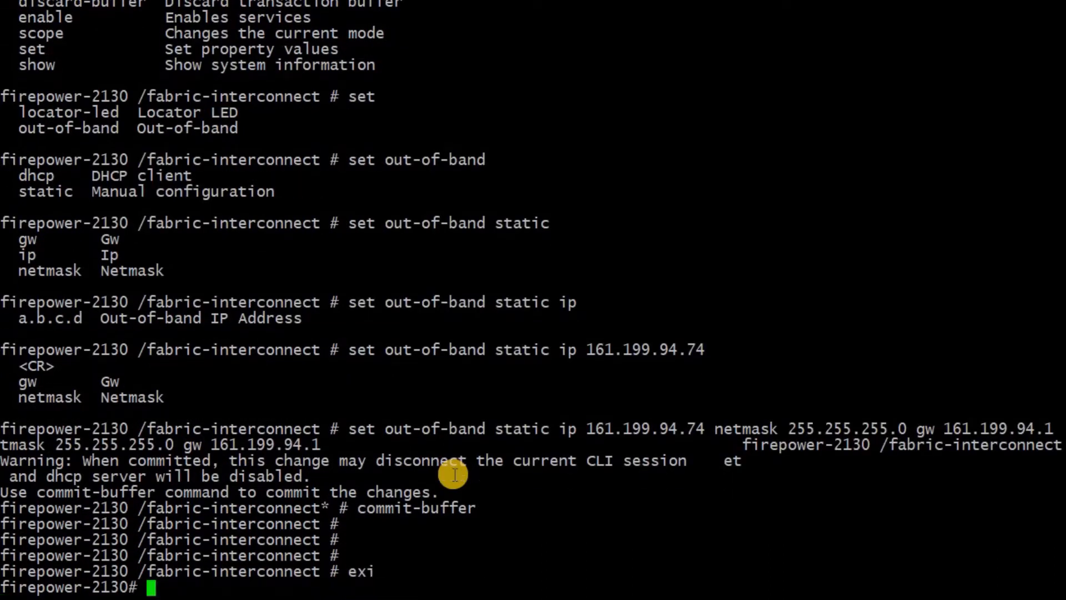
- From connect local-mgmt, ping gateway 161.199.94.1 and confirm 0% packet loss
text(connect local-mgmt)
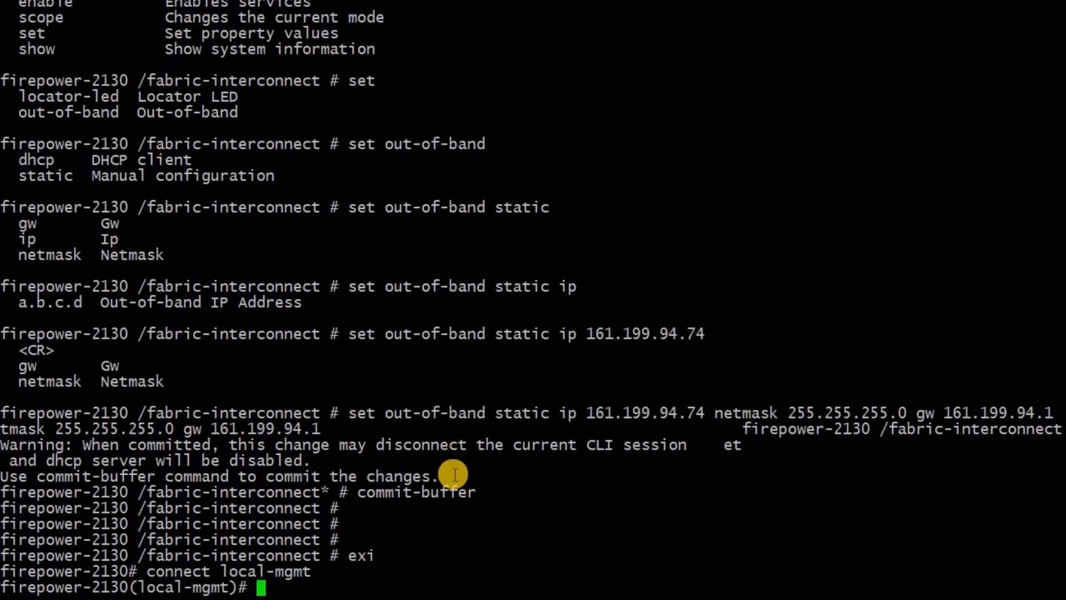
text(ping)
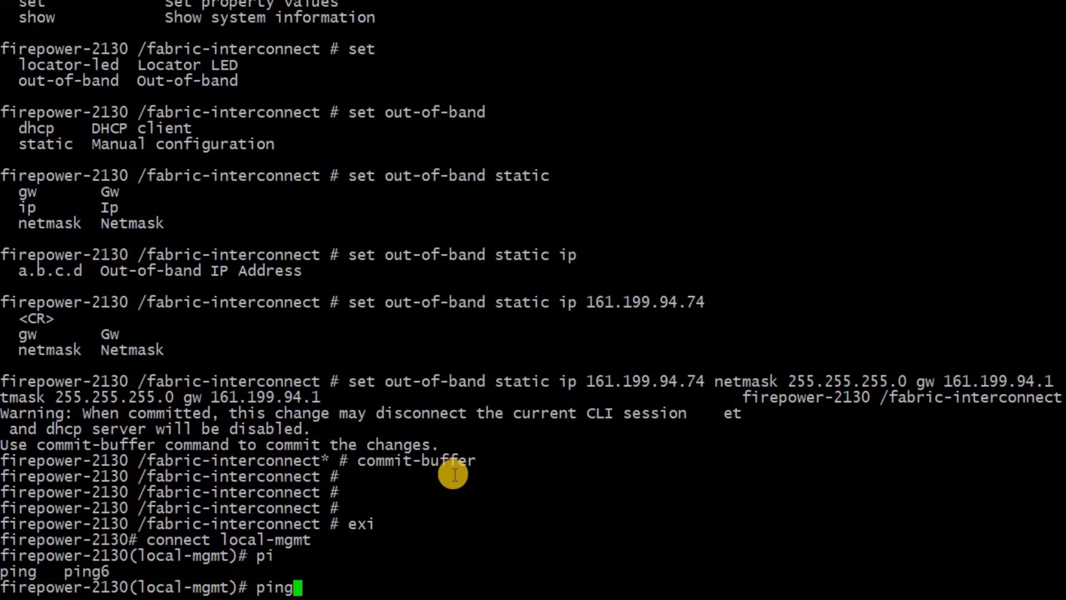
text(161)
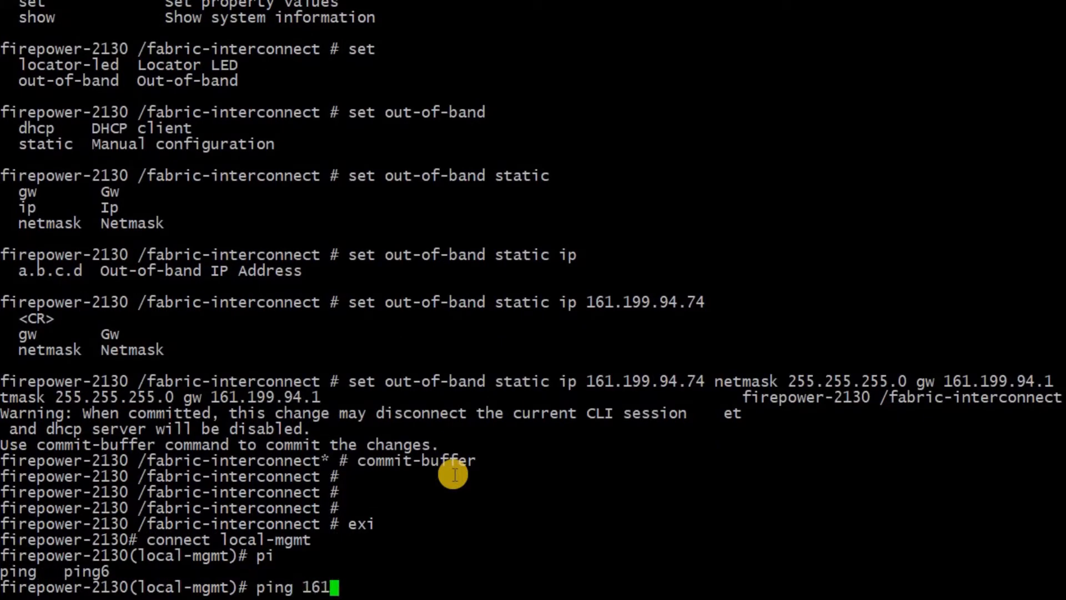
text(.199.94.)
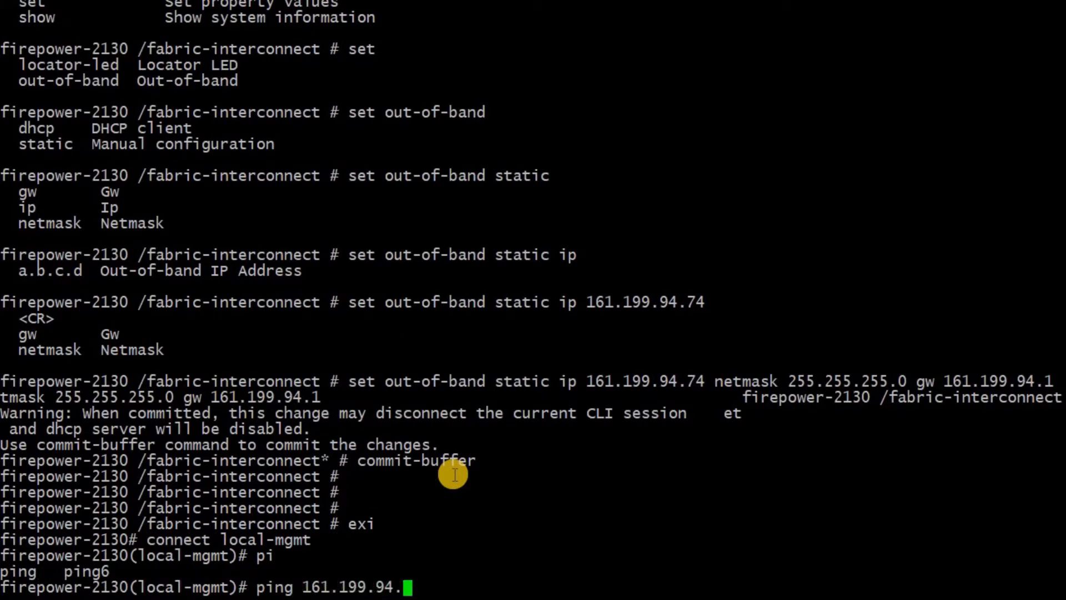
key(Return)
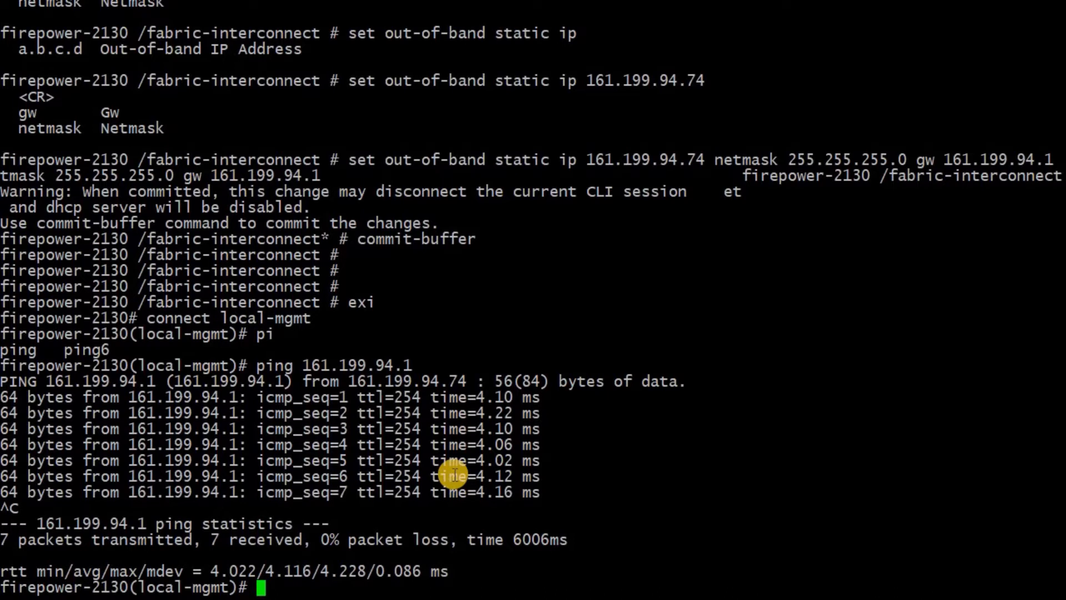
- Discard the stray input, exit local management, and begin a scope command
text(ft)
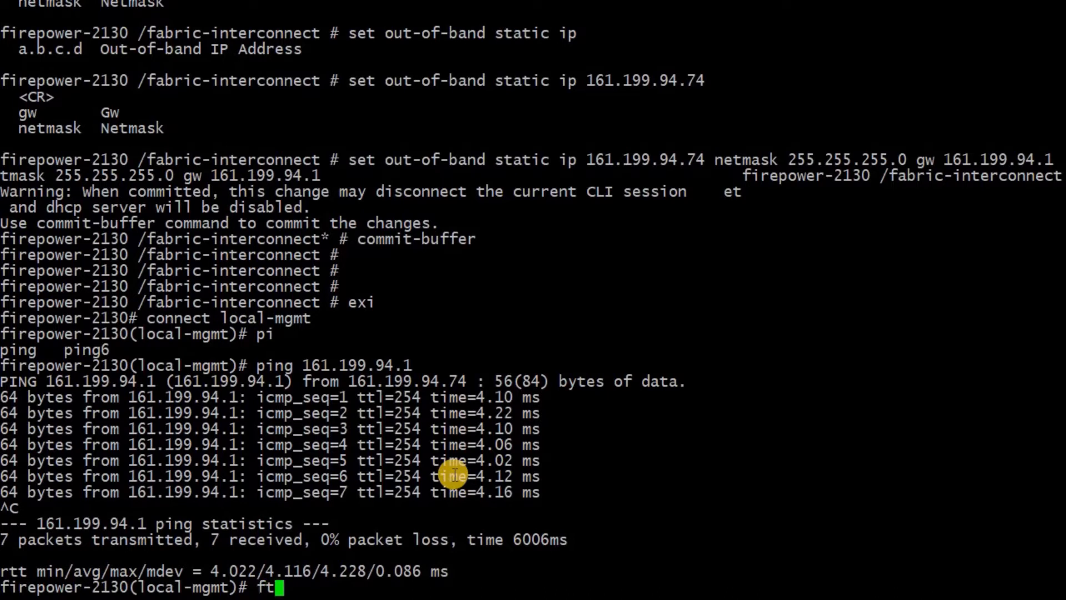
key(BackSpace)
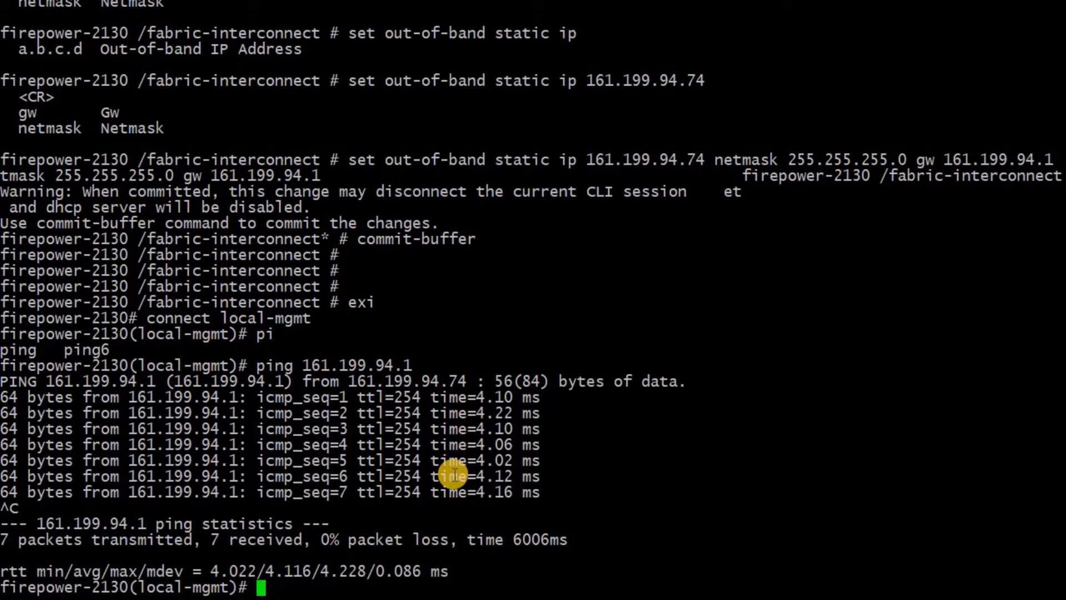
text(sco)
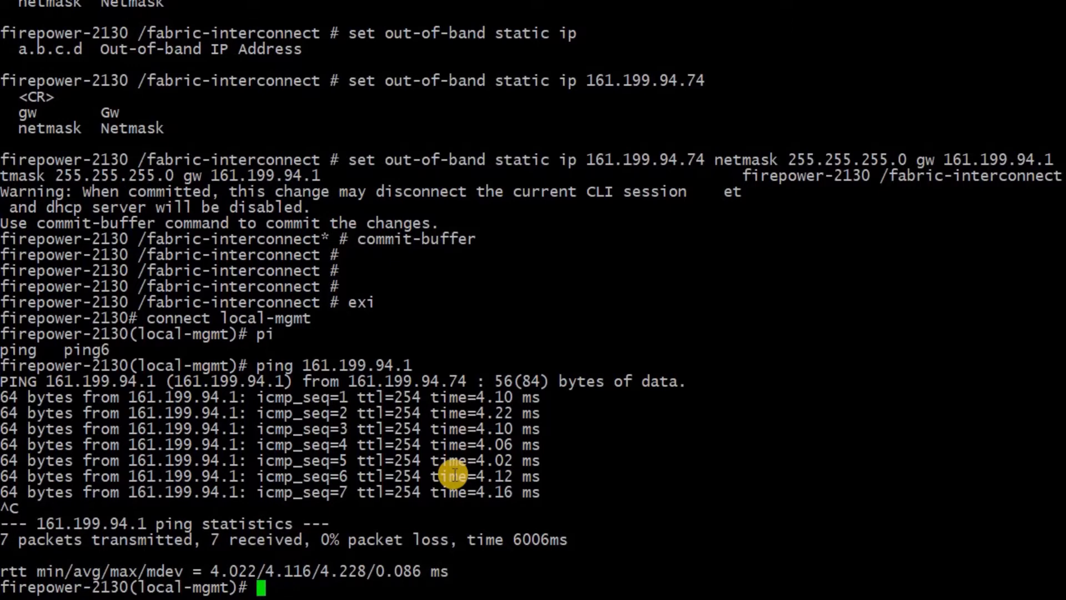
text(exit)
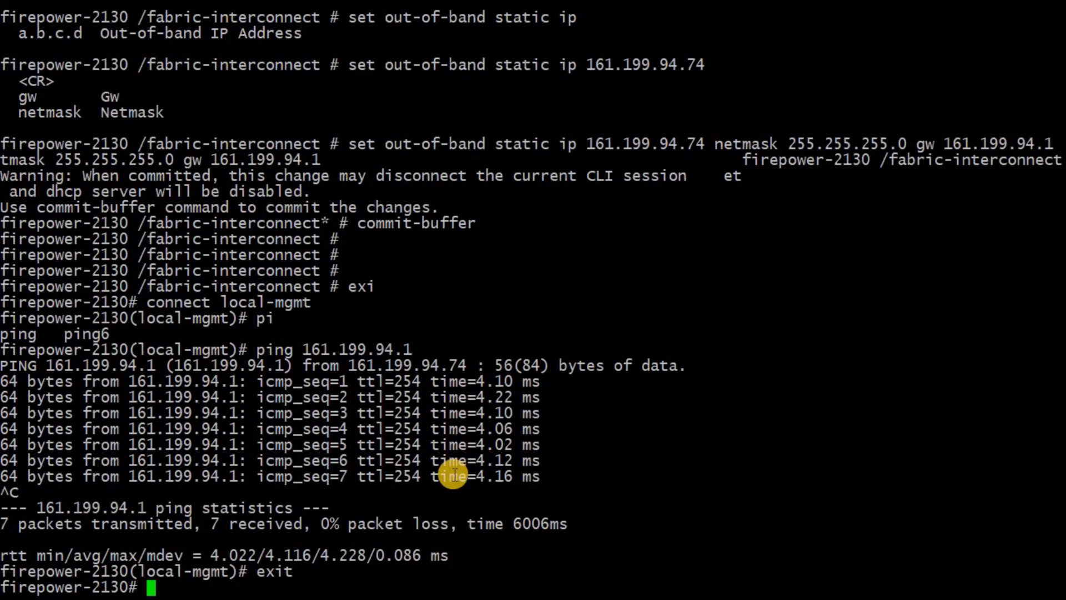
text(scope firmware)
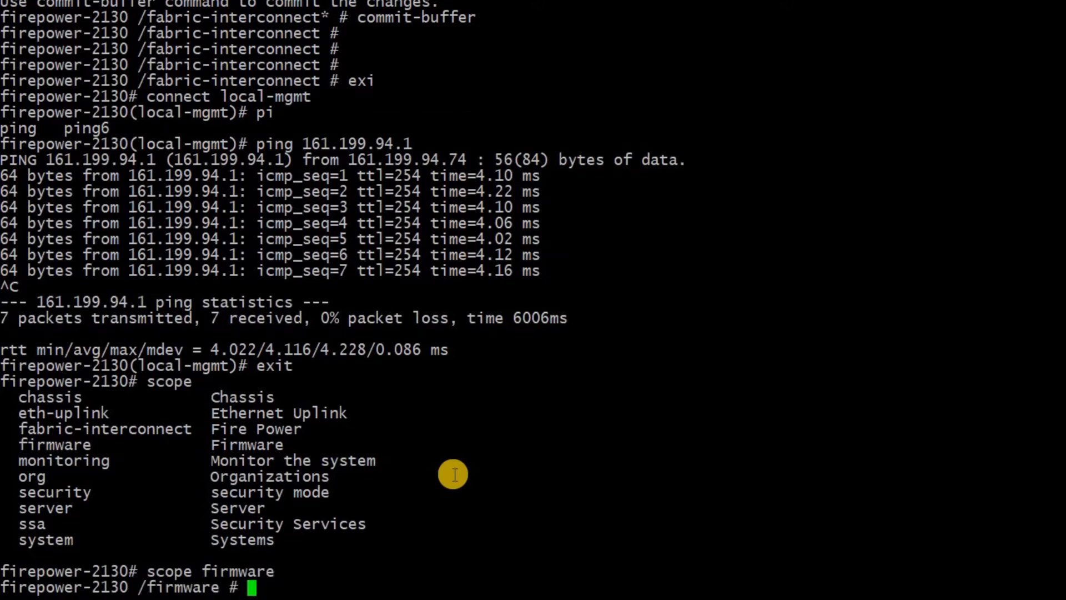
- Begin the command 'download image ftp://ftduser@'
text(download im)
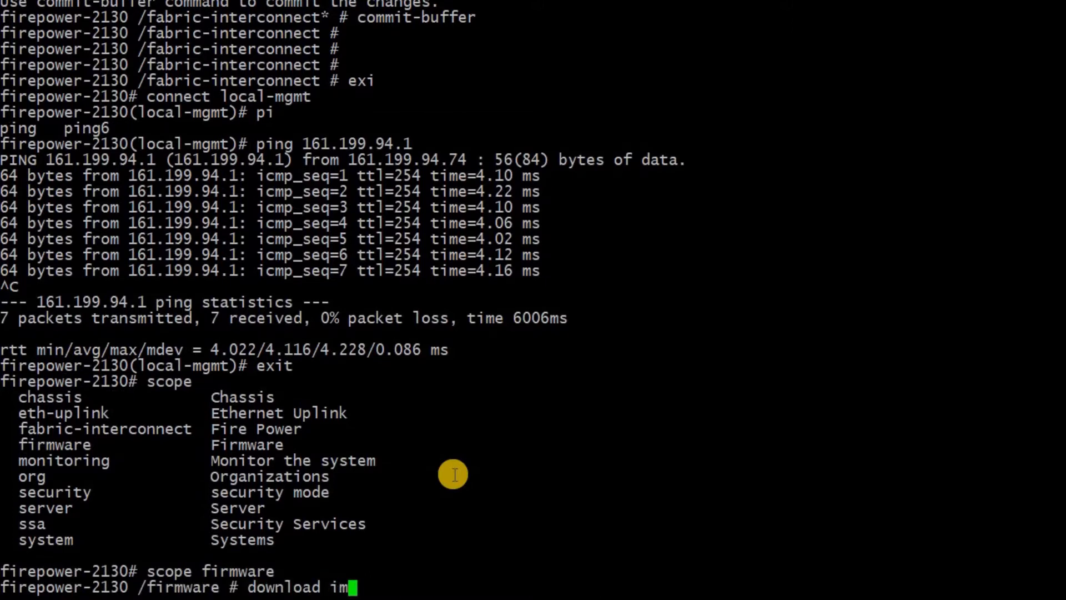
text(age ftp:)
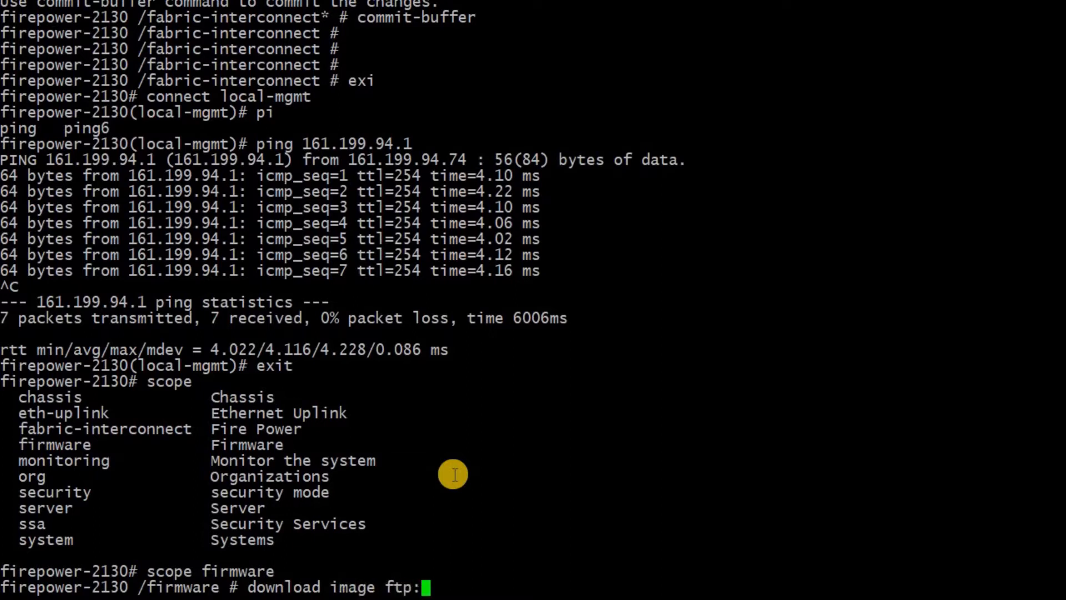
text(//)
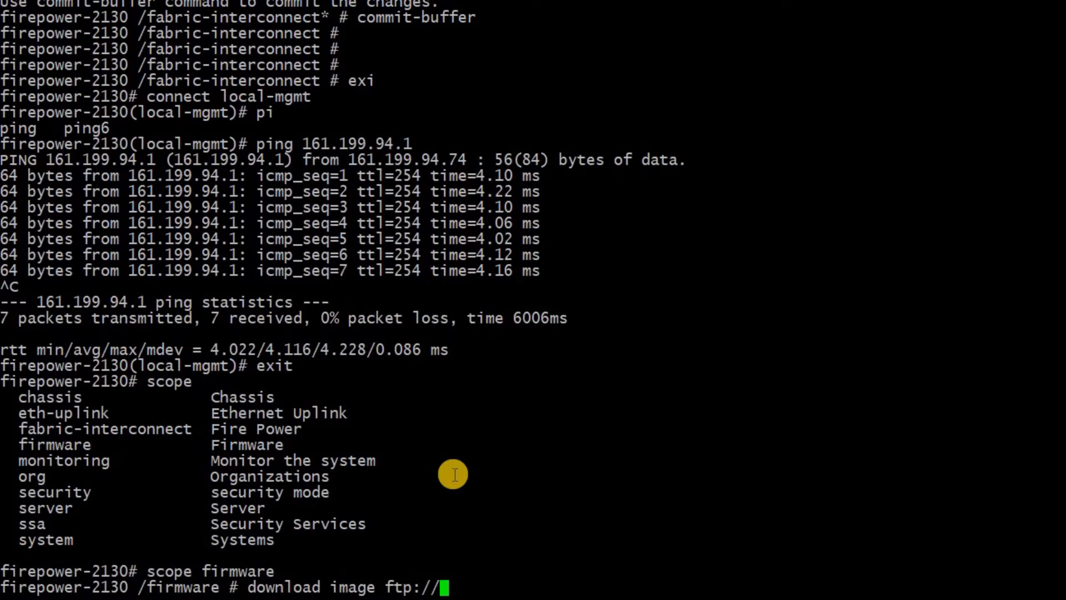
text(ft)
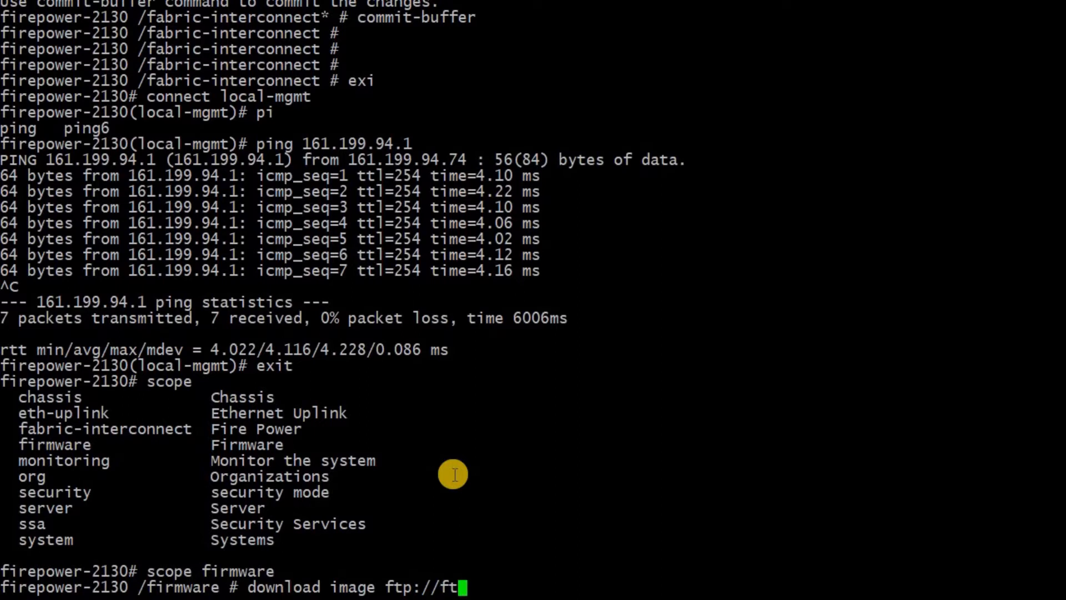
text(duser)
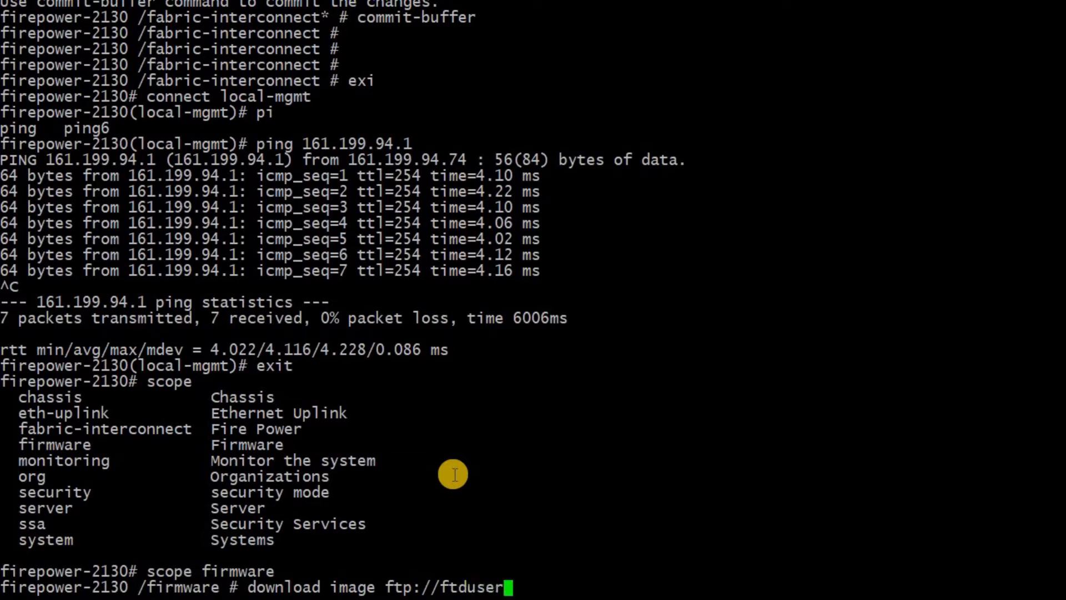
text(@)
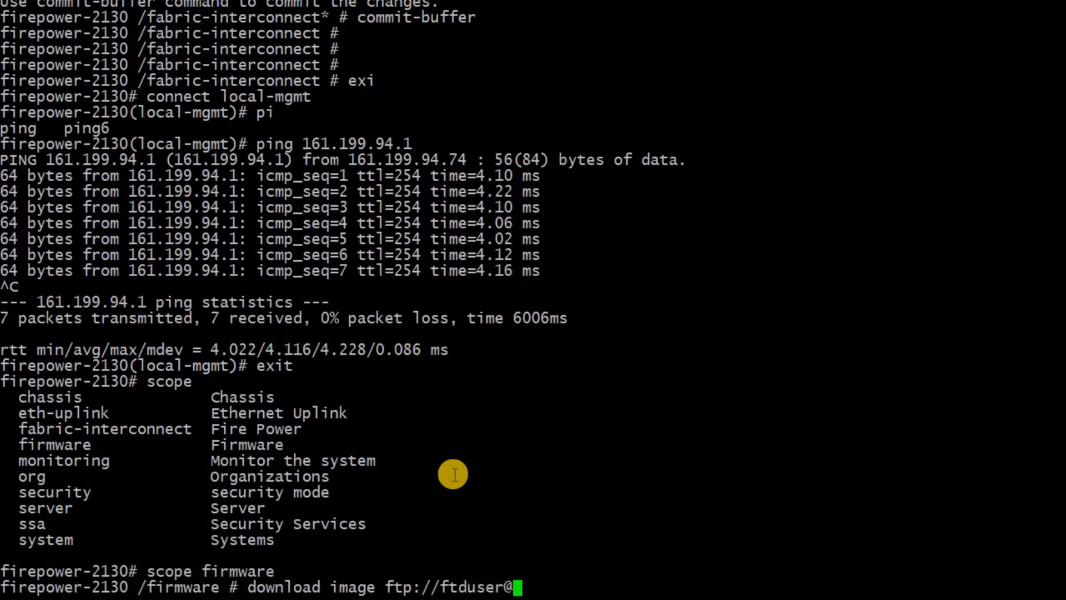
- Correct the server address and enter '10.199.212.237/' as the FTP host
text(161.)
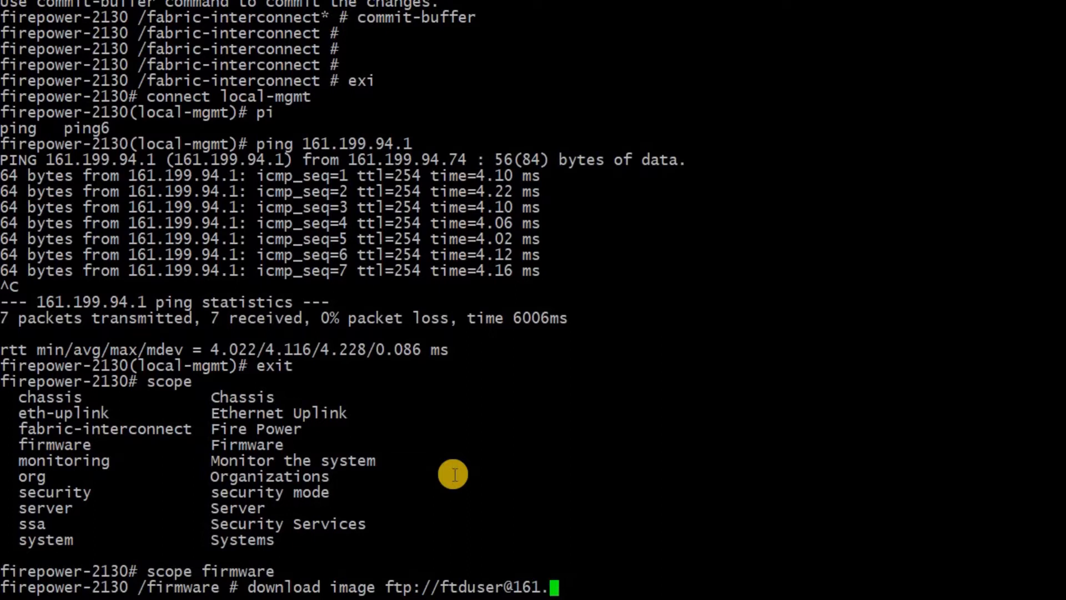
key(BackSpace)
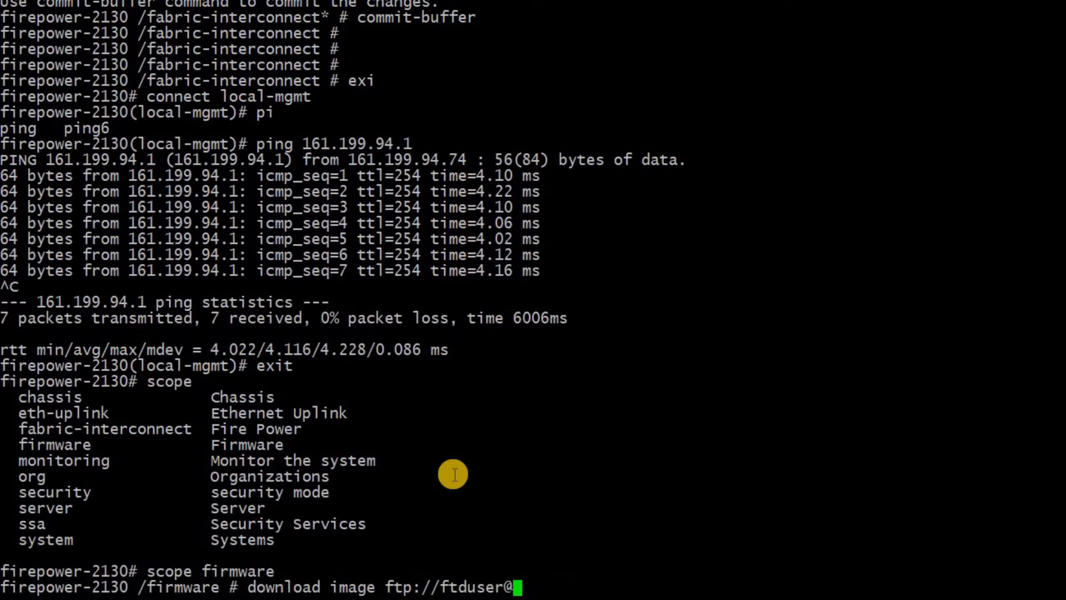
text(10.199.2)
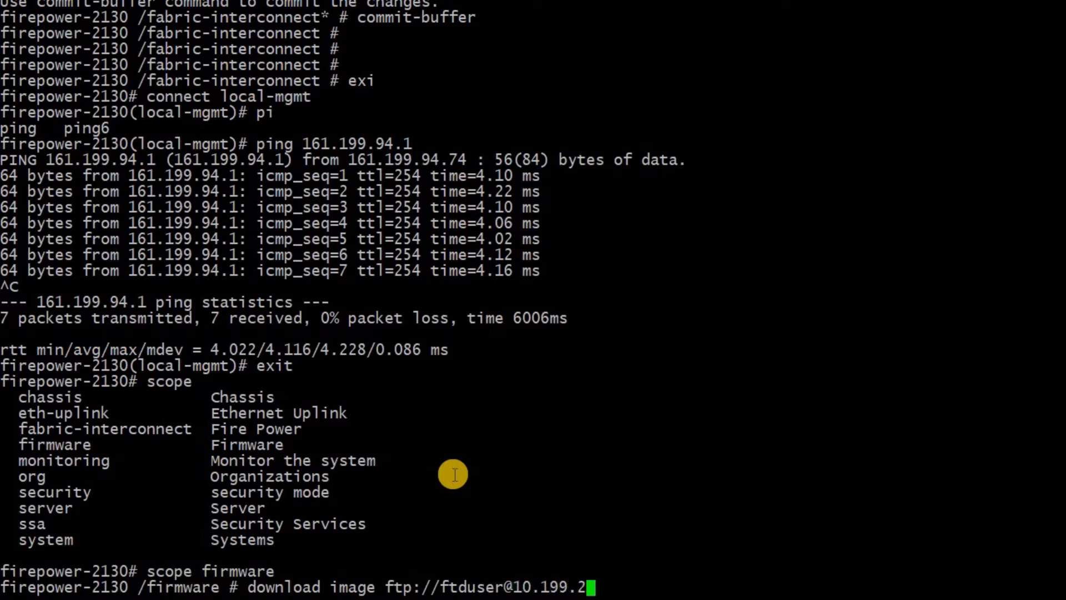
text(12.23)
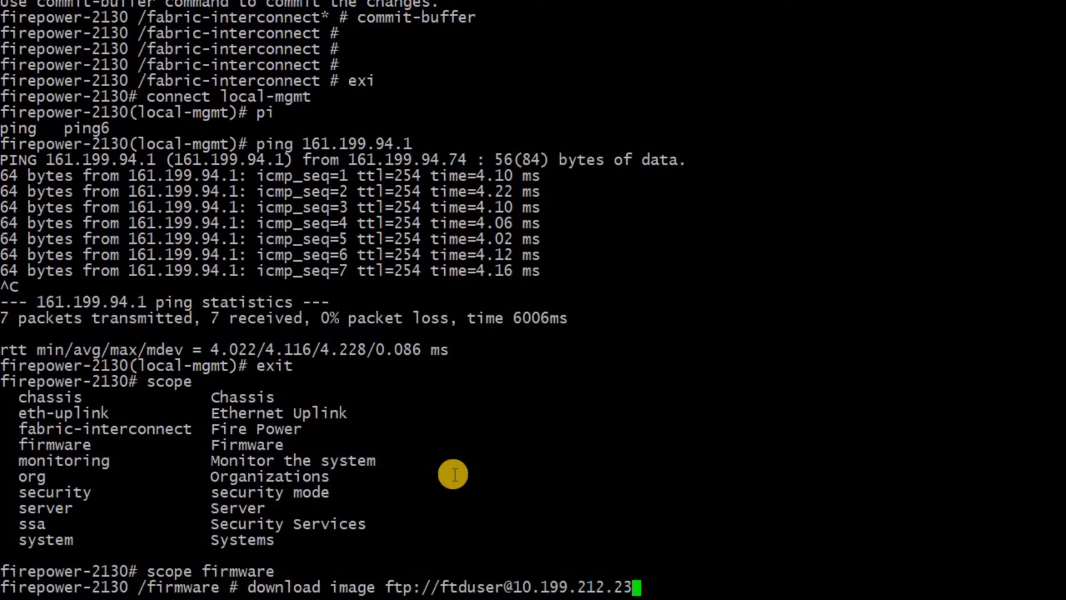
text(7)
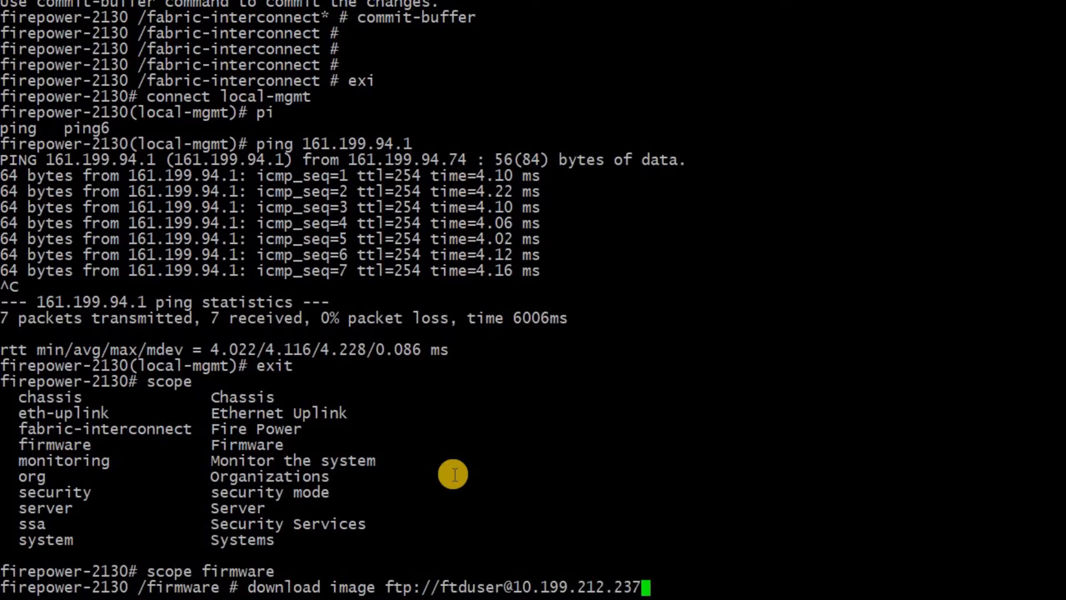
text(/)
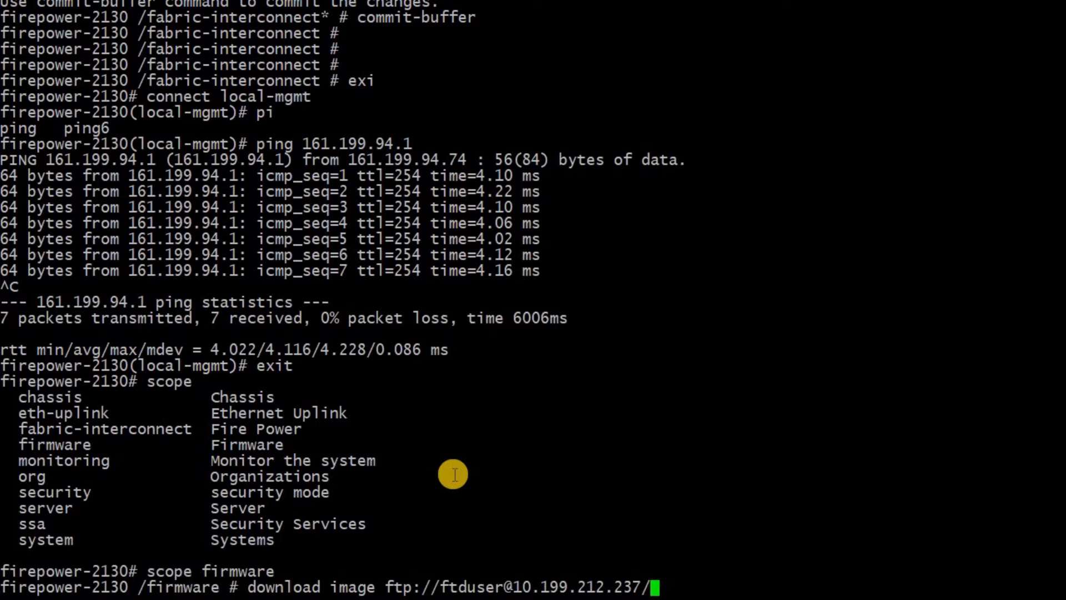
mouse_move(454, 473)
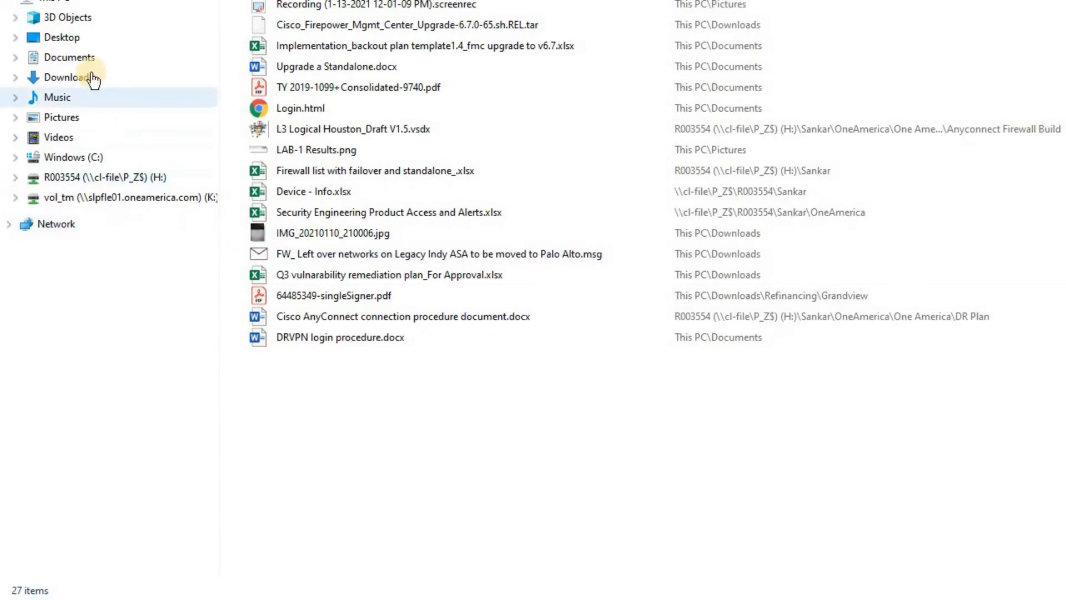
- Copy the name cisco-ftd-fp2k.6.7.0-65.SPA from C:\Cisco in File Explorer, then minimize Explorer
click(73, 157)
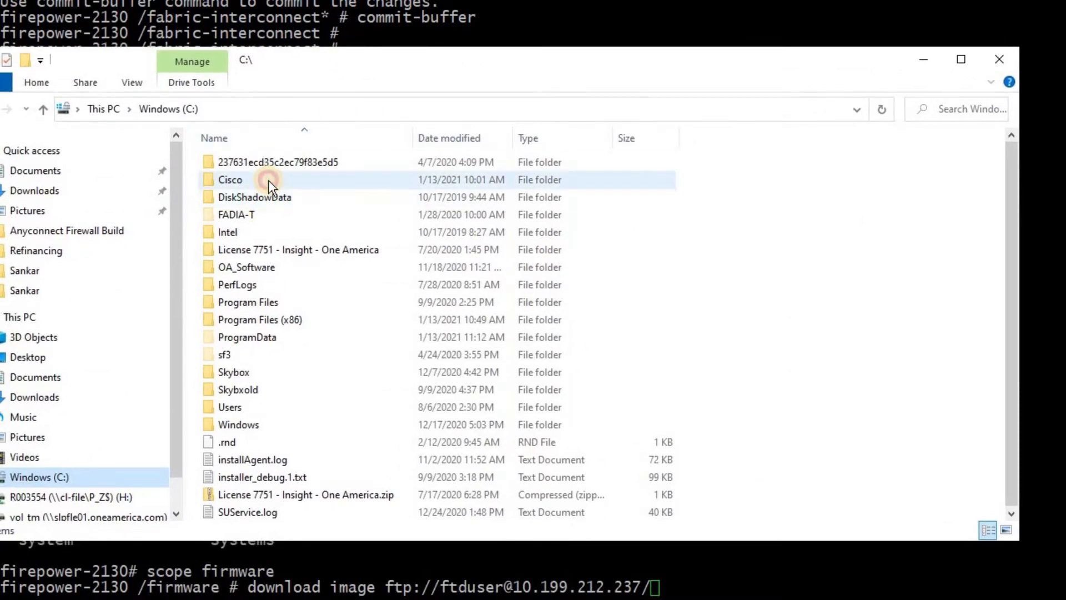
double_click(230, 179)
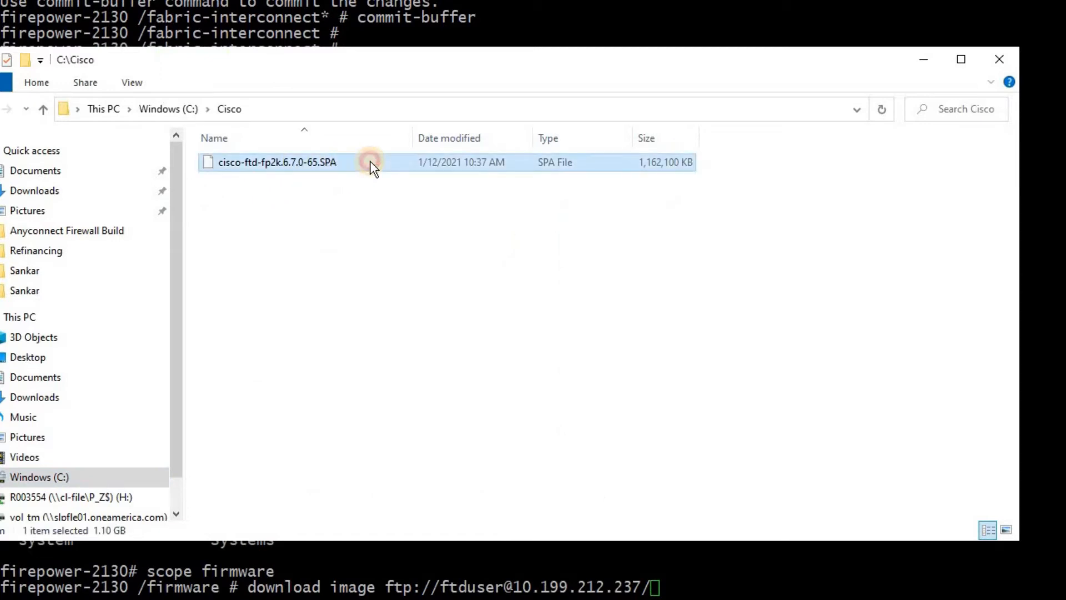
click(277, 162)
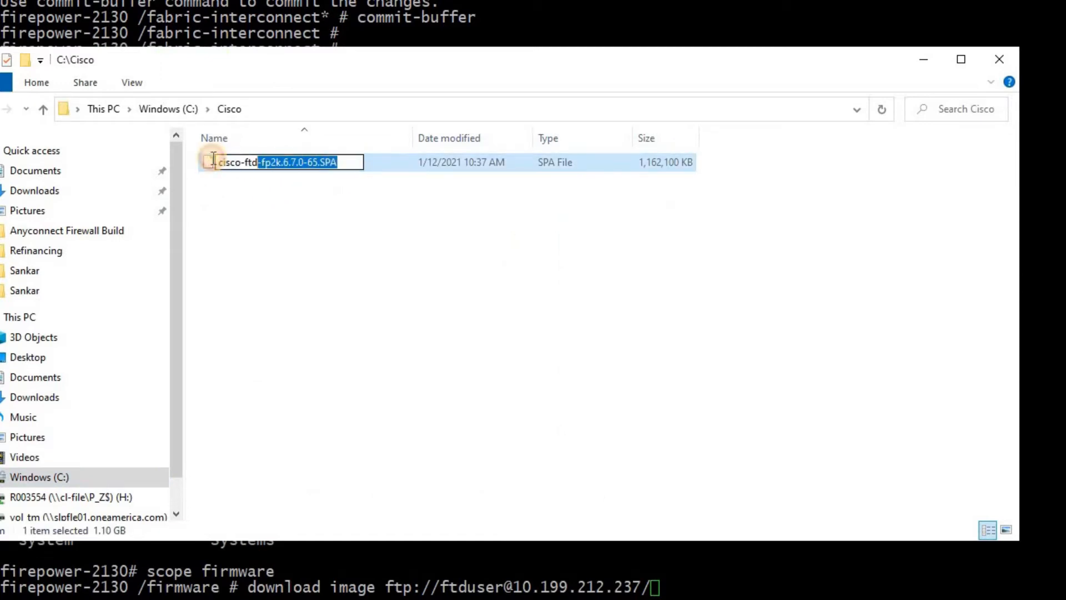
right_click(285, 162)
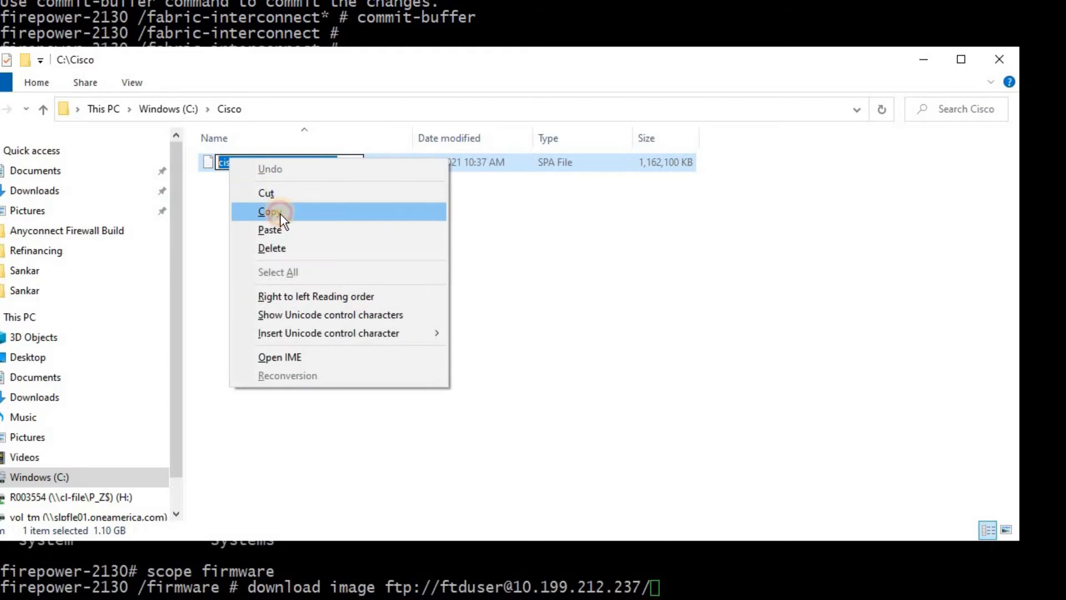
click(271, 211)
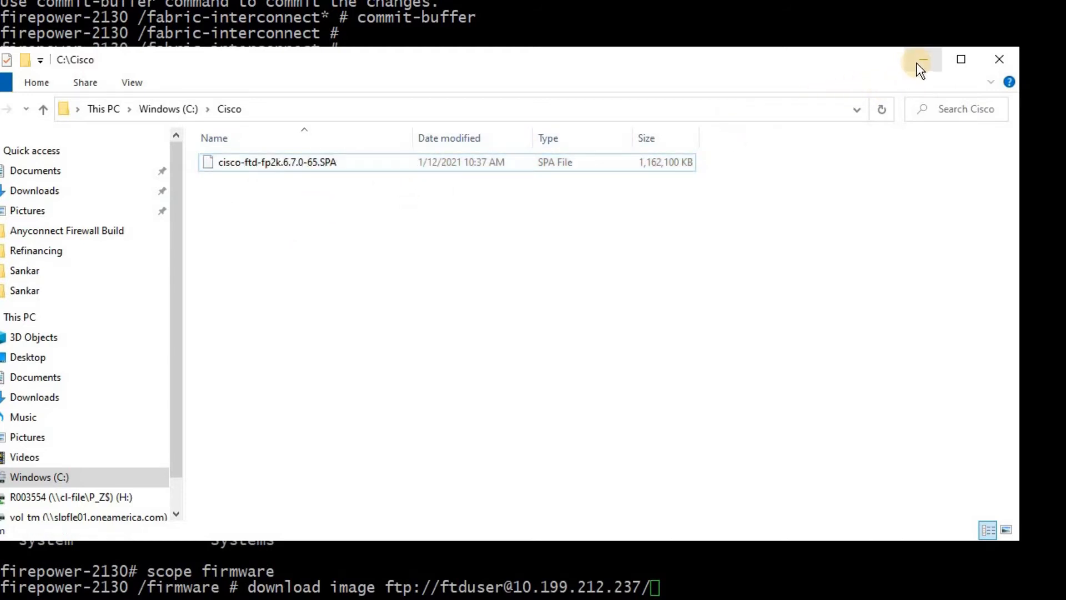
click(922, 60)
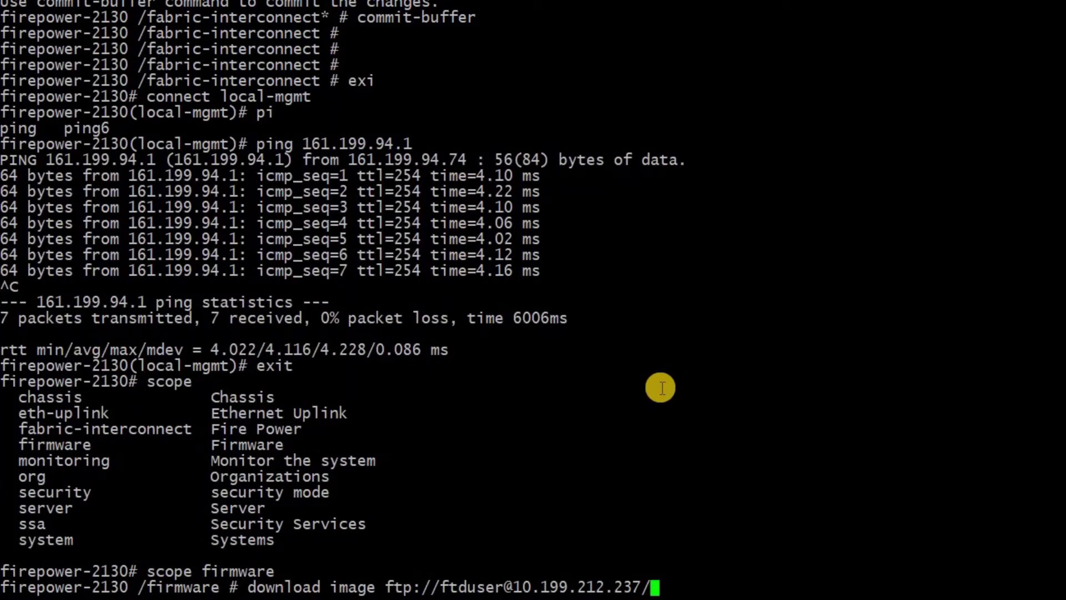
- Append 'Cisco/' to the FTP download path
text(Cisco)
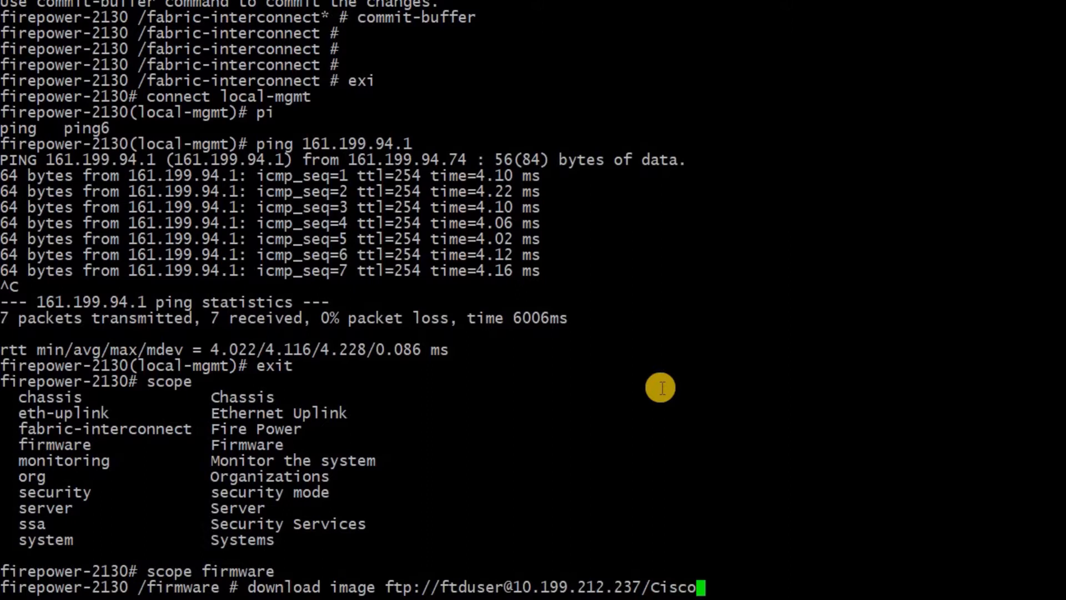
text(/cisco-ftd-fp2k.6.7.0-65.SPA)
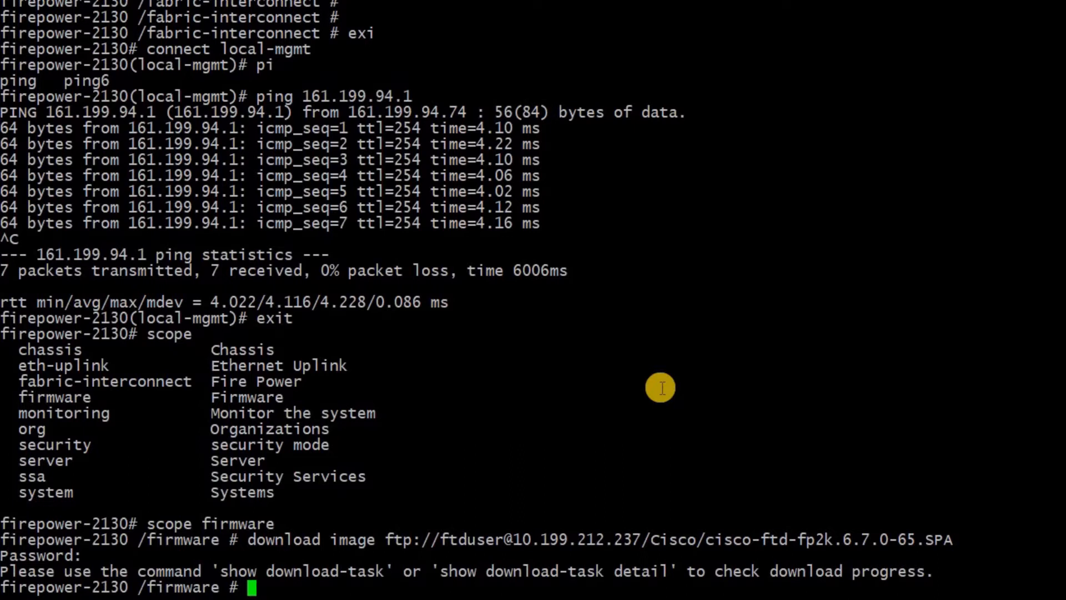
- Run 'show download-task' to see the SPA image Downloading, then minimize FileZilla Server
text(show)
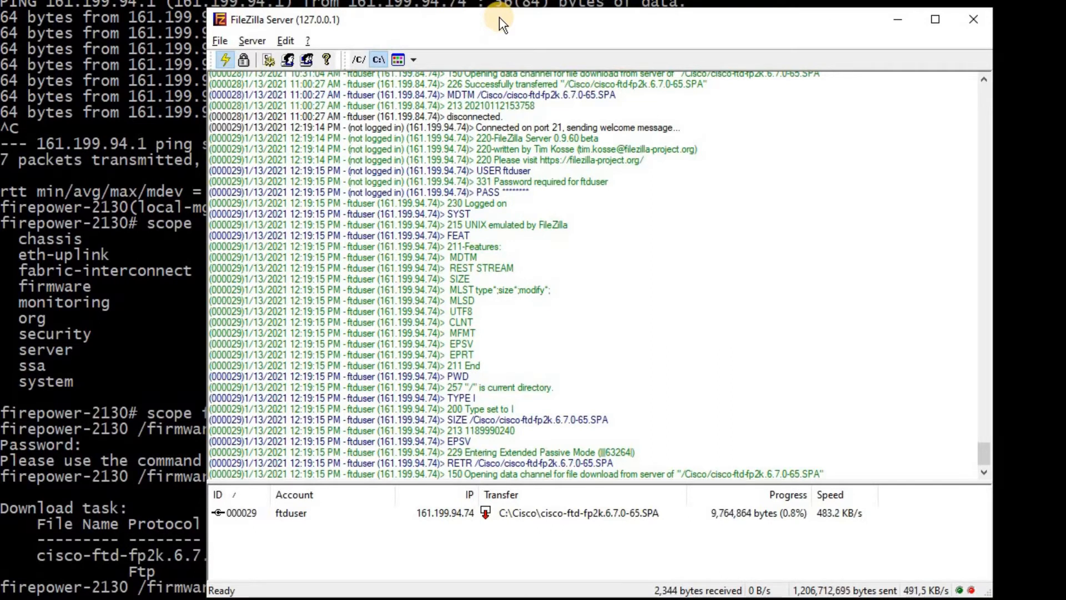
mouse_move(898, 27)
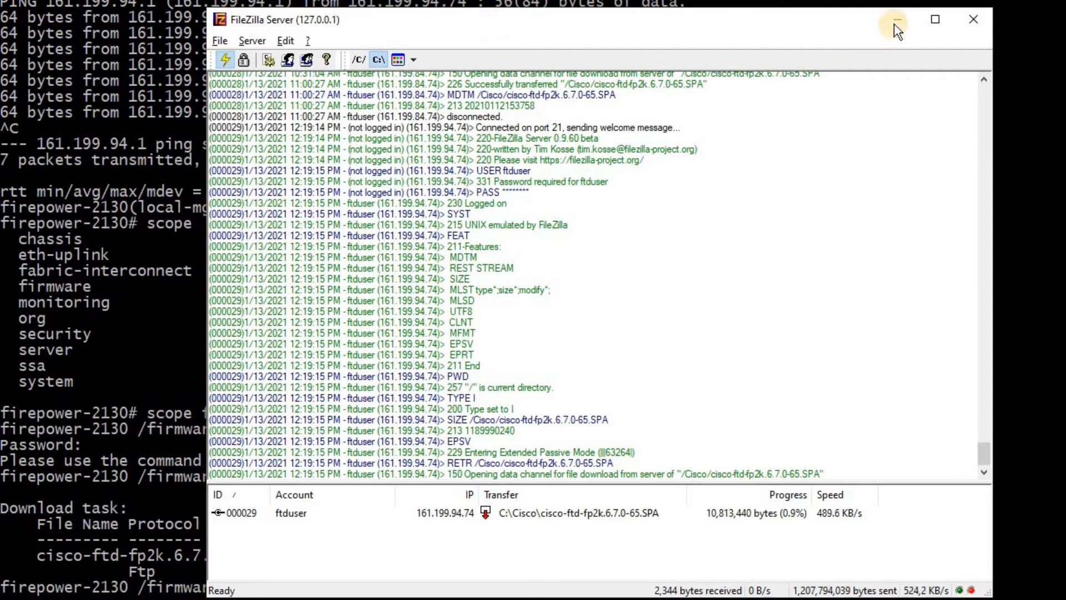
mouse_move(897, 18)
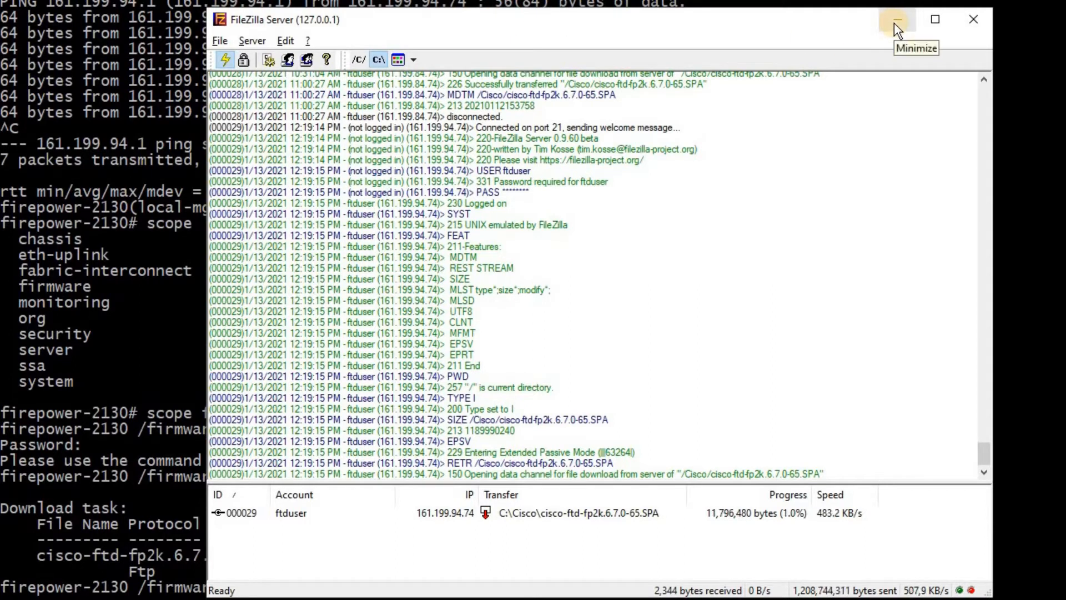
click(896, 18)
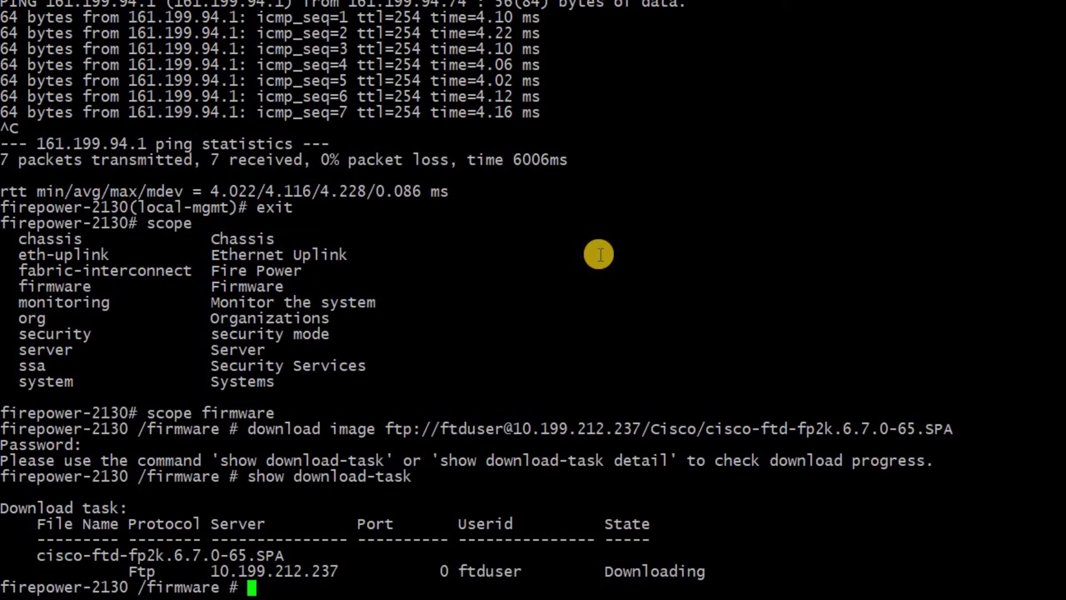
- Rerun 'show download-task'; the image still reports Downloading
text(show download-task)
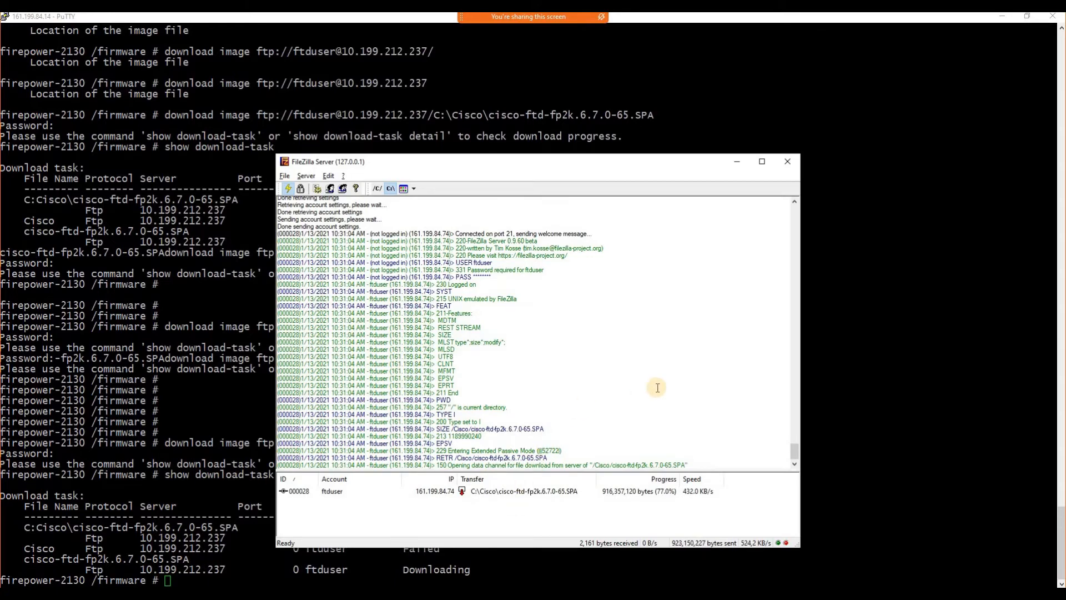
mouse_move(204, 333)
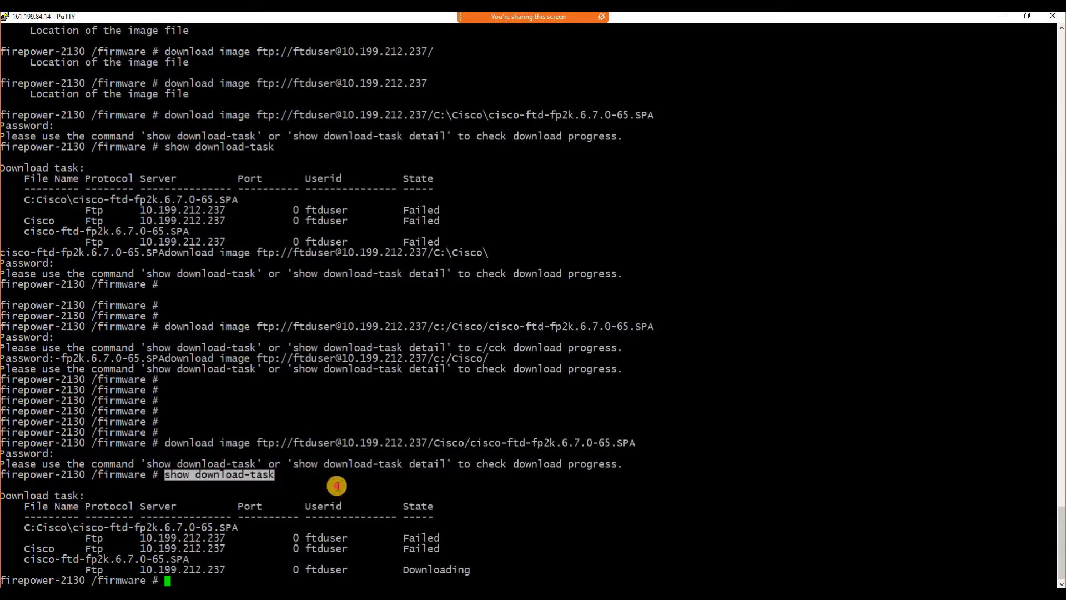
mouse_move(143, 442)
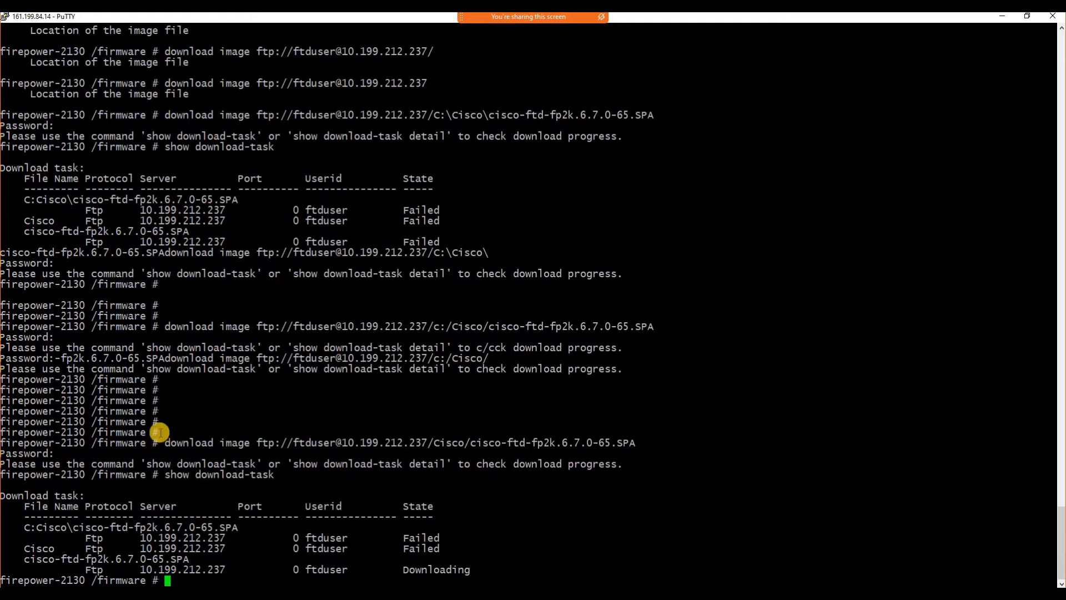
mouse_move(213, 419)
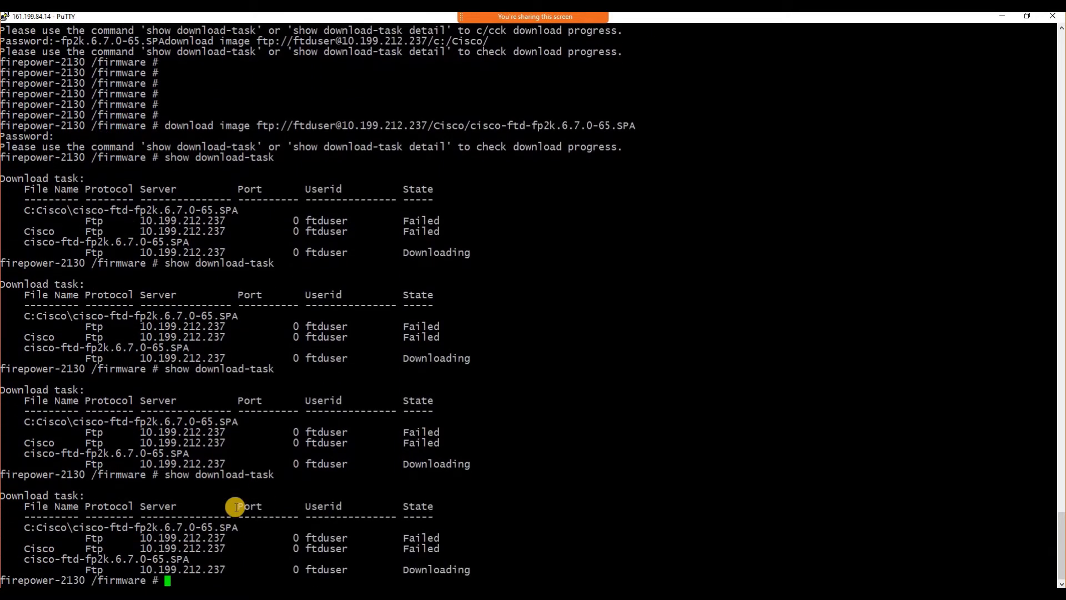
mouse_move(299, 532)
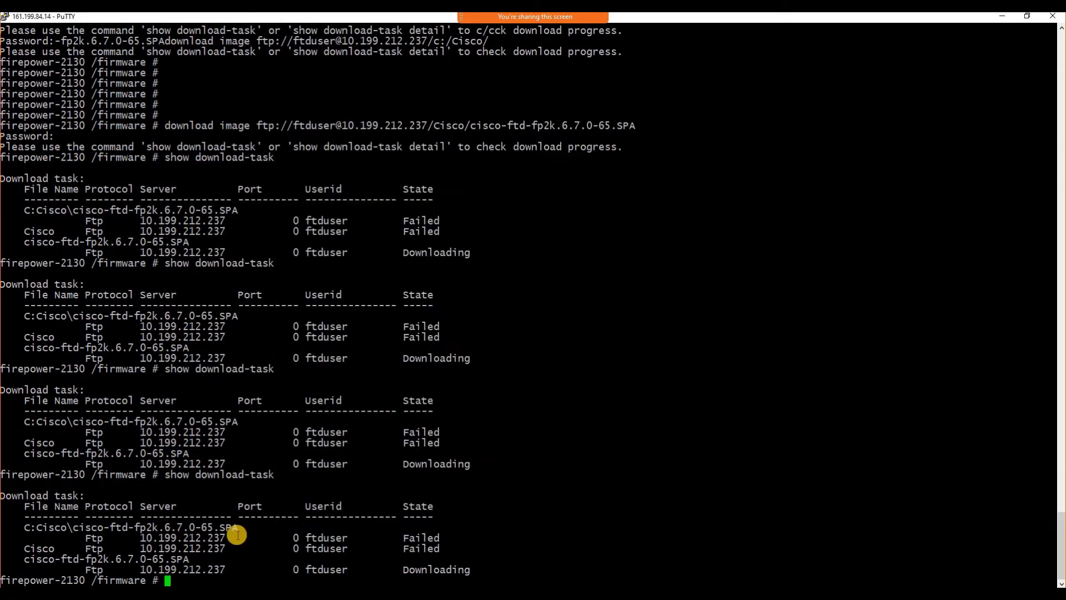
- Scroll the package list to find cisco-ftd-fp2k.6.7.0-65.SPA, version 6.7.0-65
scroll(down, 3)
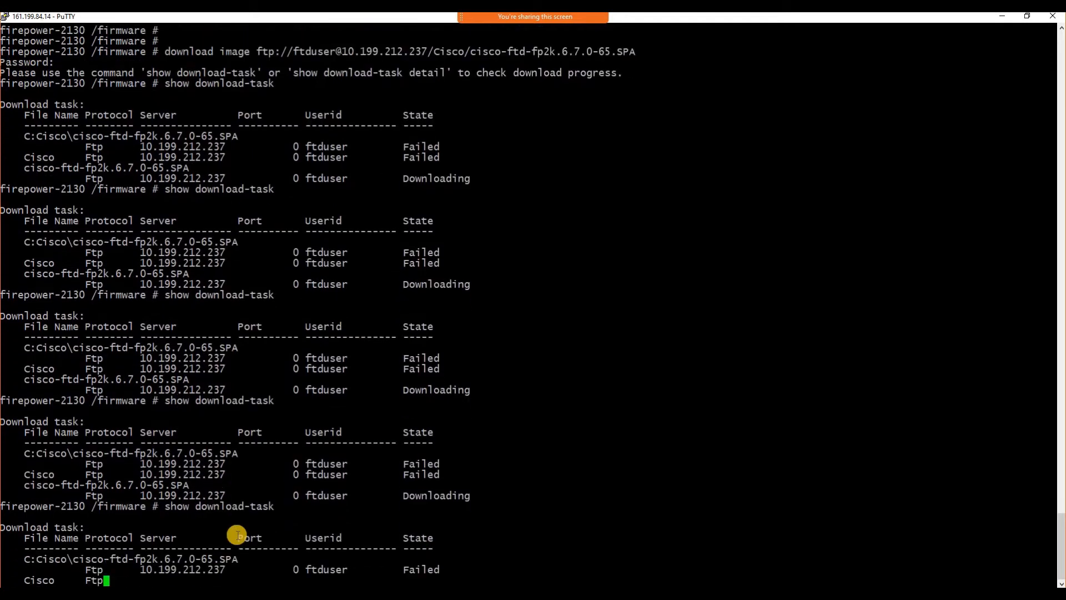
scroll(down, 3)
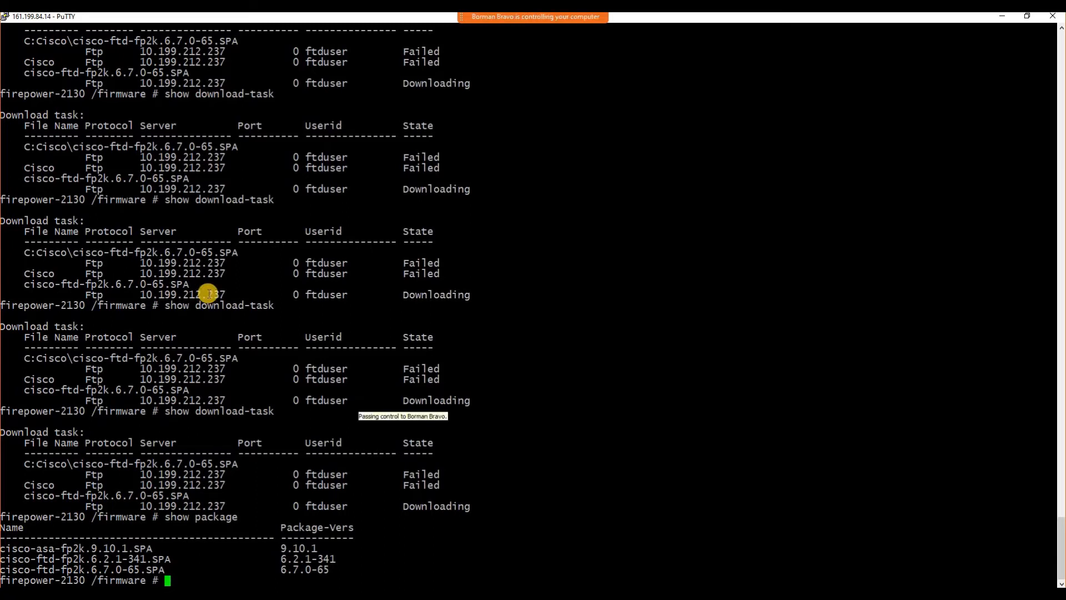
- Enter 'scope auto-install' and type 'install security-pack version 6.7.0-65'
text(show package)
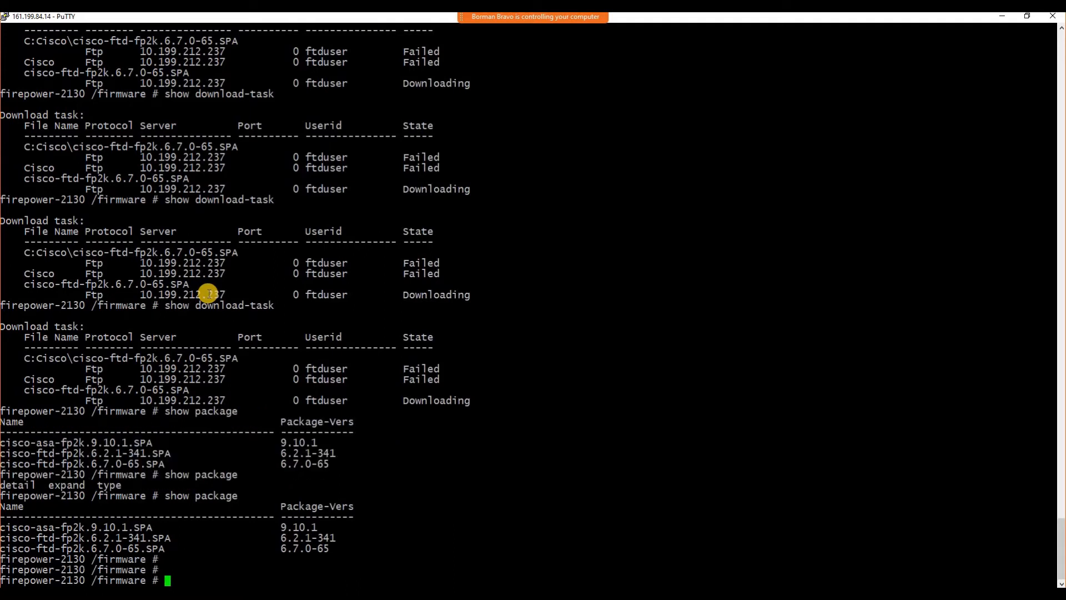
text(scope)
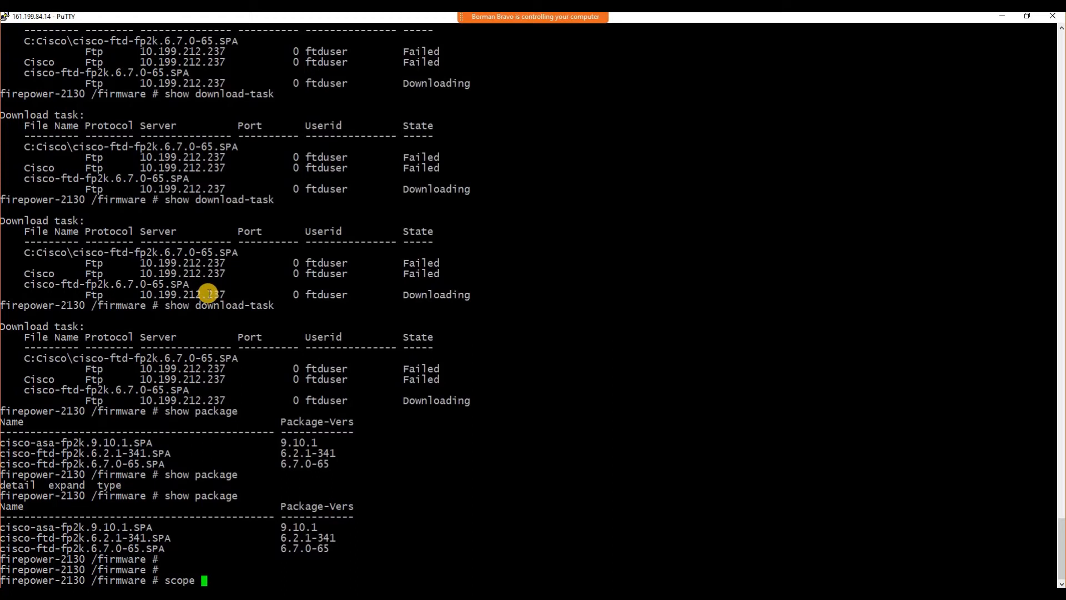
text(a)
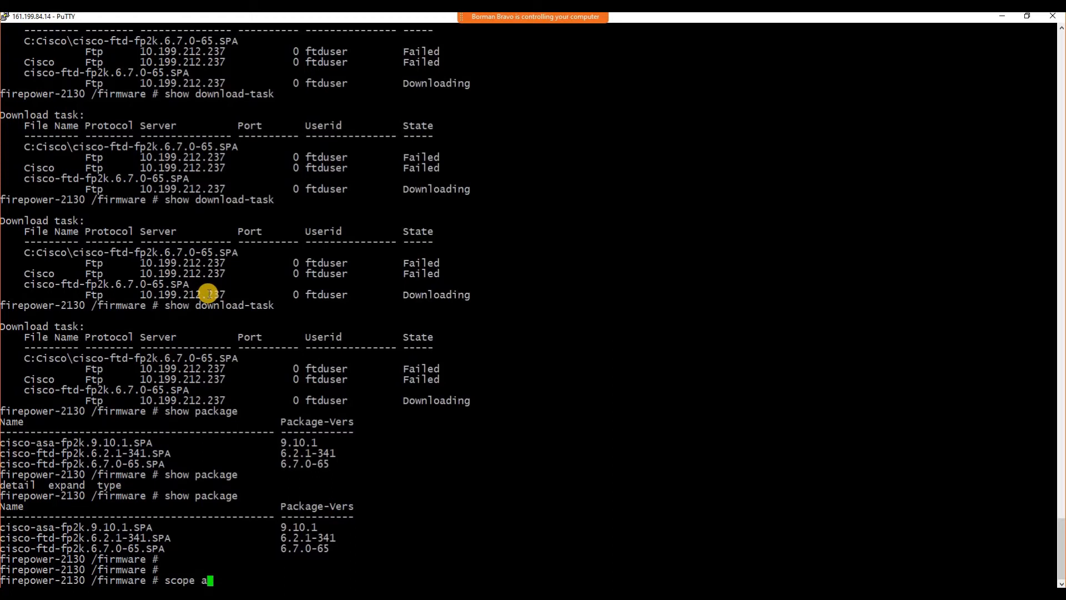
text(uto-install)
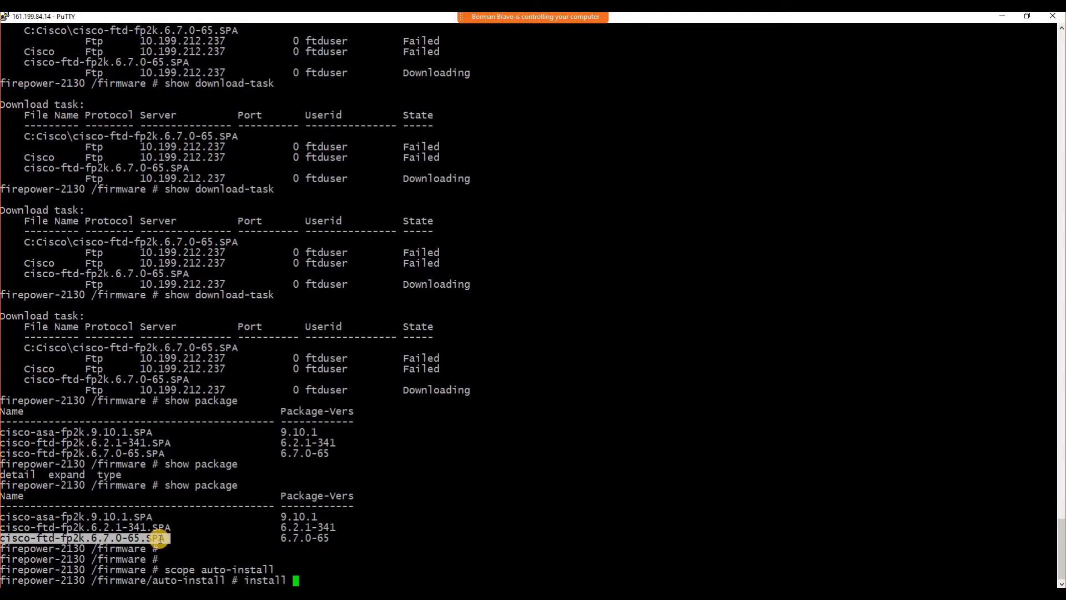
text(security-pack)
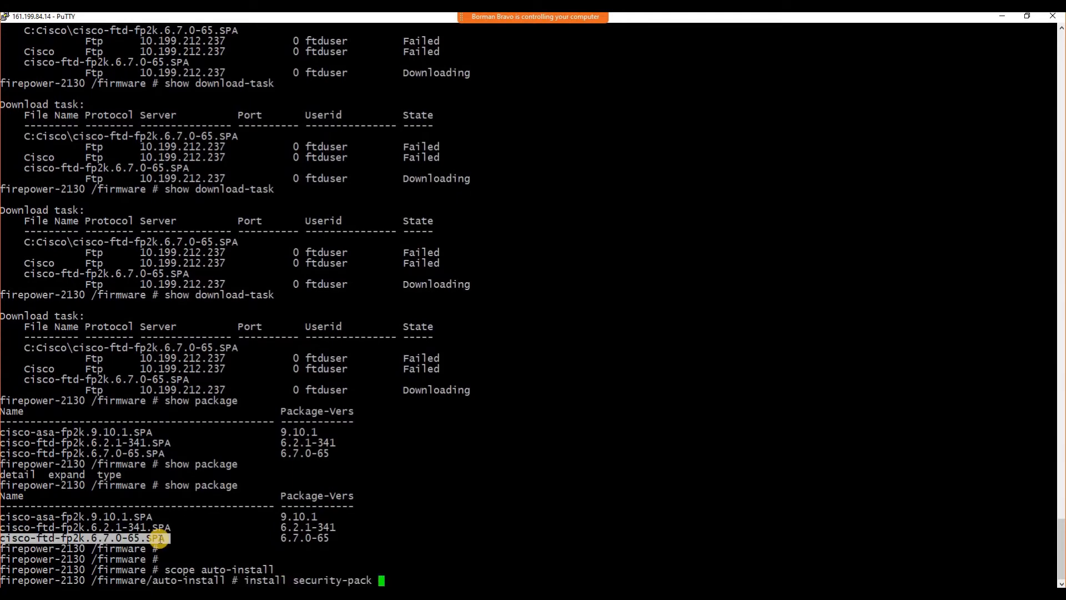
text(version)
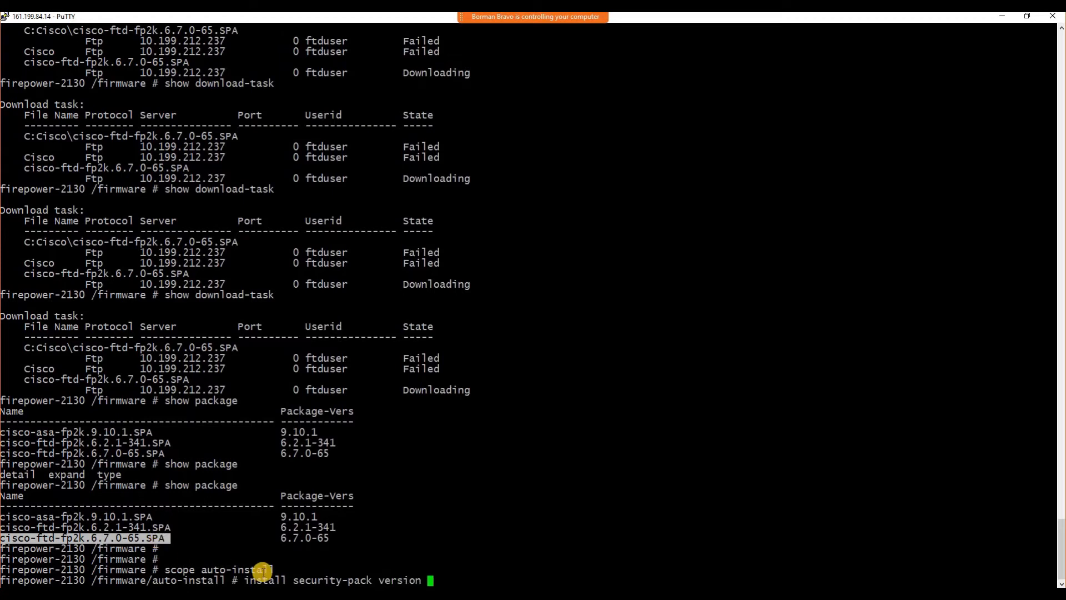
mouse_move(228, 539)
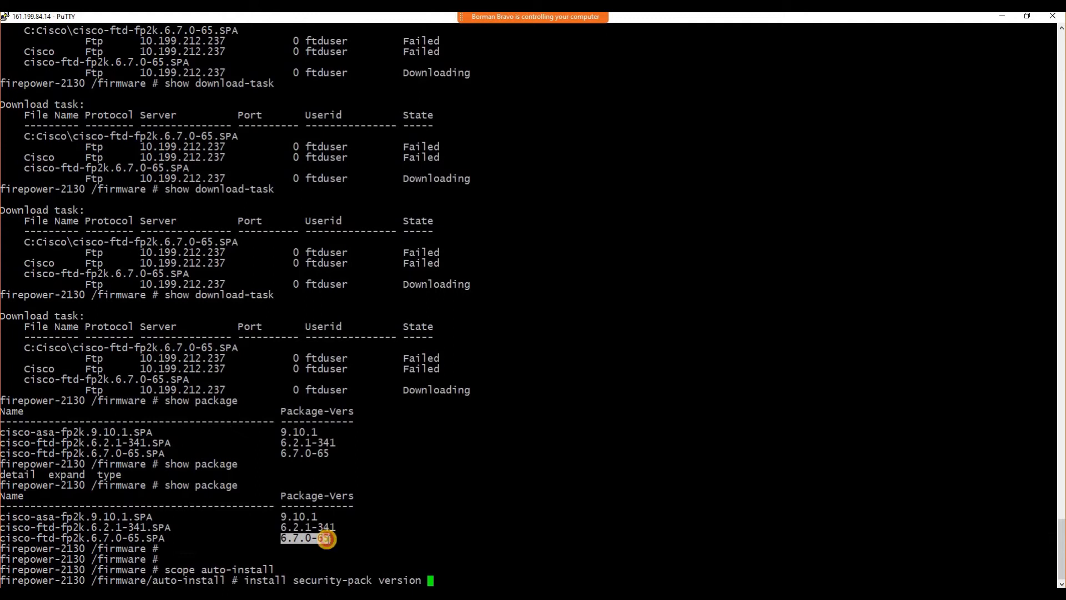
text(6.7.0-65)
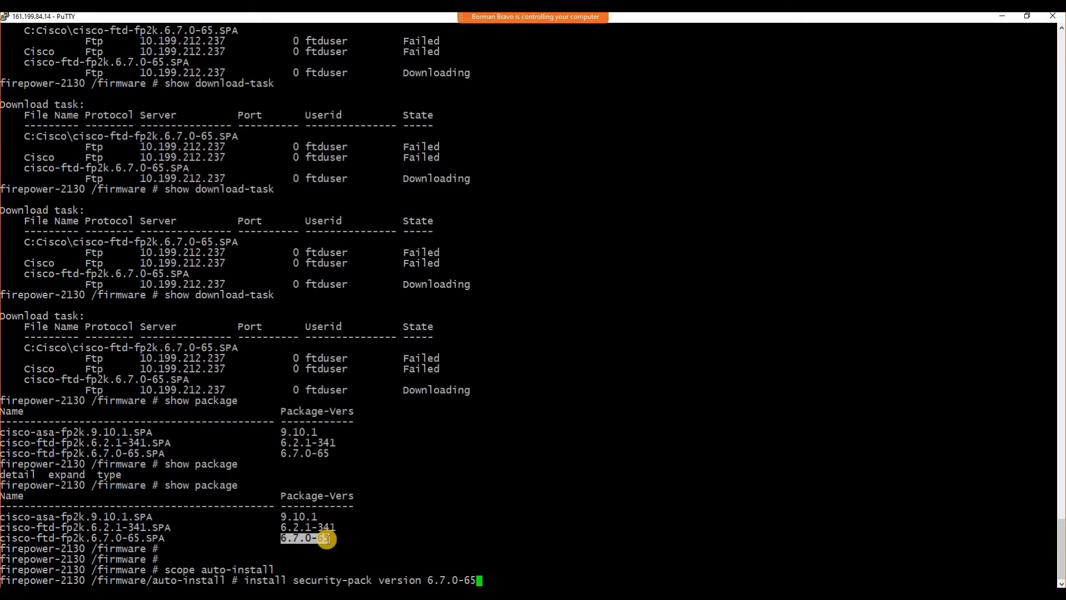
- Submit the 6.7.0-65 security-pack install and answer 'yes' to the upgrade prompts
key(Return)
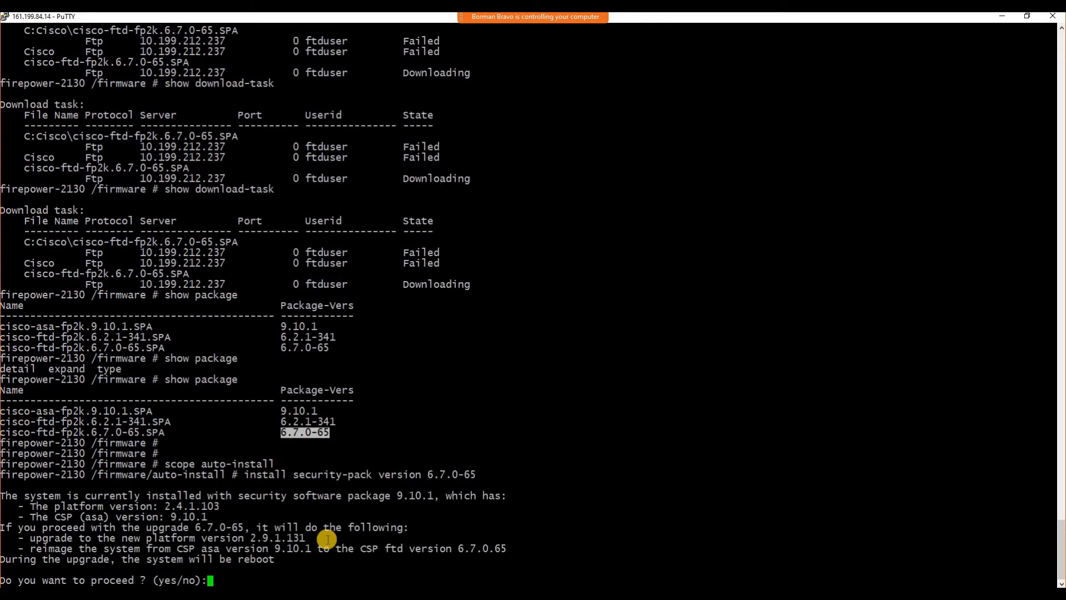
text(yes)
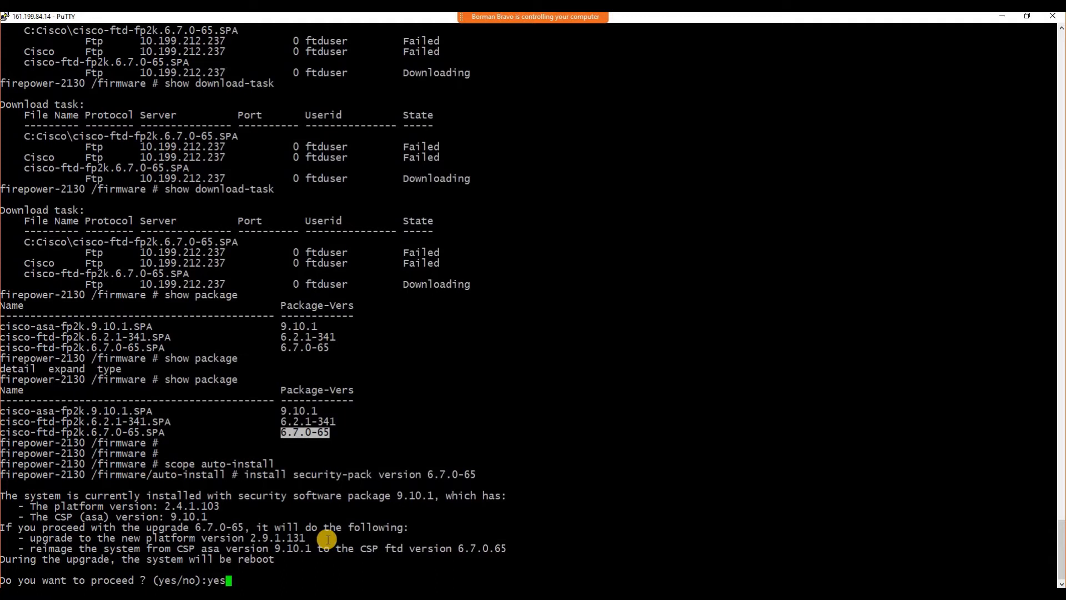
key(Return)
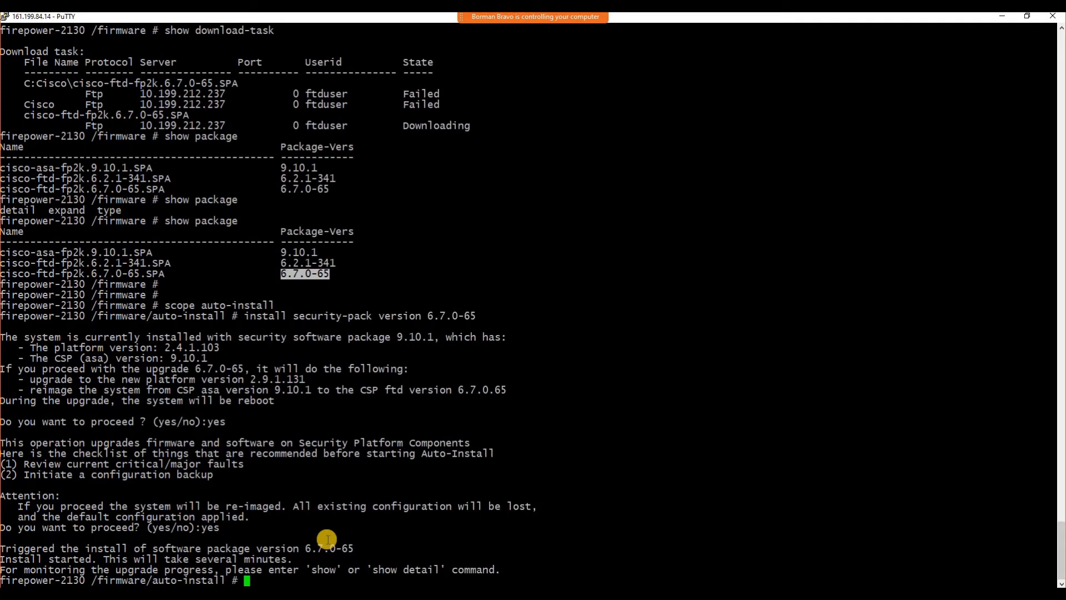
mouse_move(7, 482)
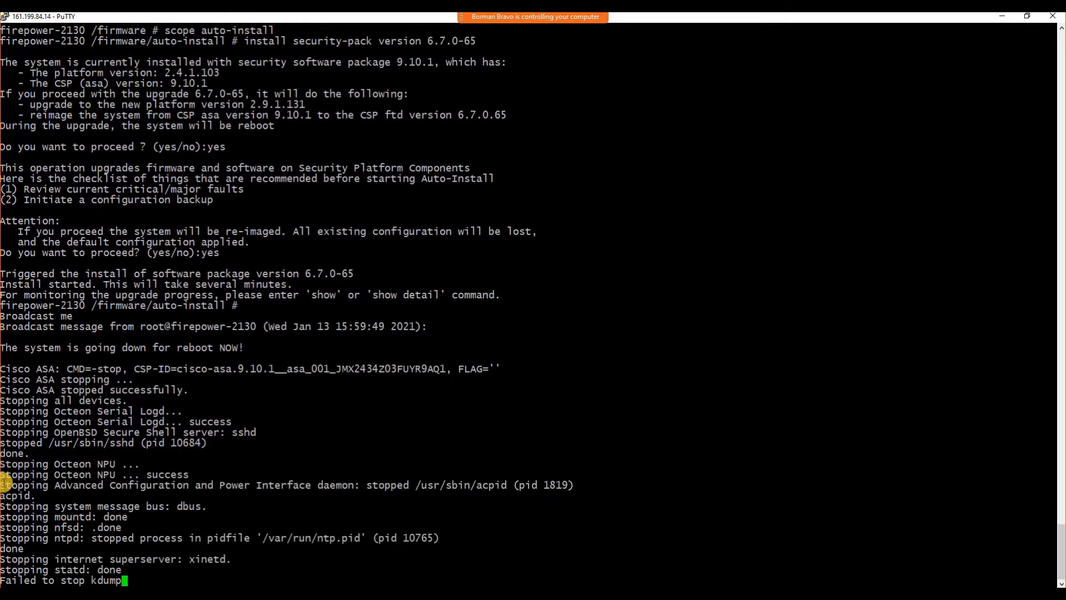
- Scroll through the boot output while FTD 6.7.0.65 installs and initializes
scroll(down, 3)
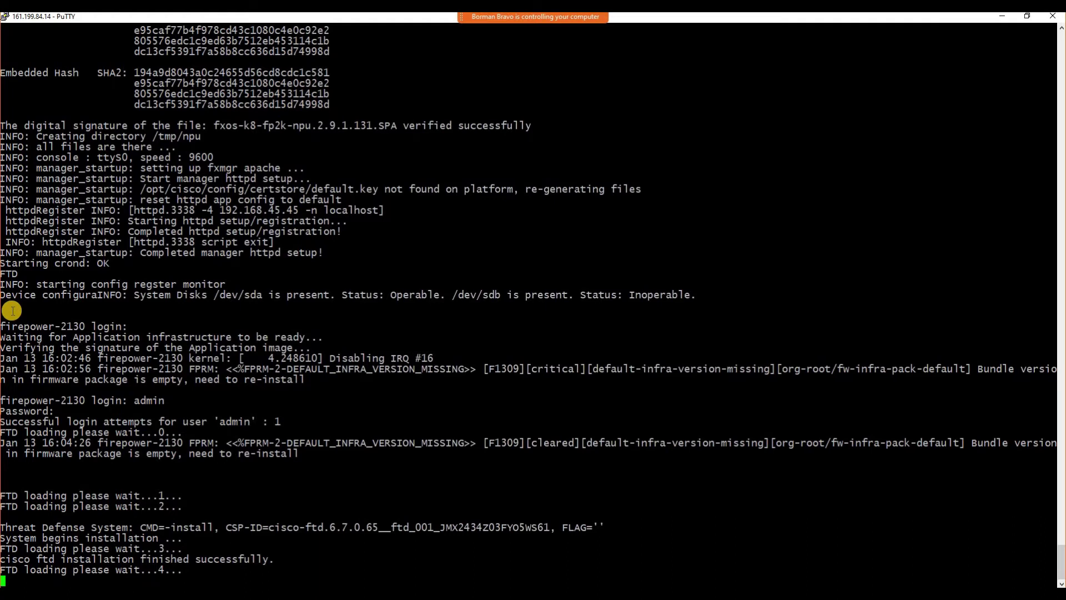
scroll(down, 3)
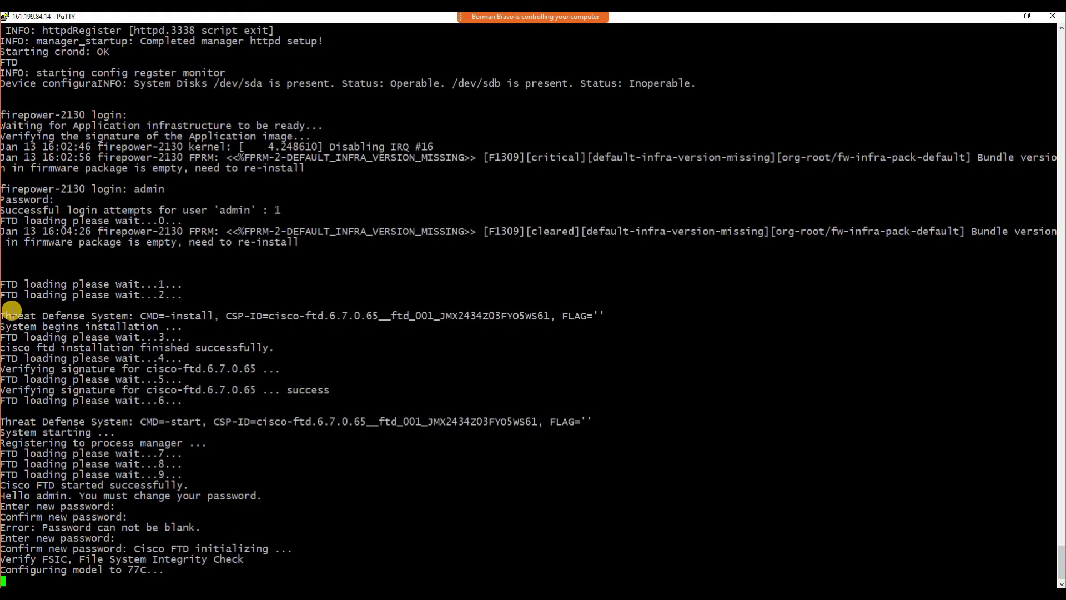
scroll(up, 3)
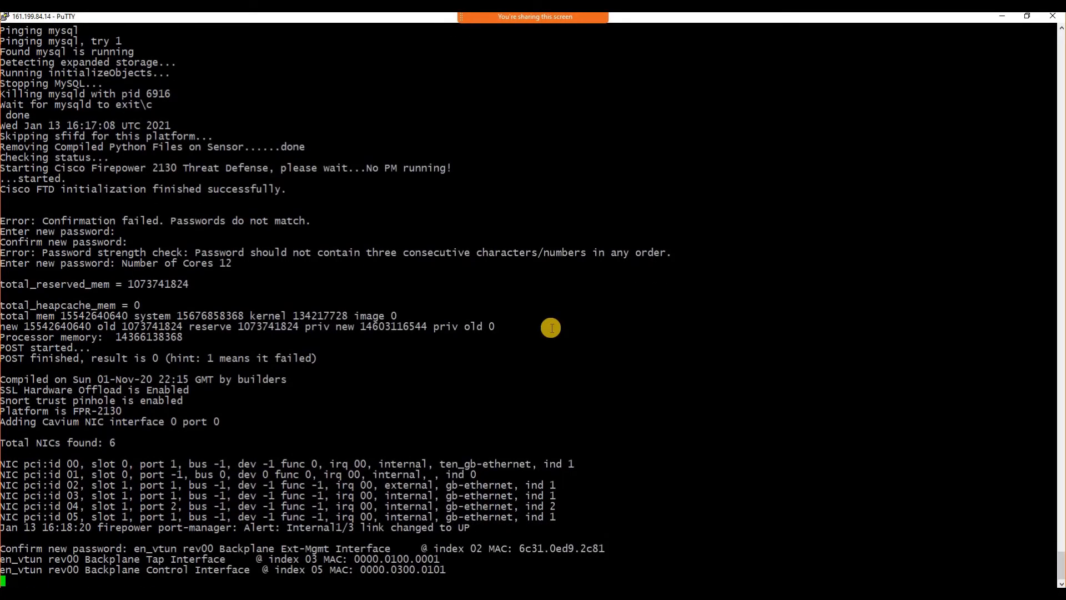
- Confirm the new login password and check that show version reports FXOS 2.9(1.131)
scroll(down, 3)
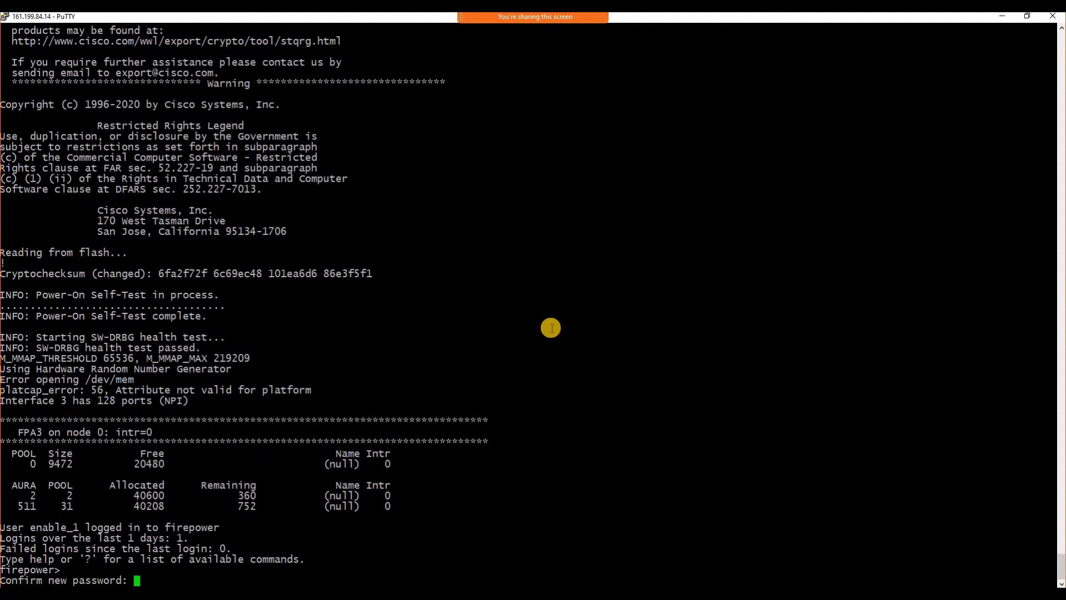
key(Return)
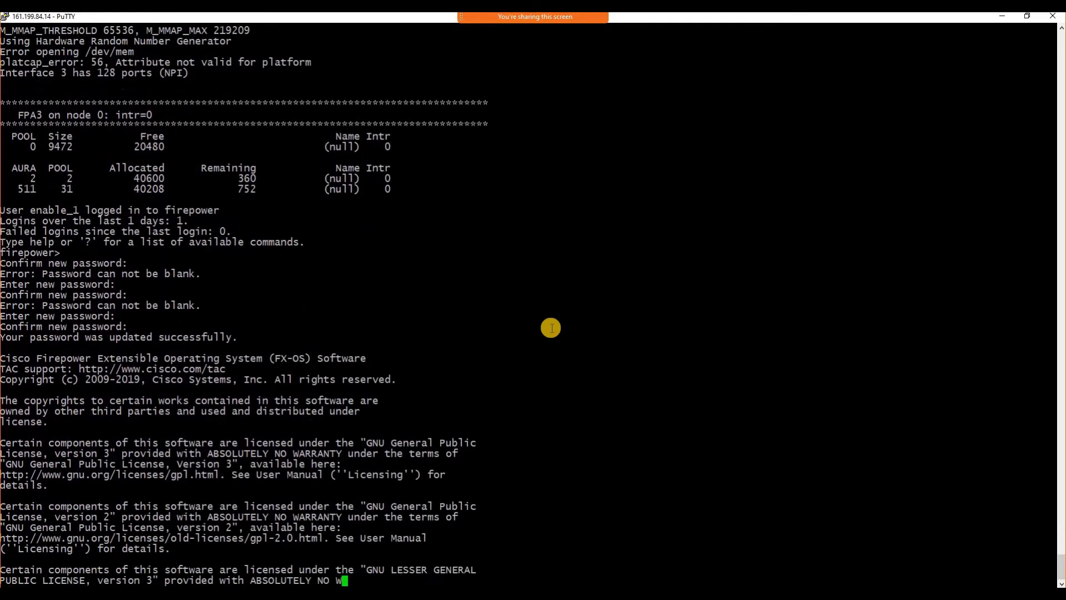
scroll(down, 3)
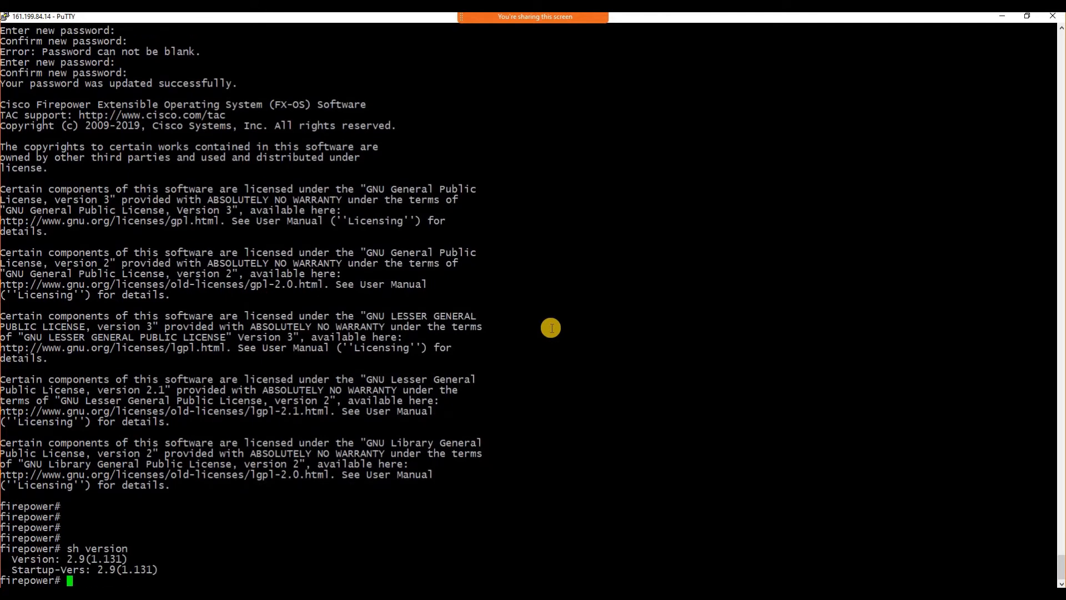
- Run connect ftd to enter the FTD console
text(connect ftd)
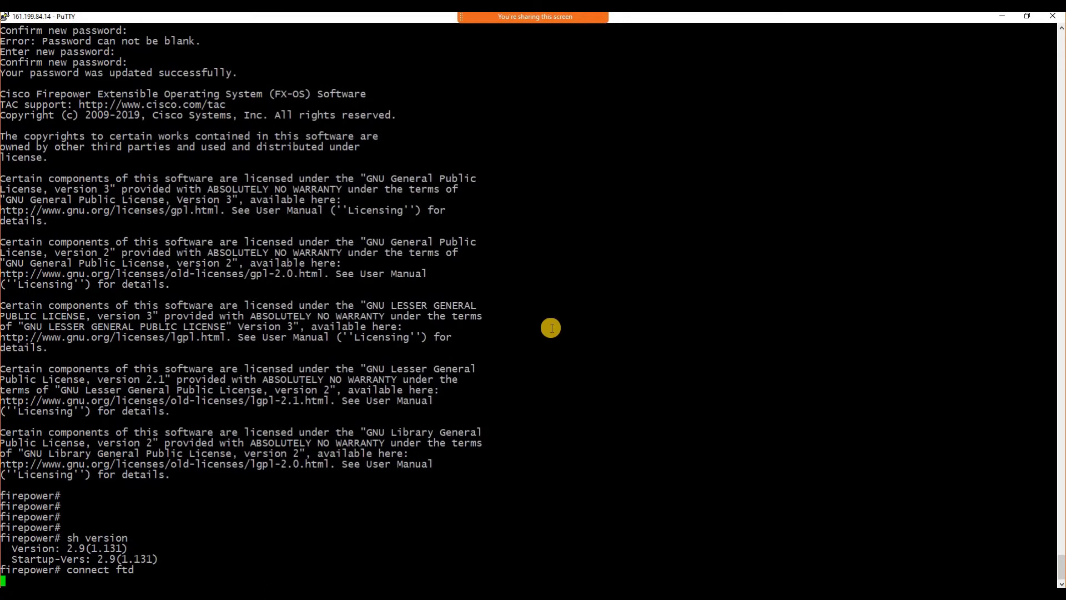
key(Return)
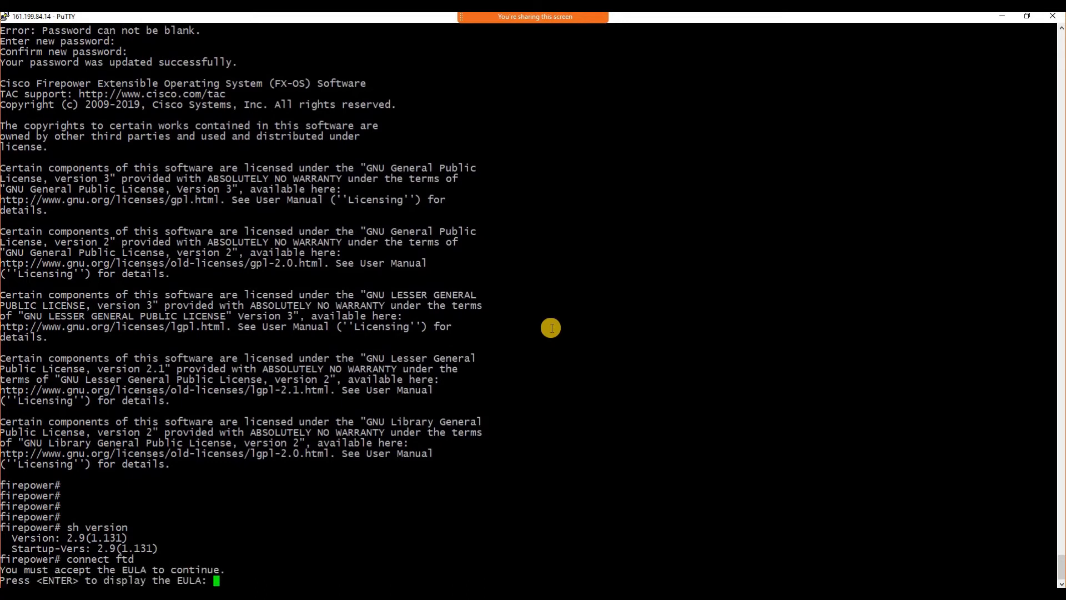
- Accept the EULA and choose manual IPv4 configuration for management
key(Return)
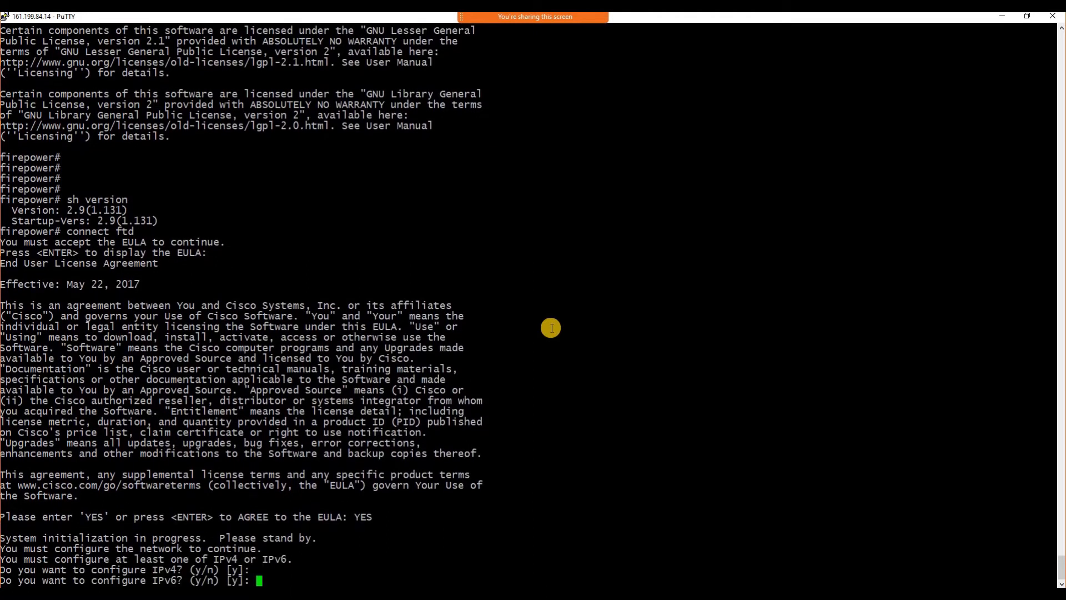
text(y)
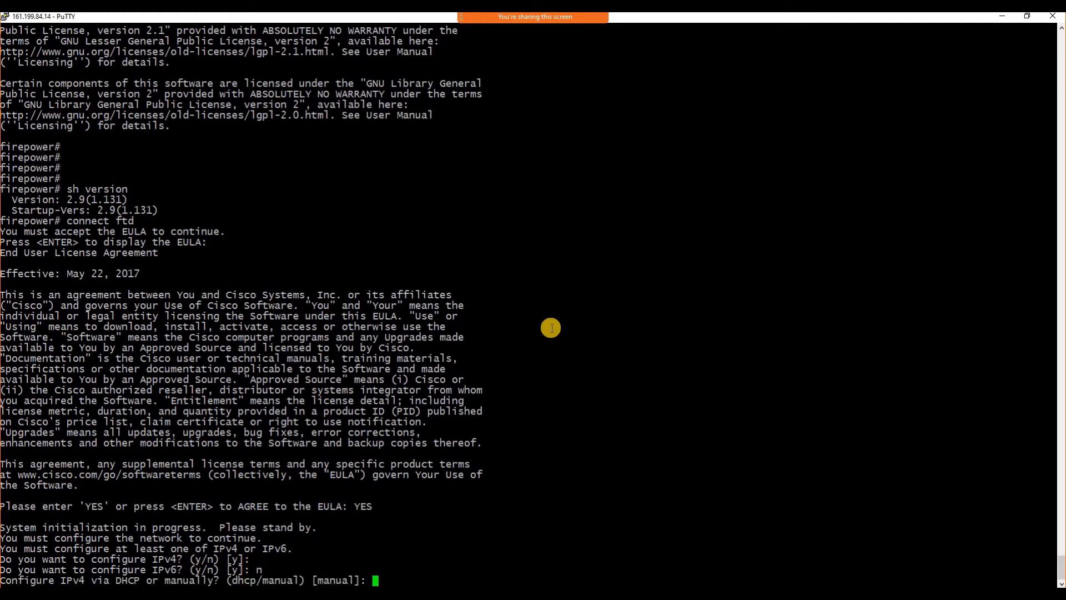
text(m)
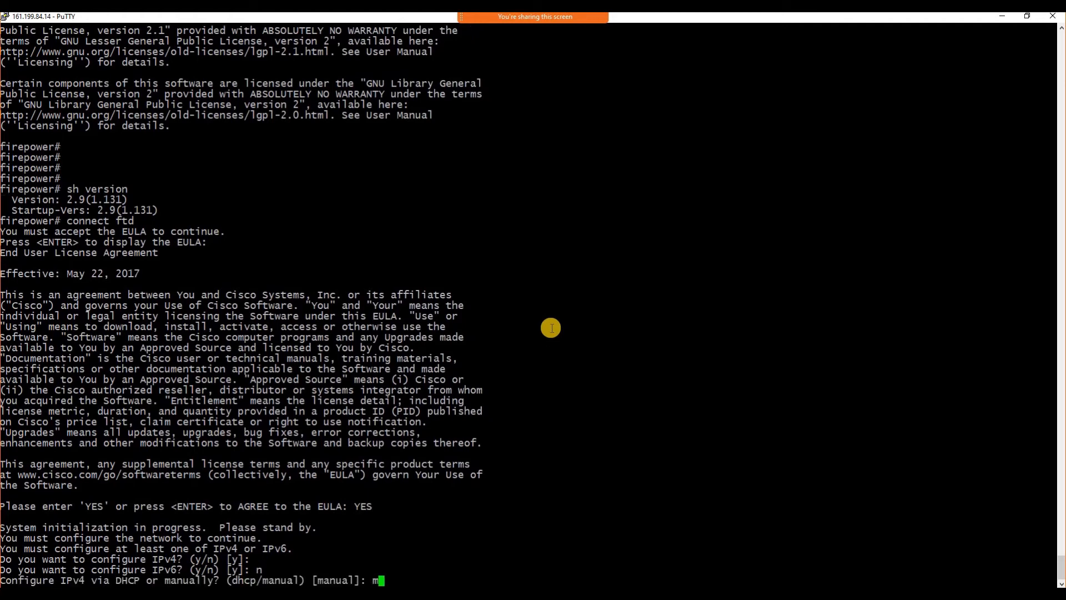
text(anual)
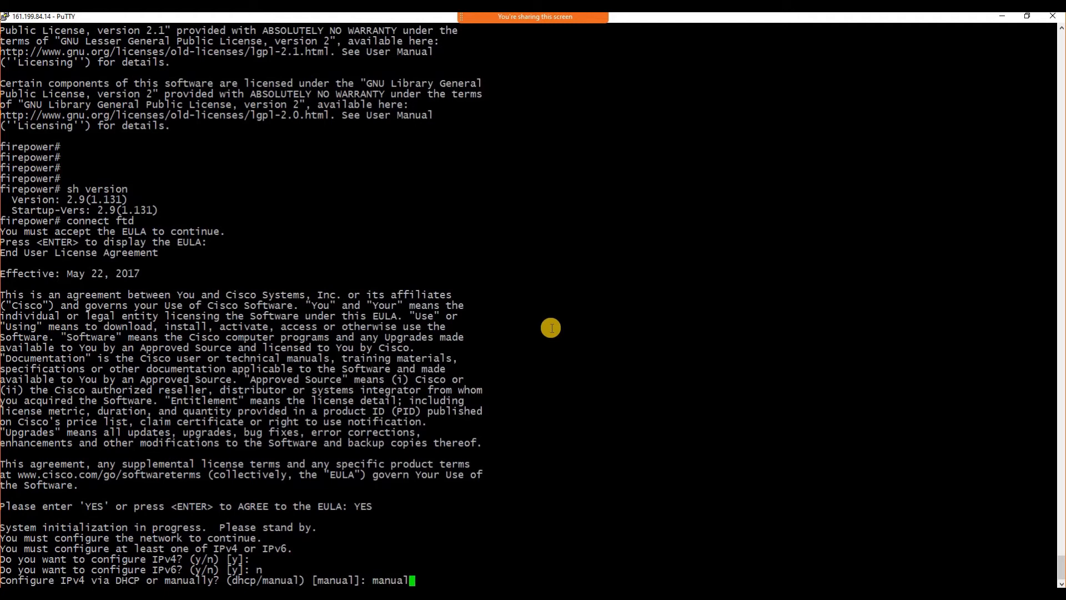
key(Return)
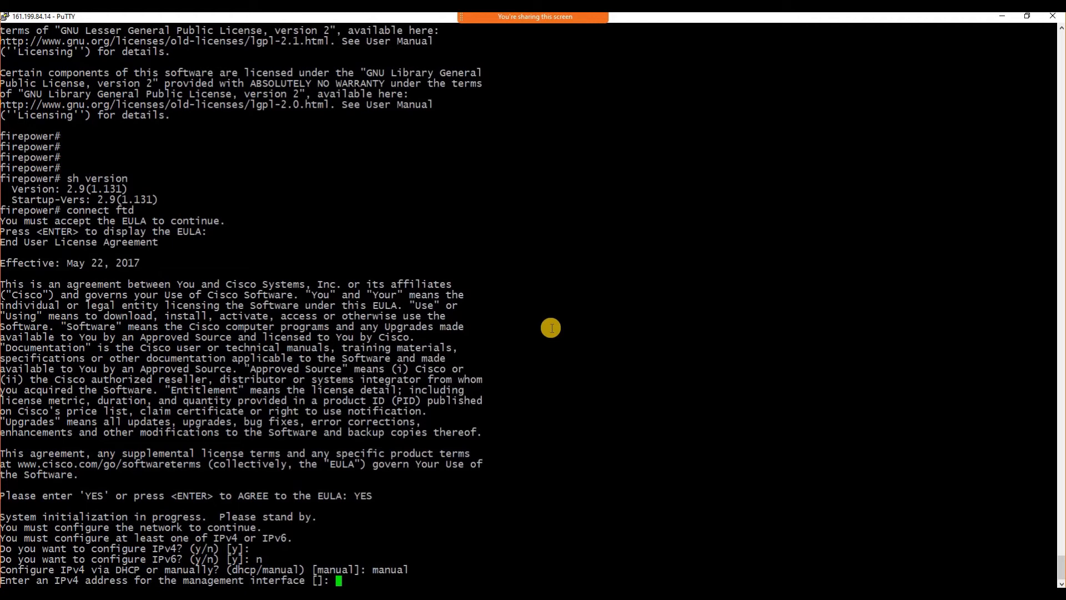
- Enter management IP 161.199.84.74, netmask 255.255.255.0 and gateway 161.199.84.1
text(161.1)
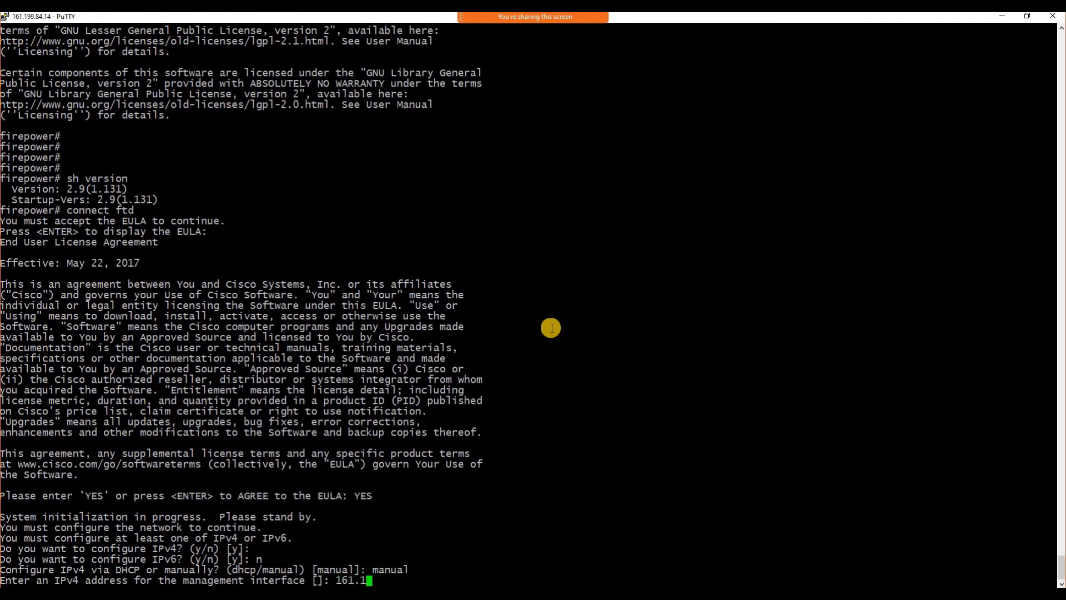
text(99.)
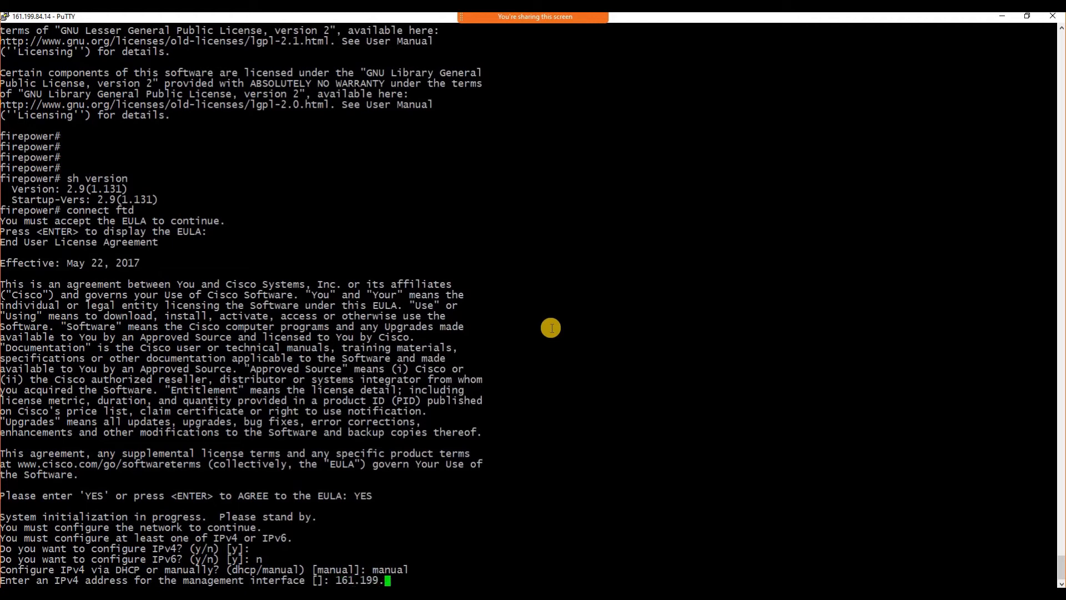
text(84.74)
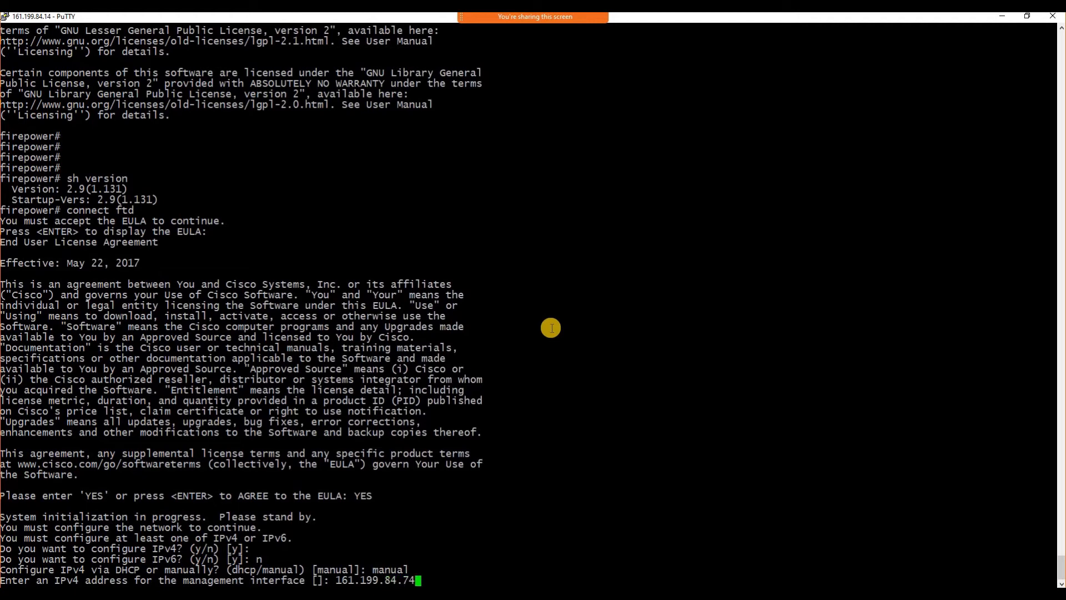
key(Return)
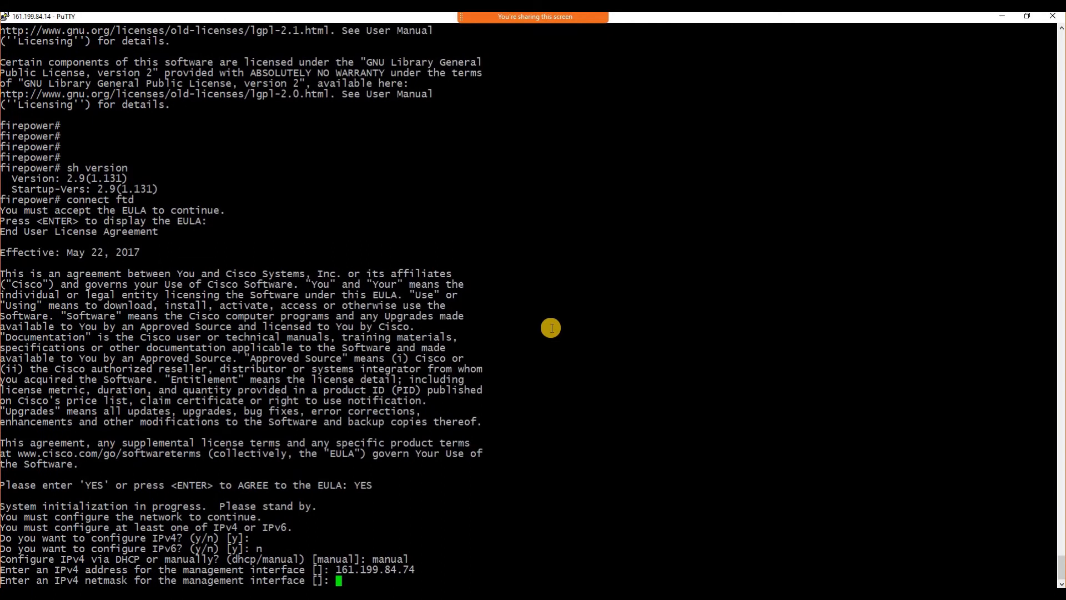
text(255)
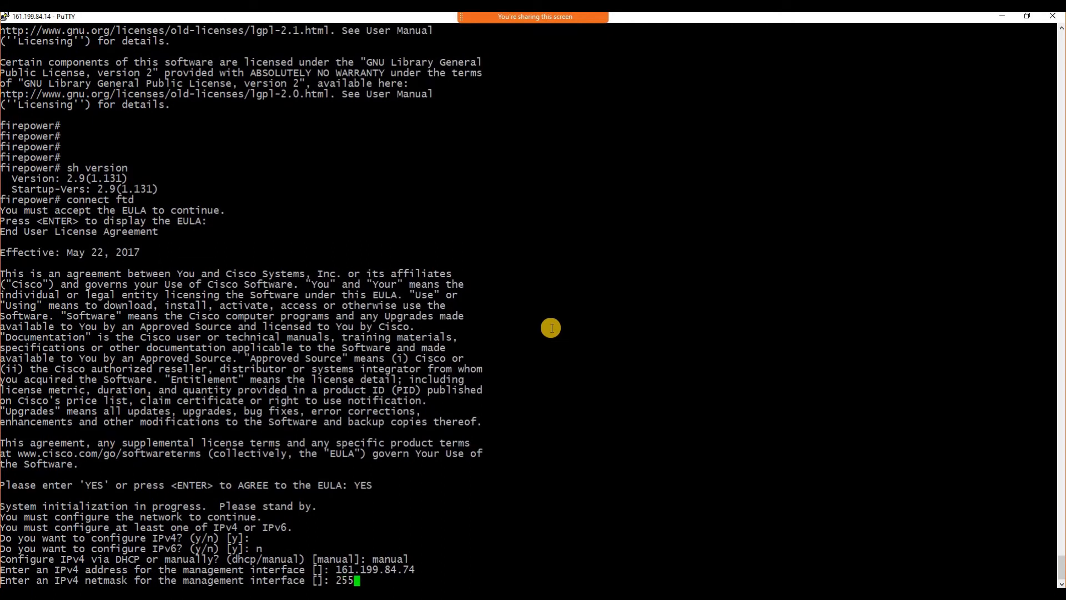
text(.255.255.0)
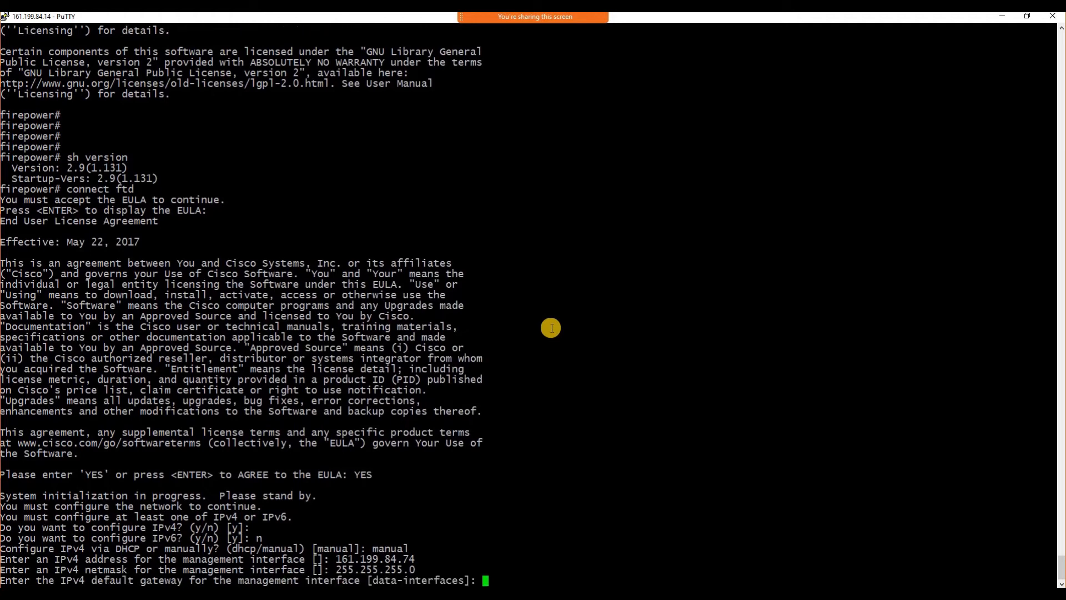
text(161.)
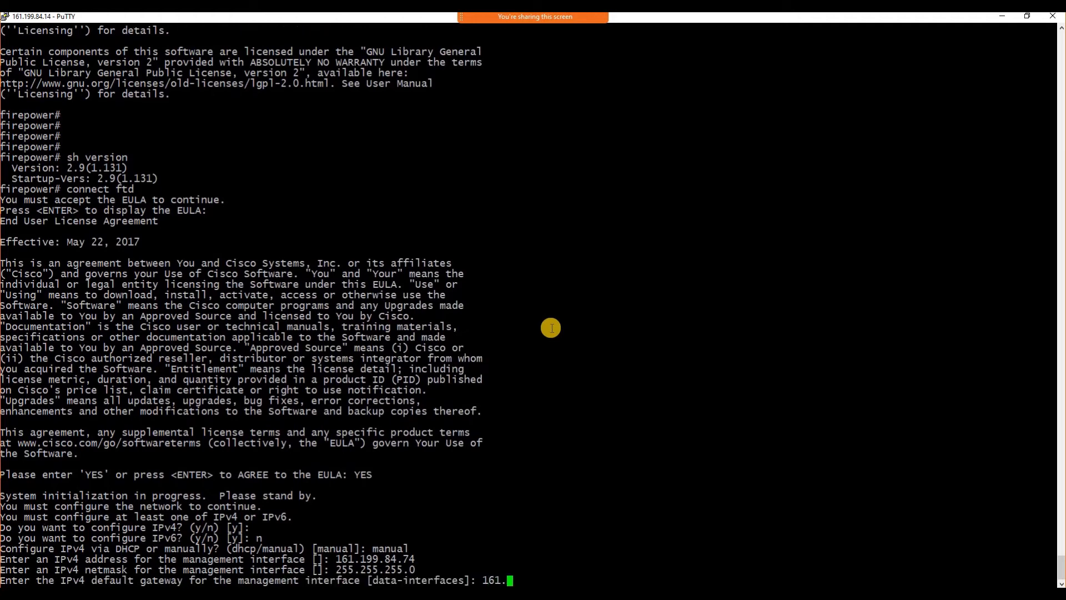
text(199.84.)
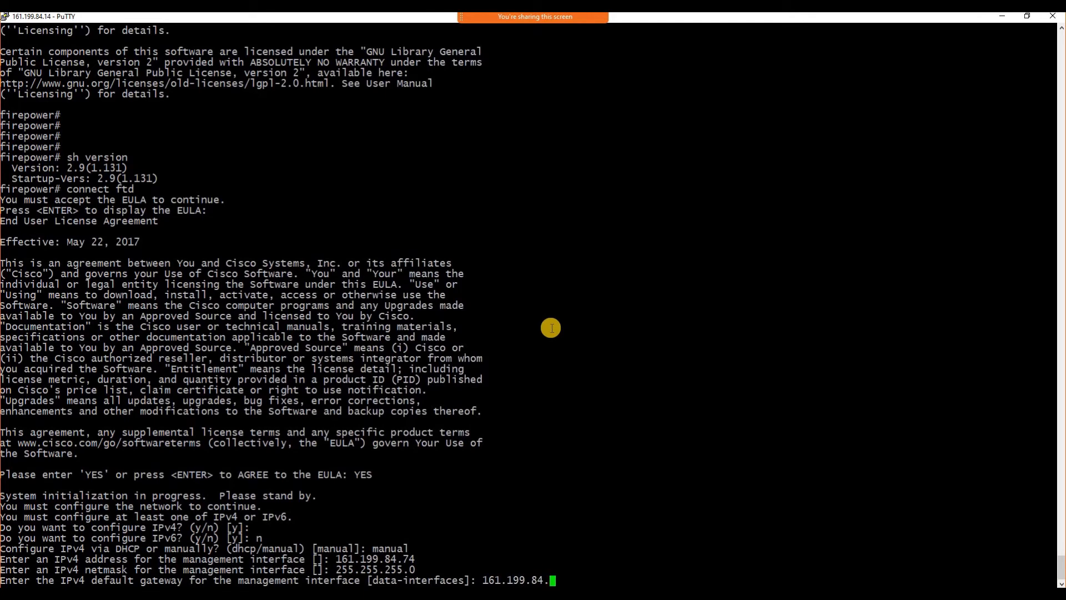
key(Return)
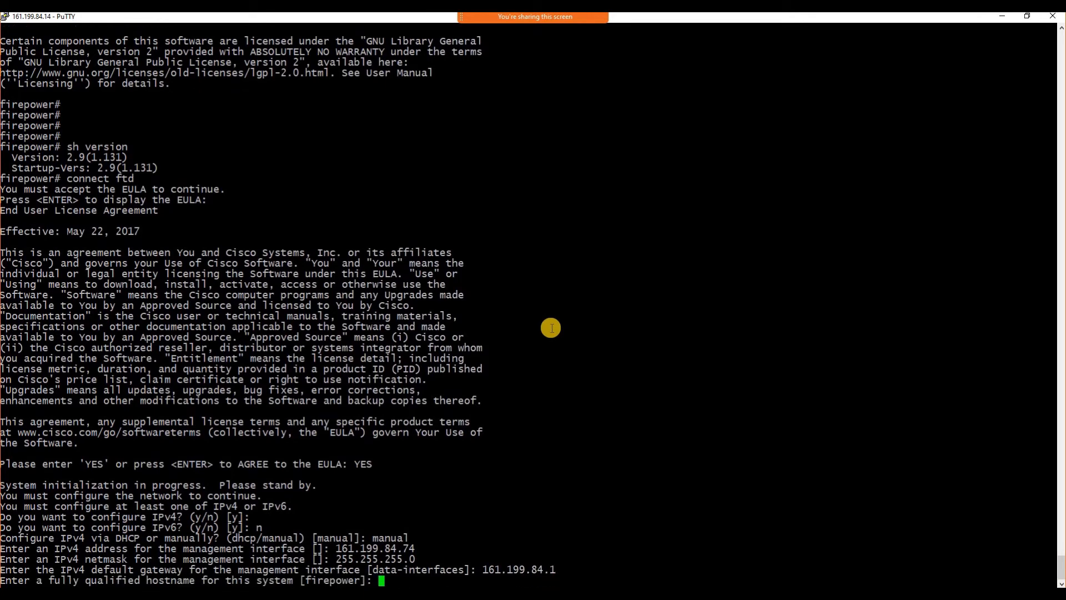
- Set the hostname to HOUFTDAC001
text(HOU)
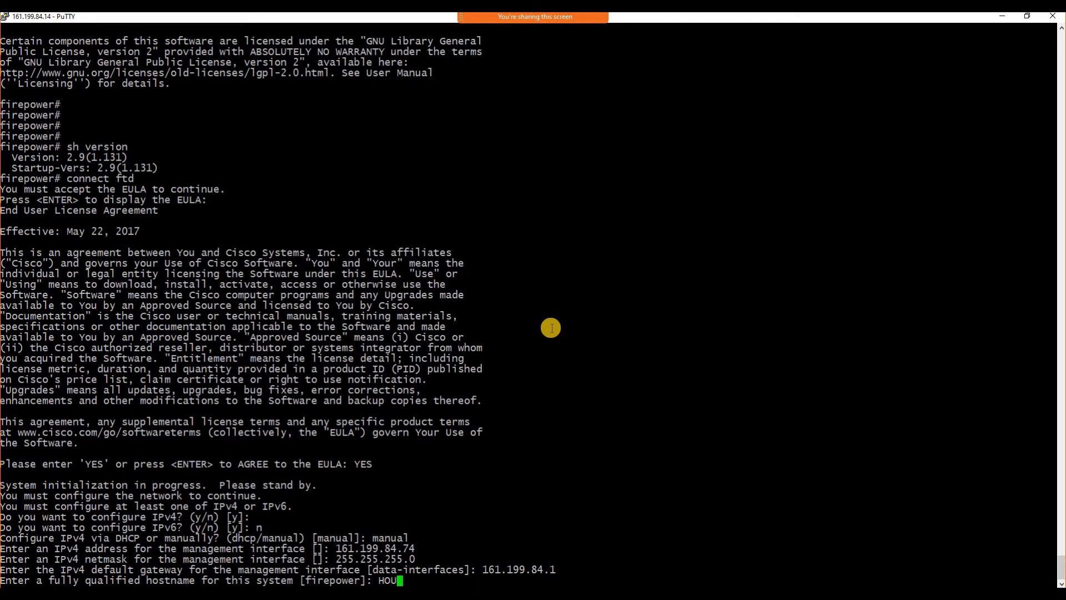
text(FT)
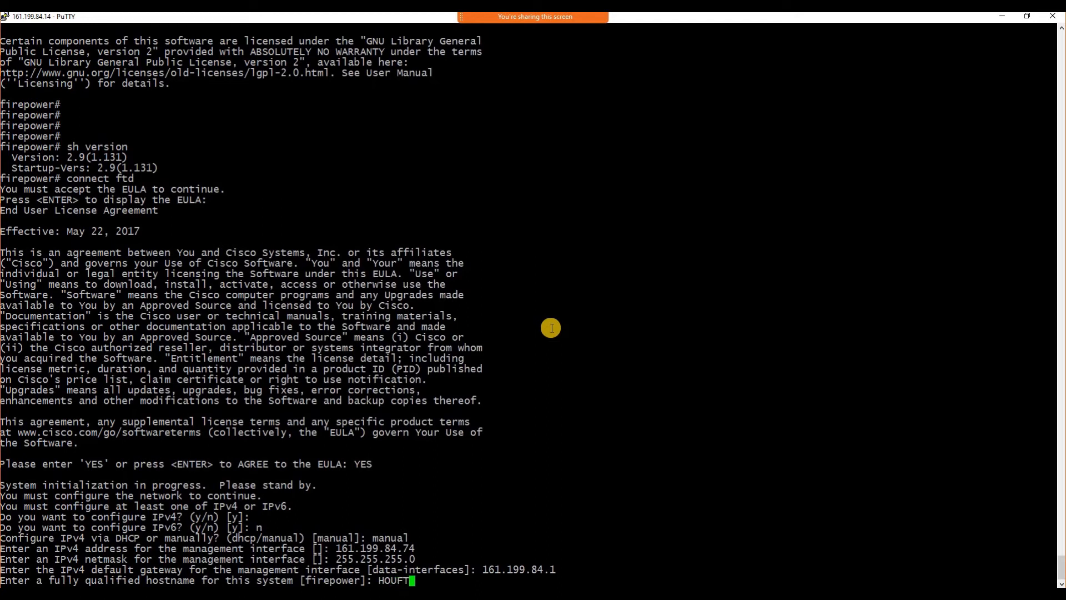
text(D)
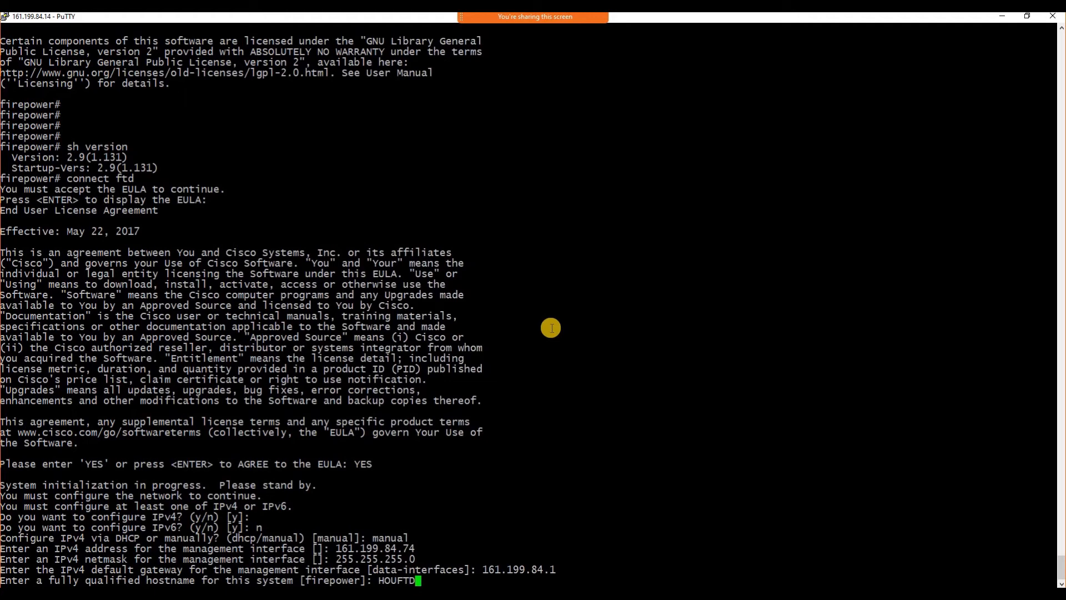
text(A)
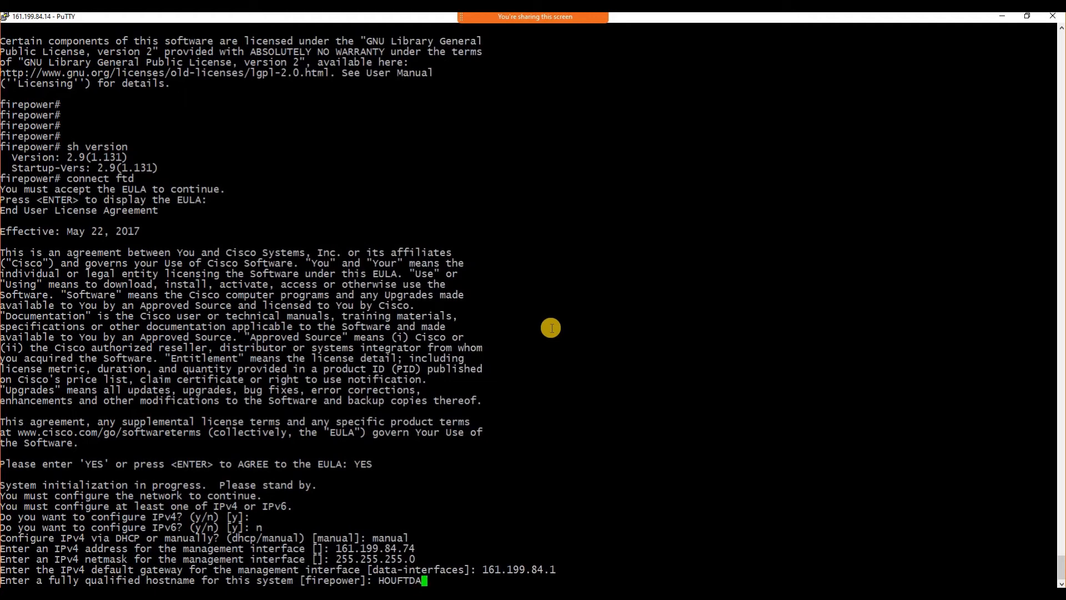
text(C)
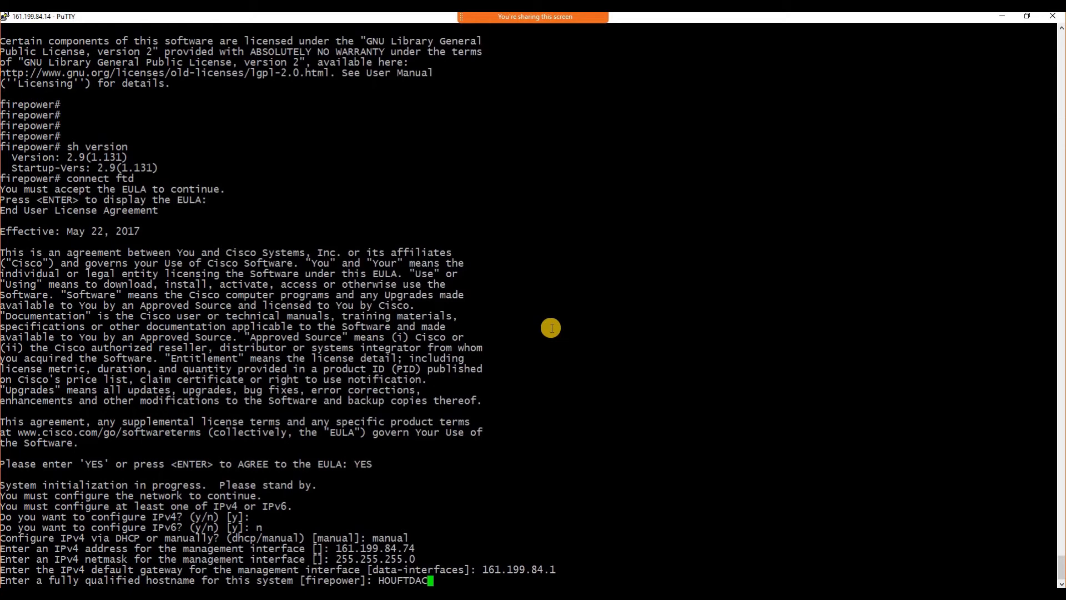
text(0)
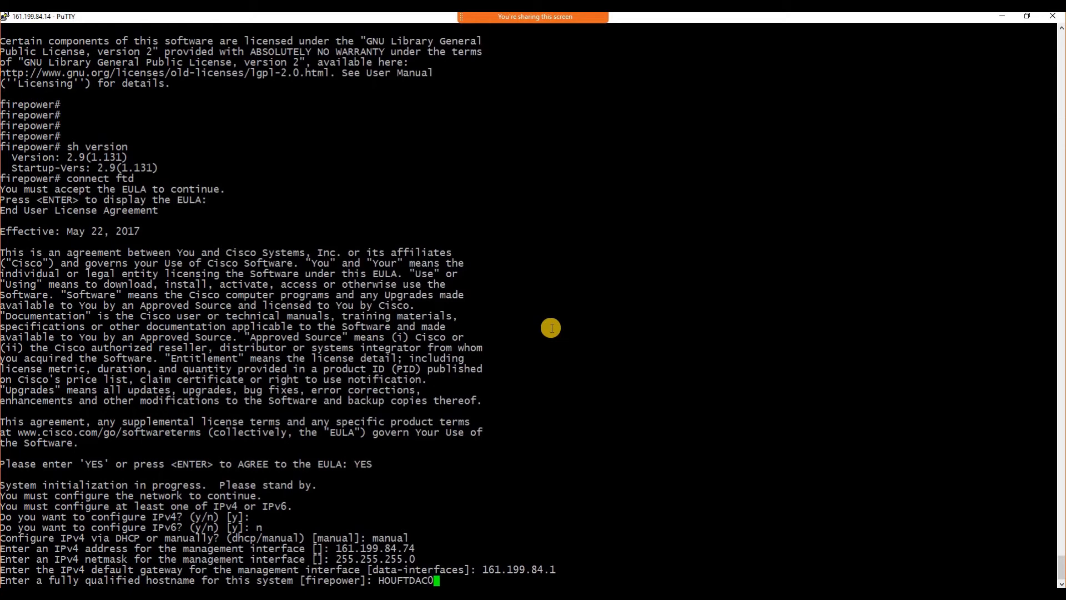
text(1)
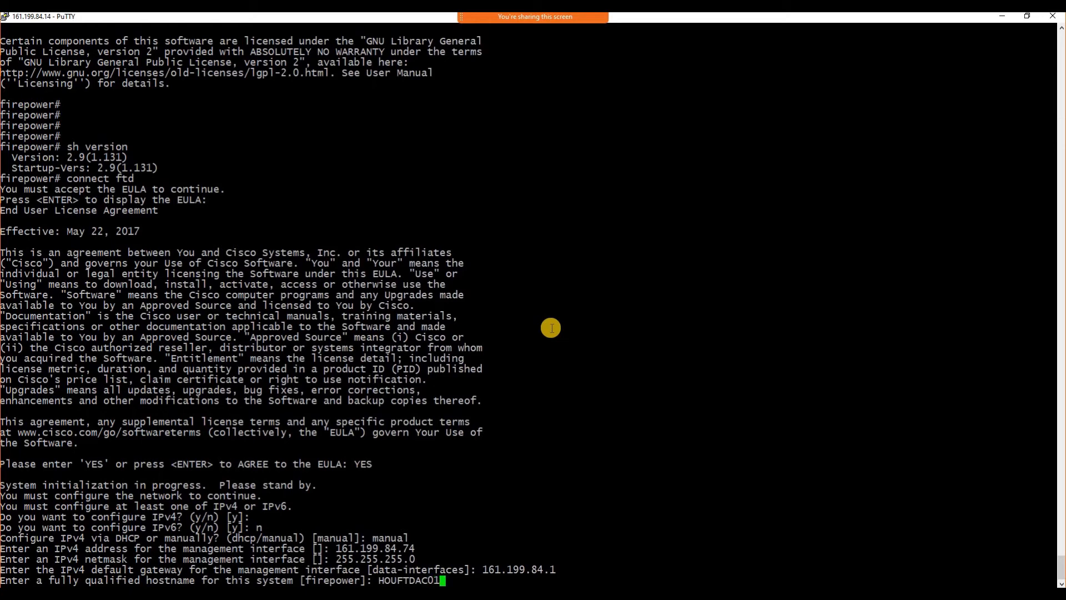
key(Backspace)
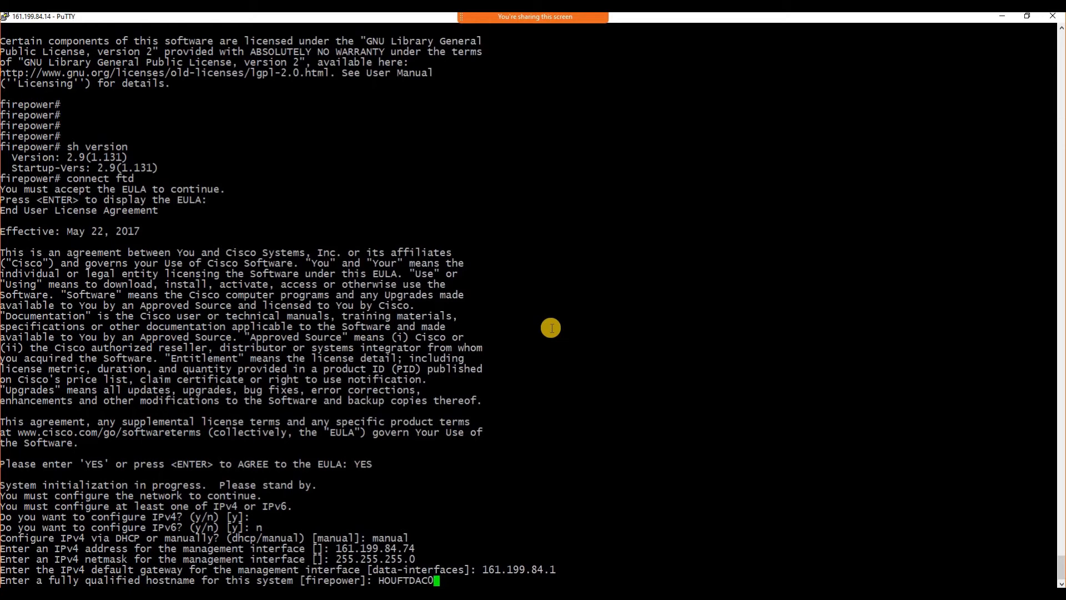
text(01)
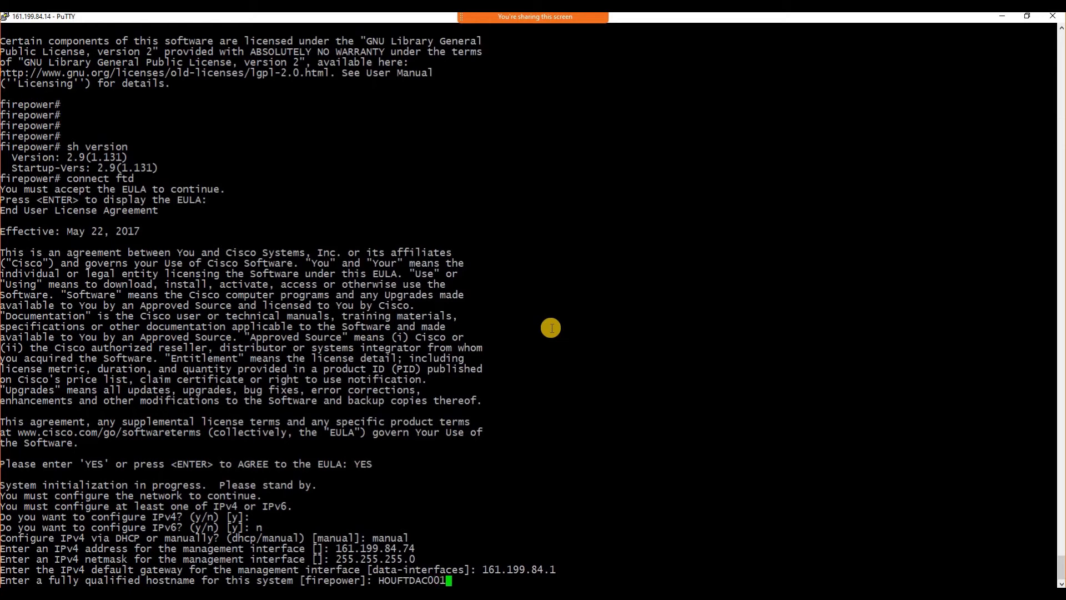
key(Return)
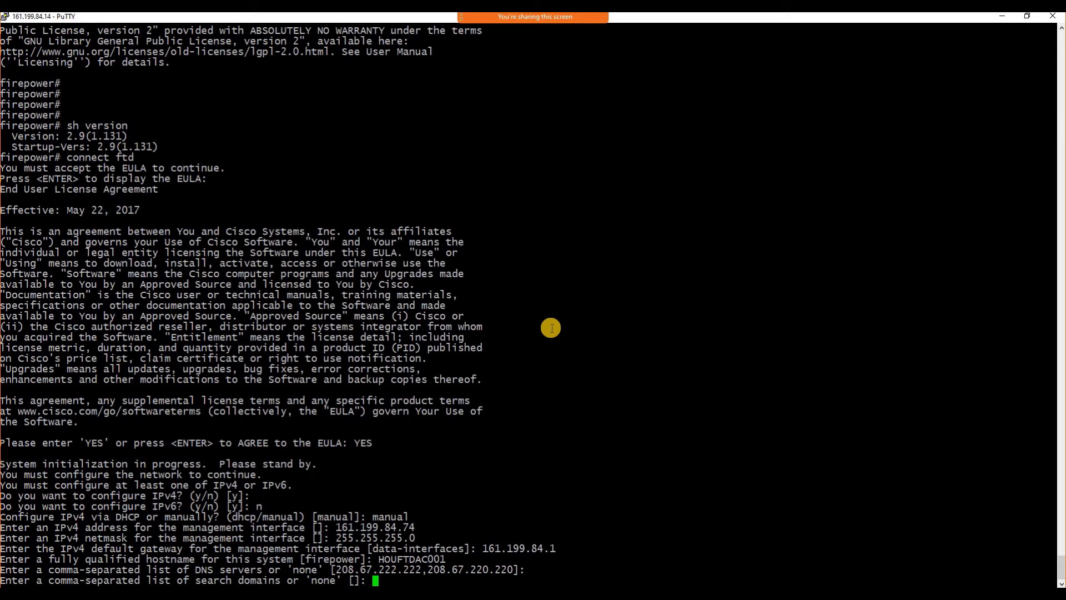
- Set the search domains to none, keeping the default DNS servers
text(NON)
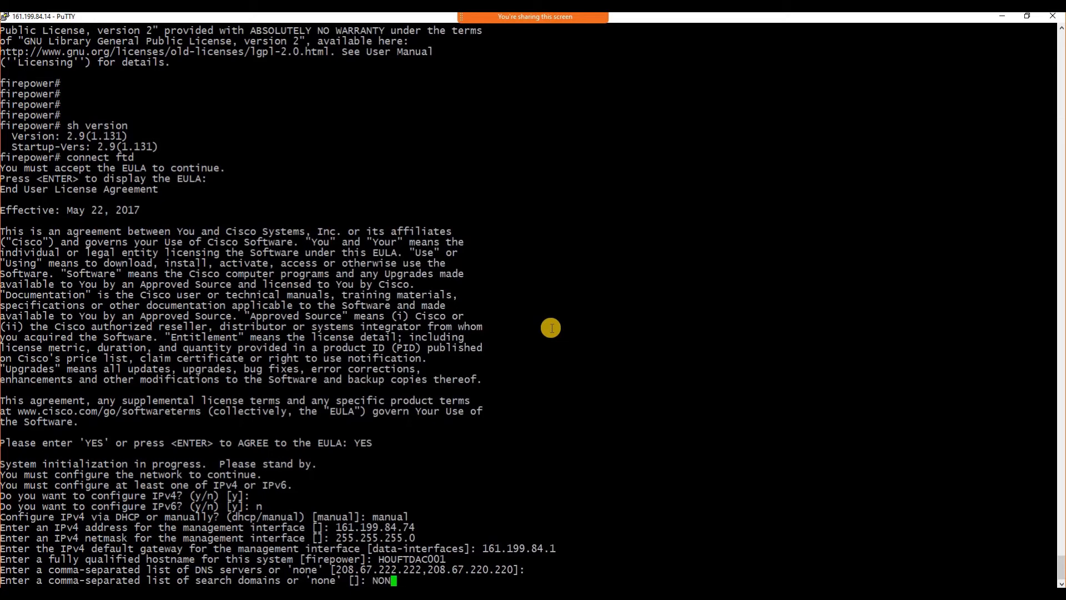
text(one)
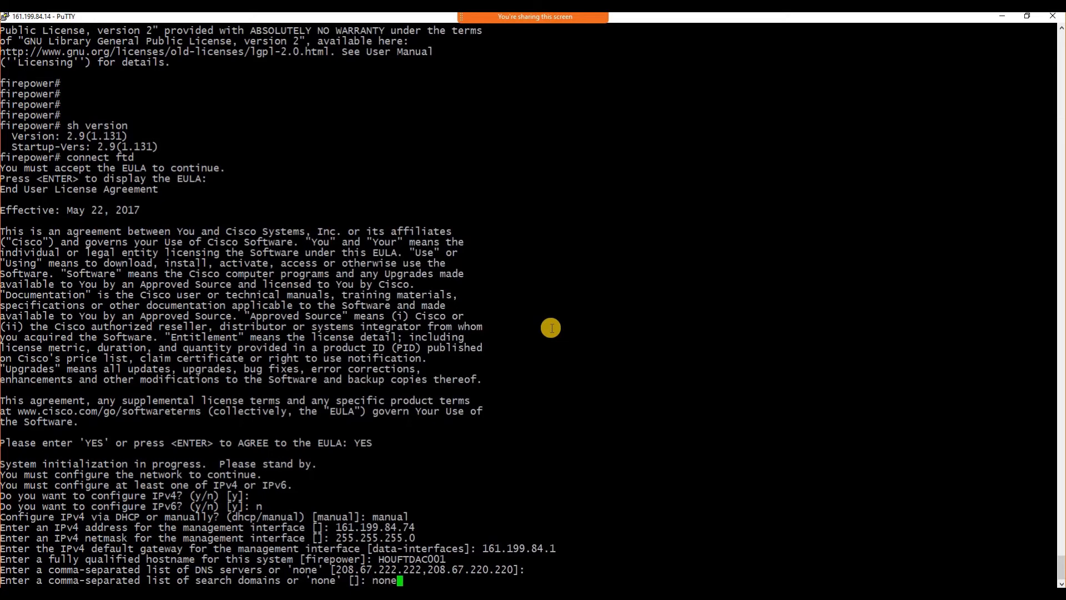
key(Return)
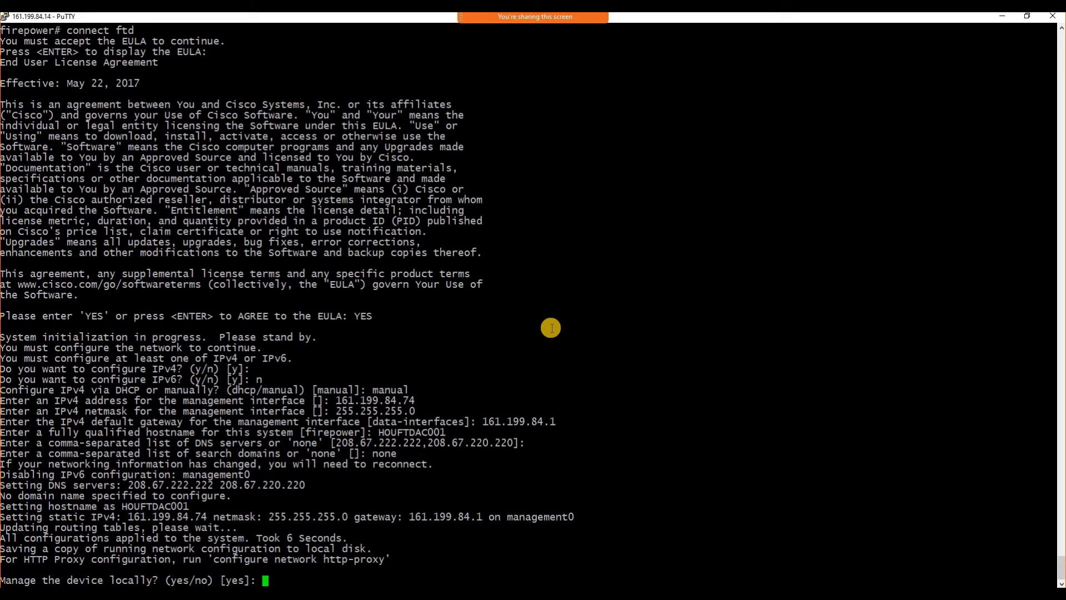
- Answer no to local device management and continue setup
text(no)
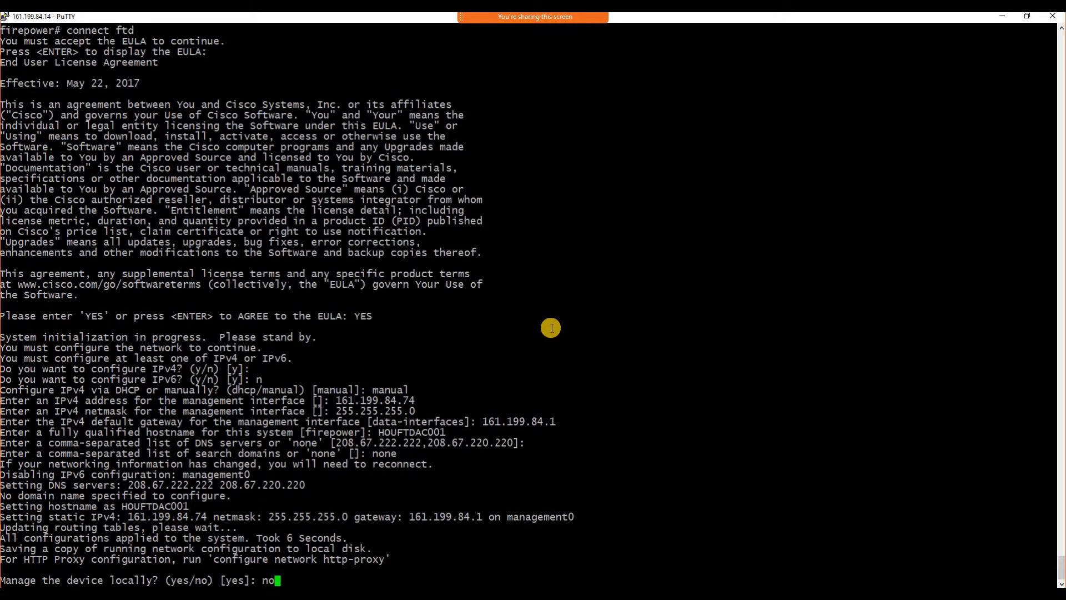
key(Return)
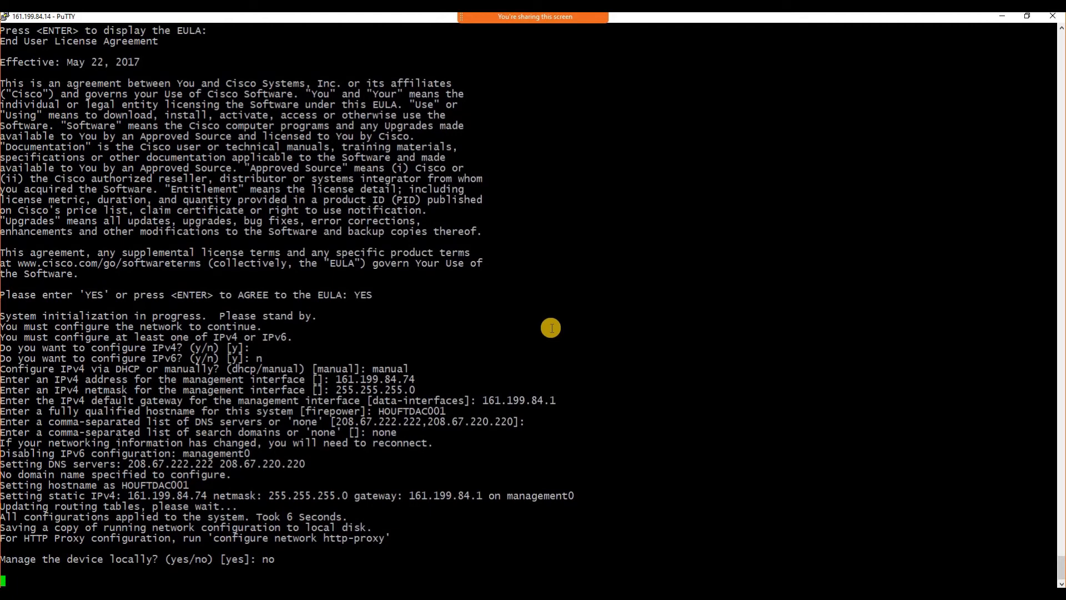
key(Return)
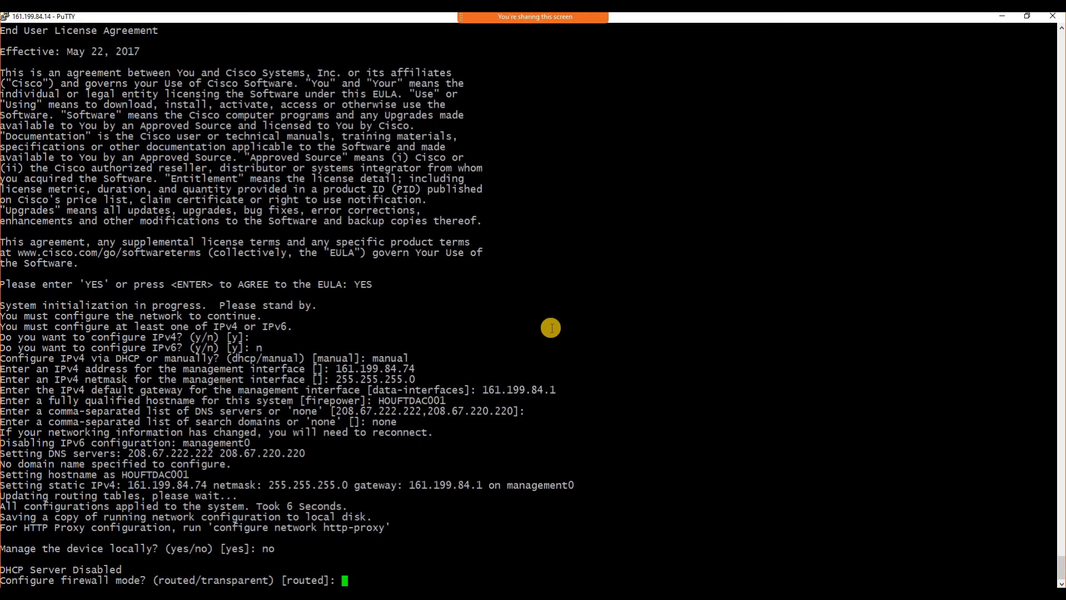
- Set the firewall mode to routed
text(routed)
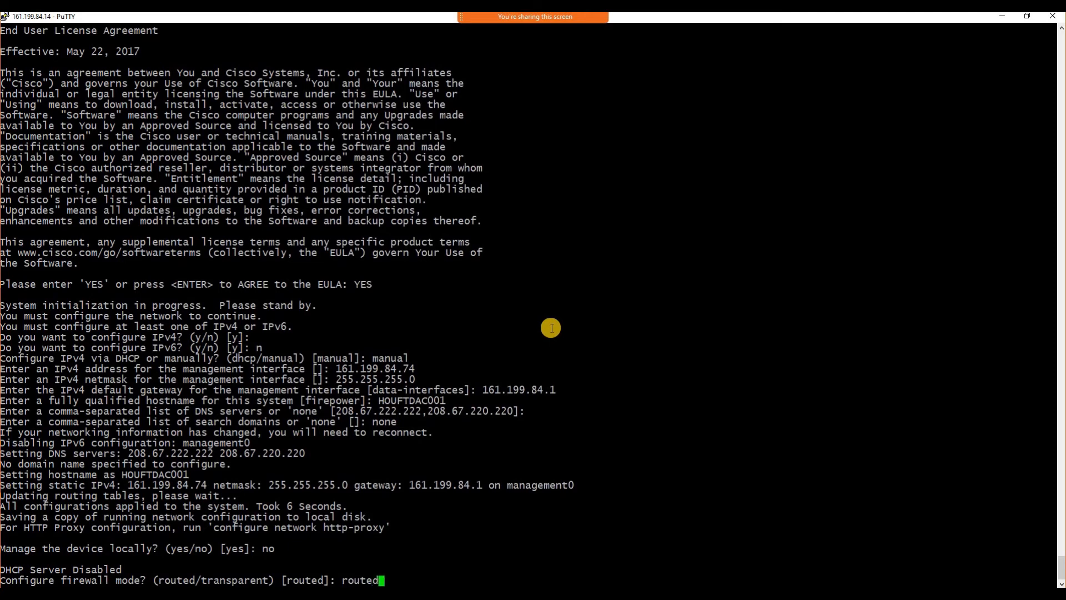
key(Return)
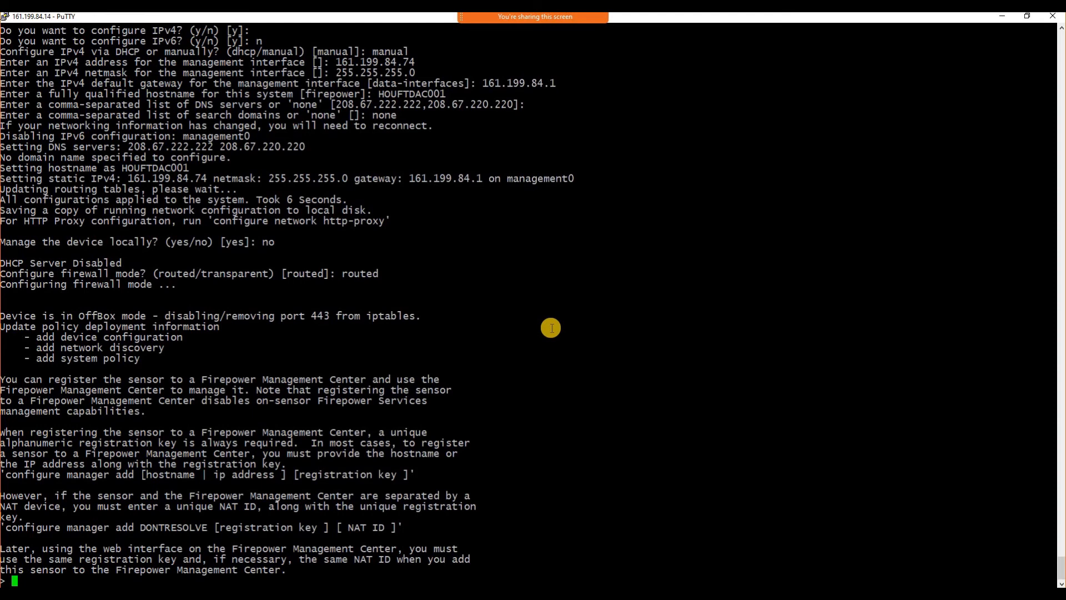
- Enter configure manager add 10.32.2.30 at the FTD prompt
text(configure manager)
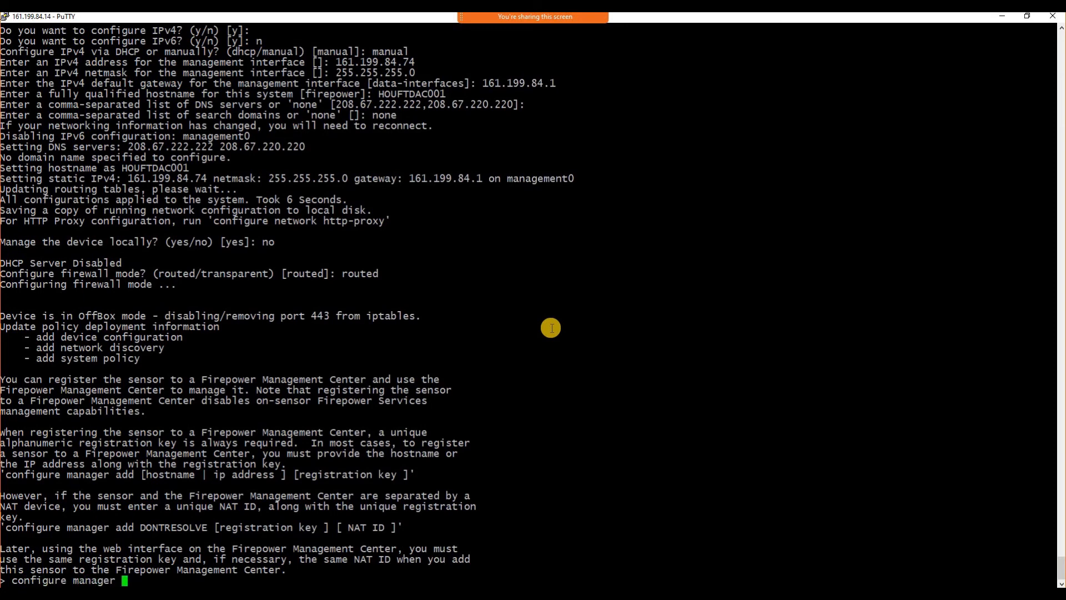
text(ad)
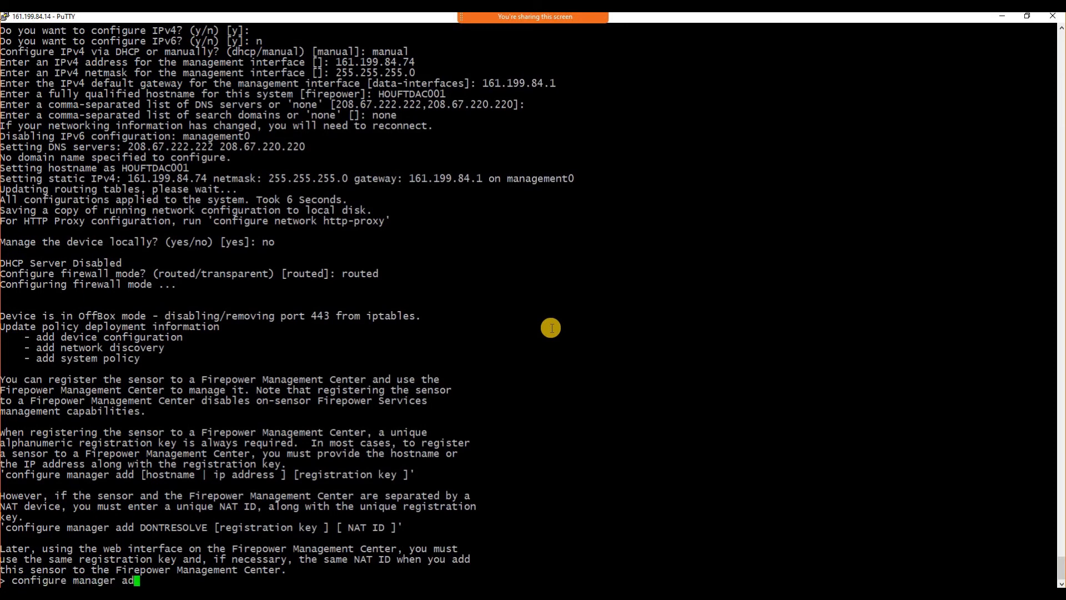
text(d)
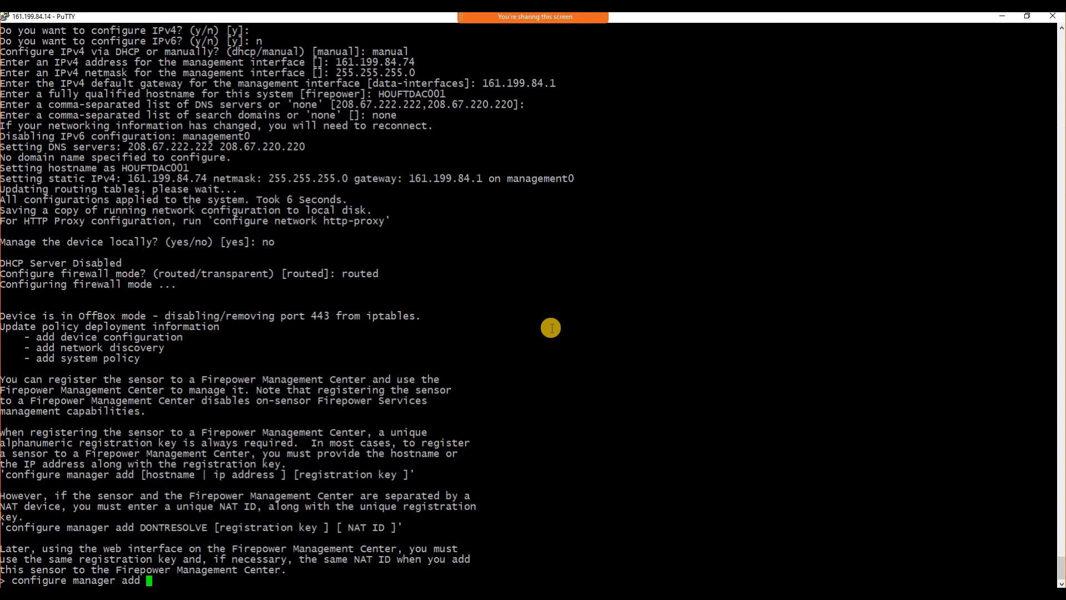
text(10.32)
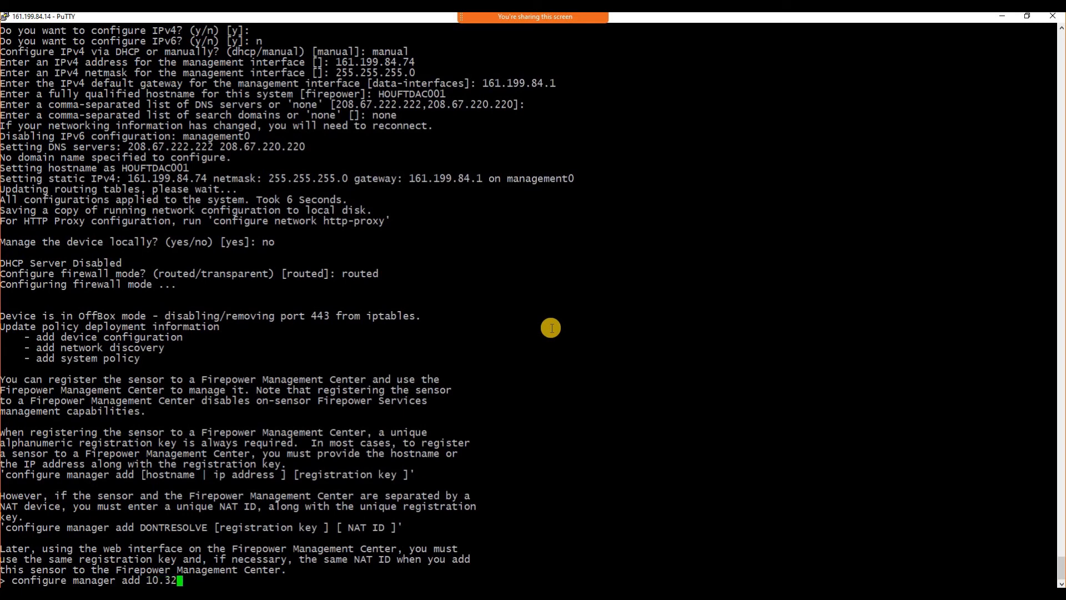
text(.2.30)
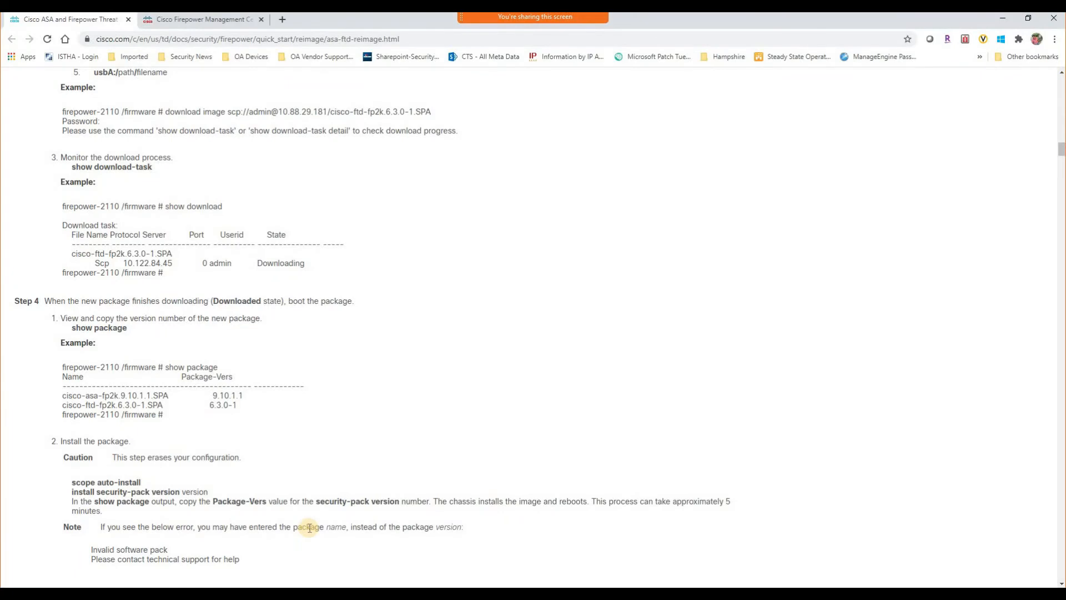
- Switch to the Chrome tab with the Cisco FTD reimage guide
click(202, 19)
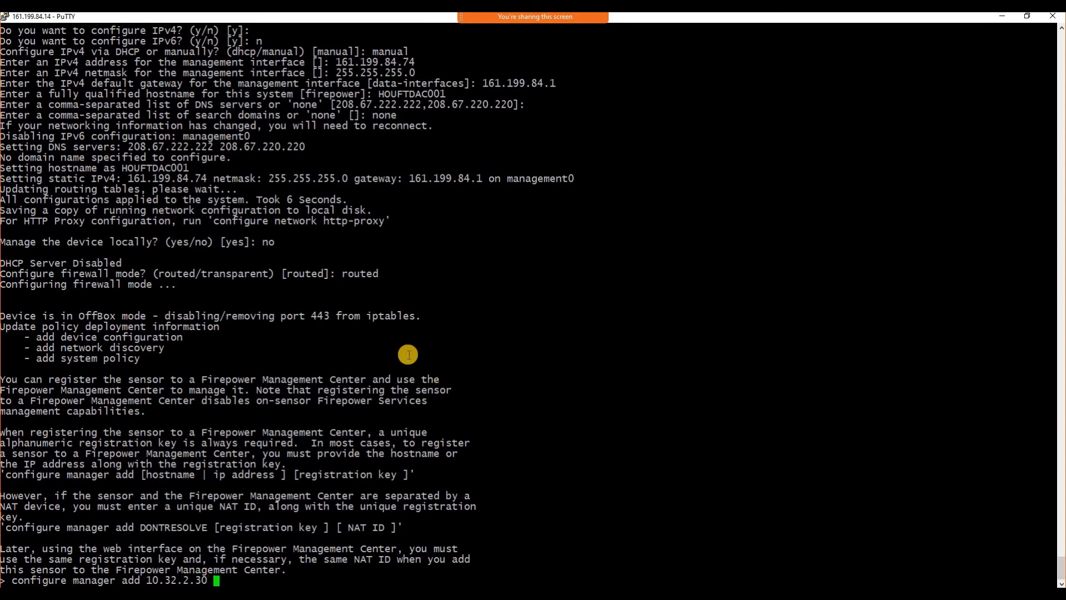
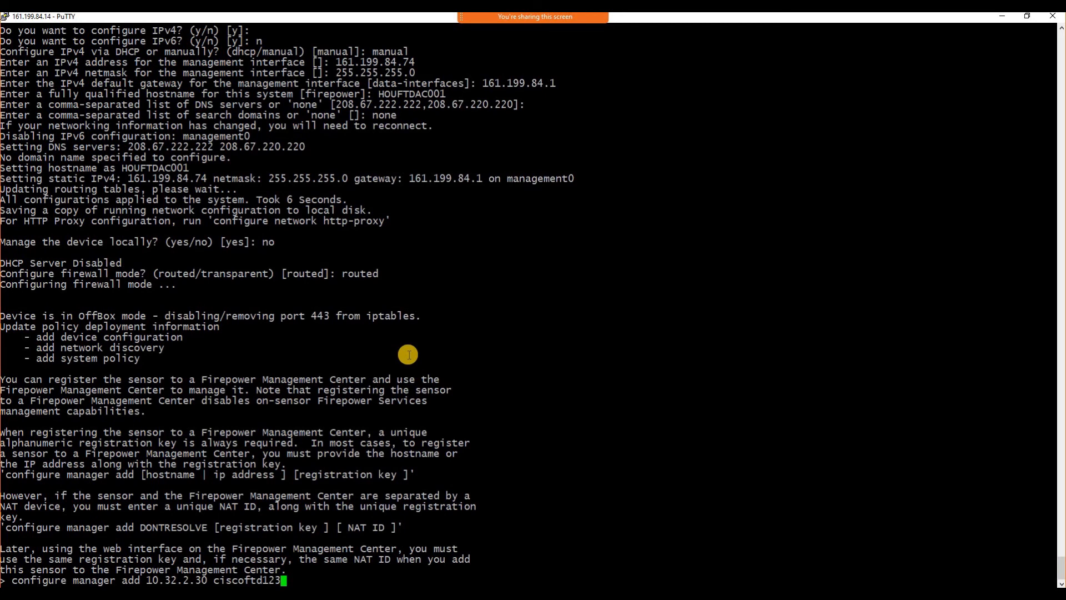
key(Return)
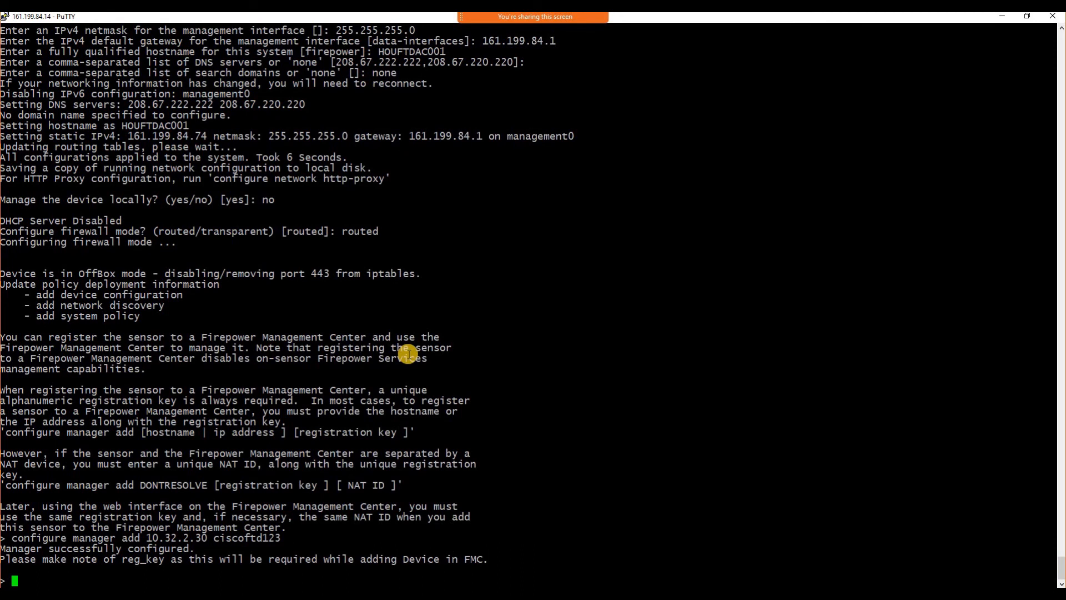
mouse_move(385, 429)
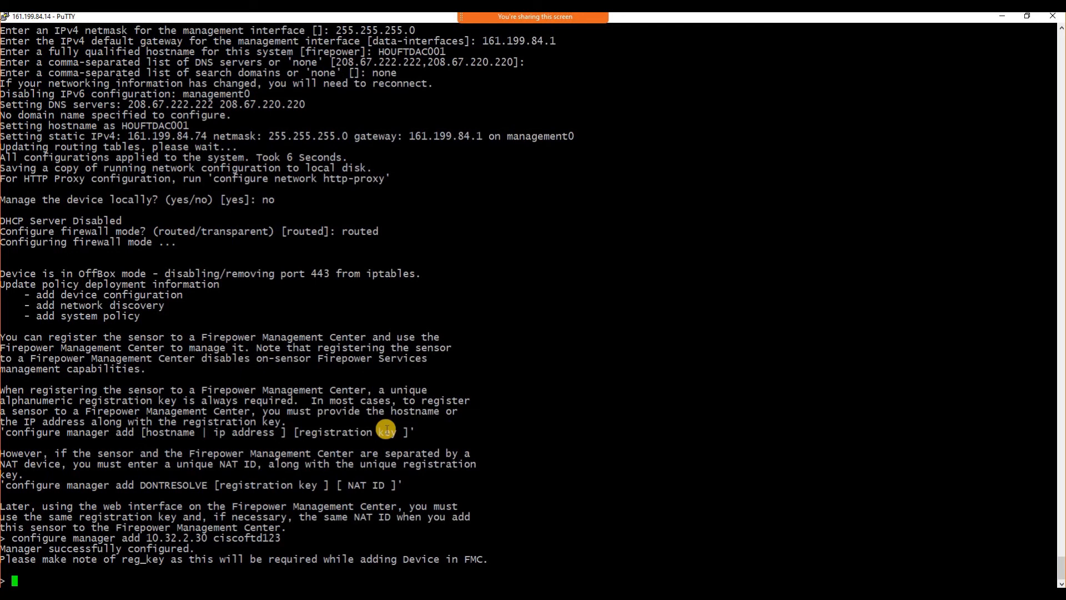
click(200, 19)
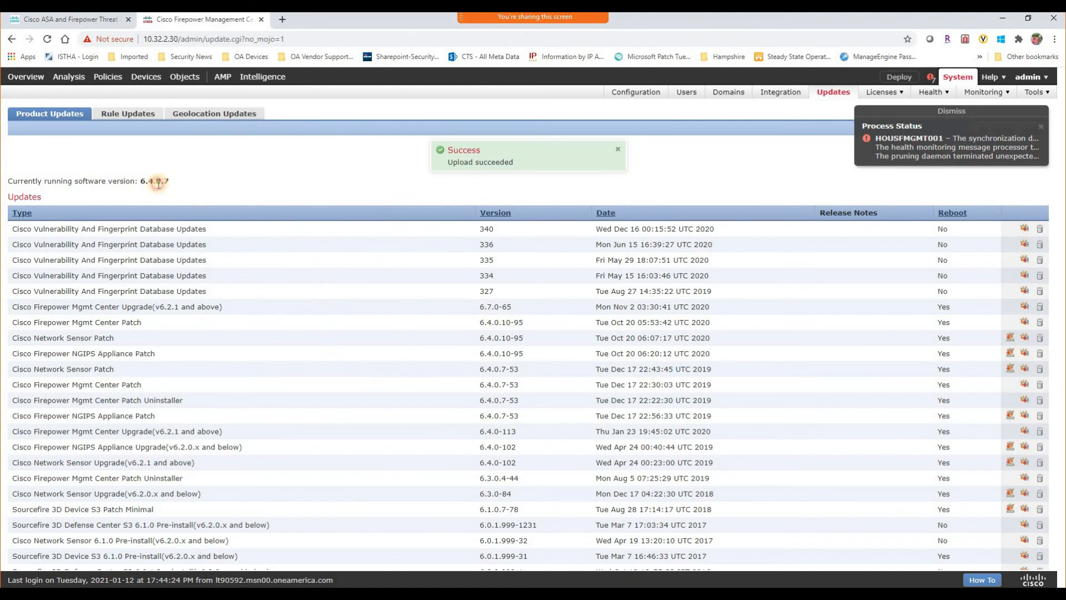
- Confirm FMC is running 6.4.0.7 and refresh the Product Updates list showing the 6.7.0-65 package
double_click(154, 181)
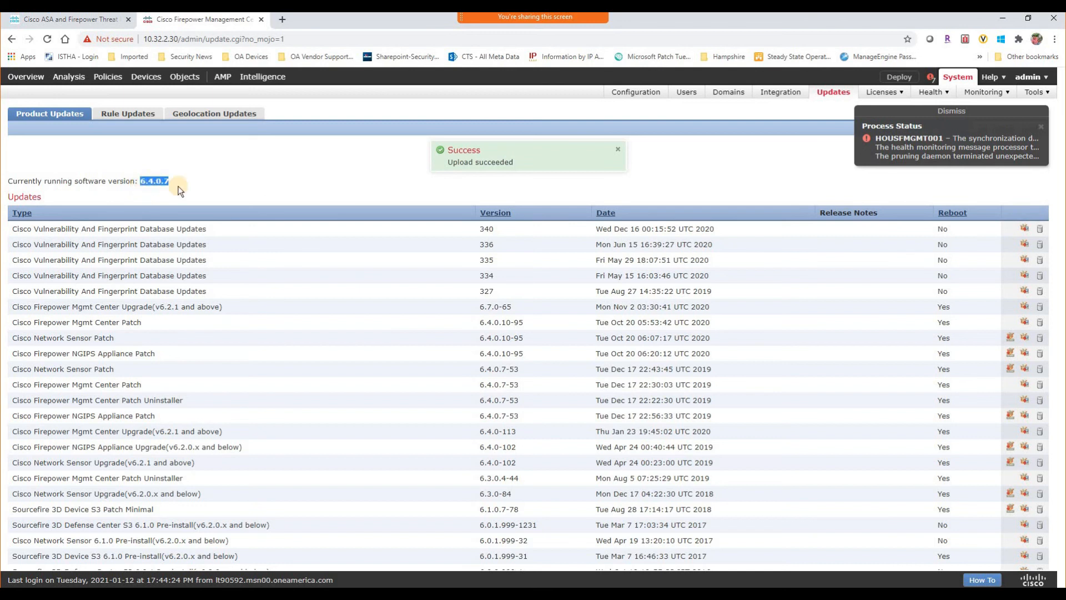
mouse_move(268, 194)
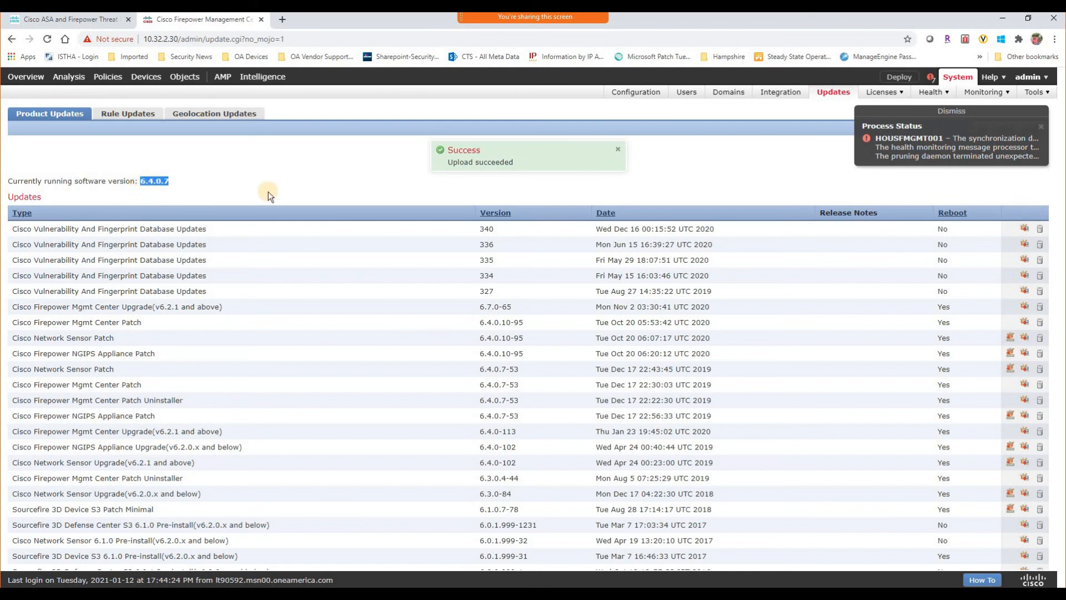
mouse_move(213, 231)
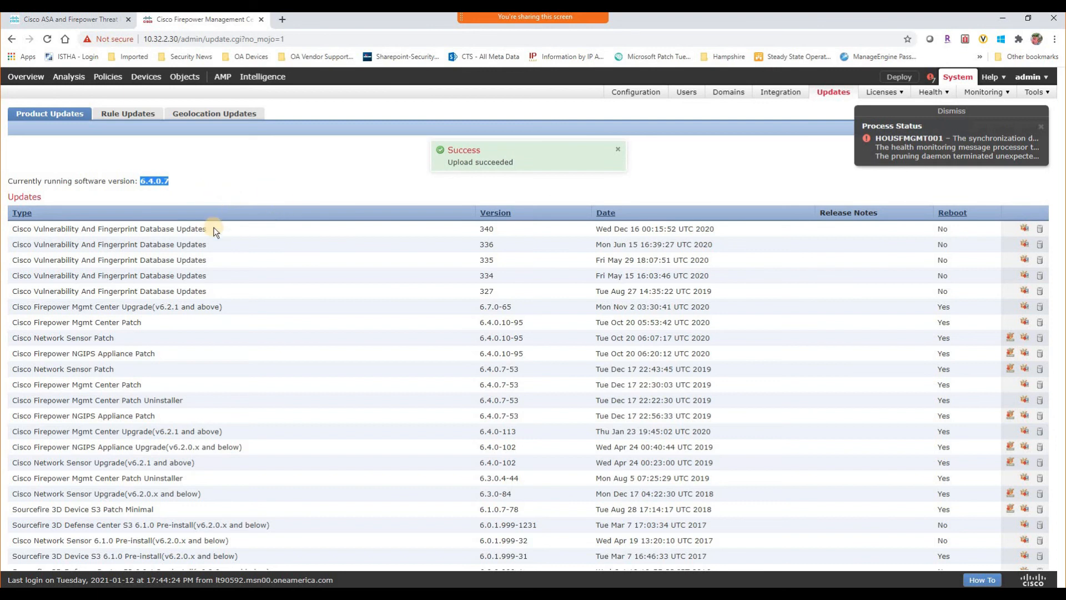
mouse_move(290, 320)
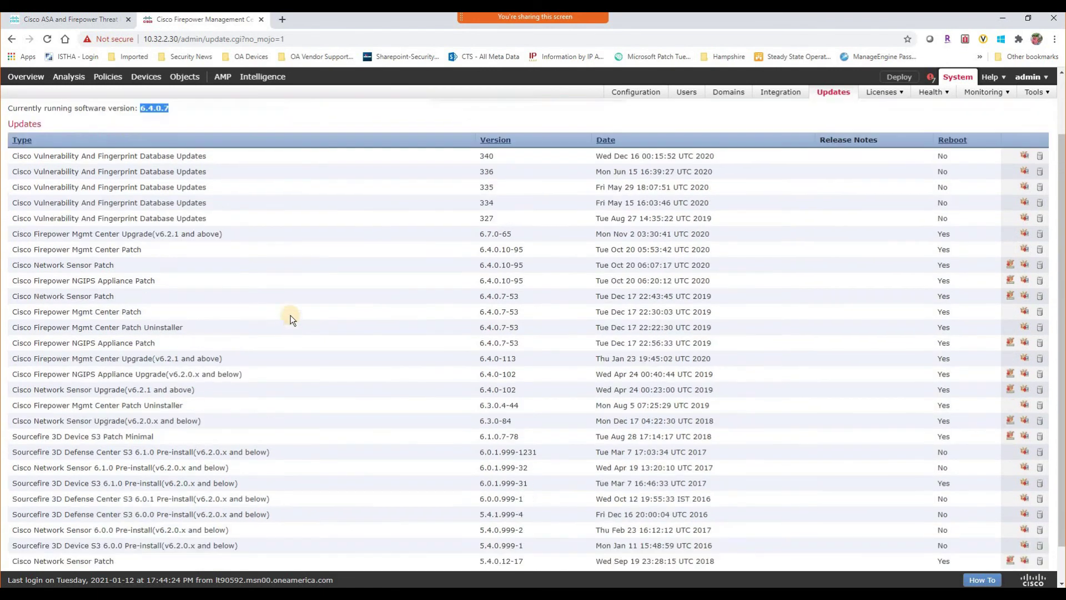
scroll(down, 3)
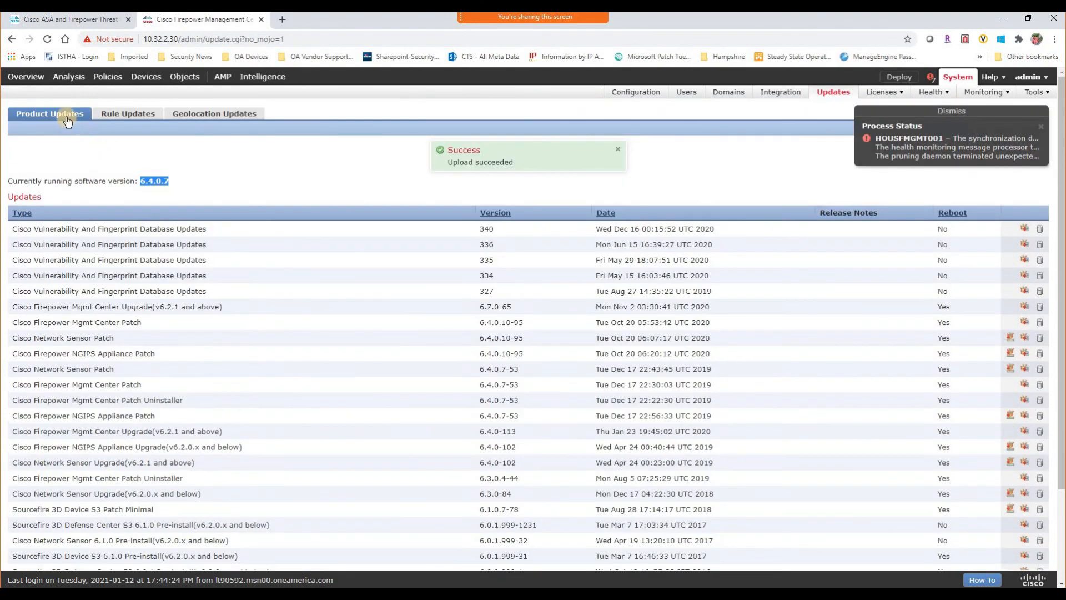
click(49, 113)
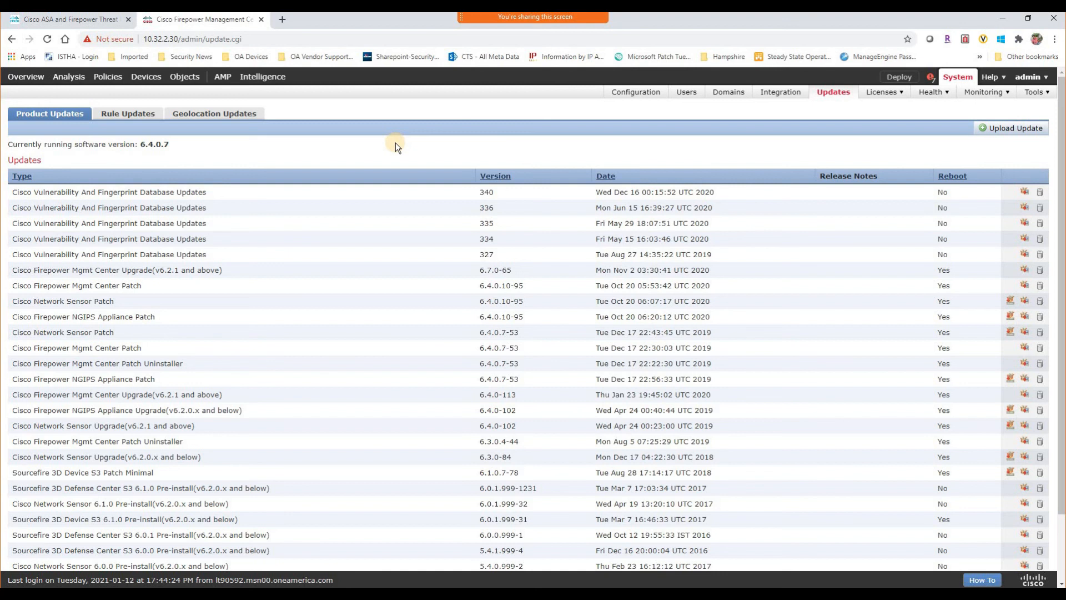
mouse_move(523, 41)
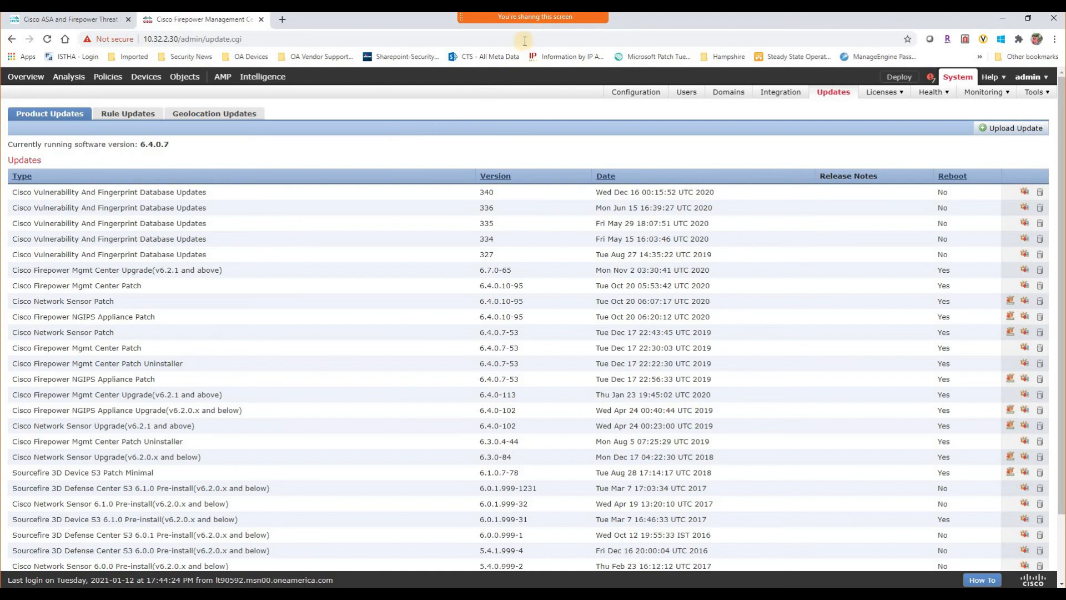